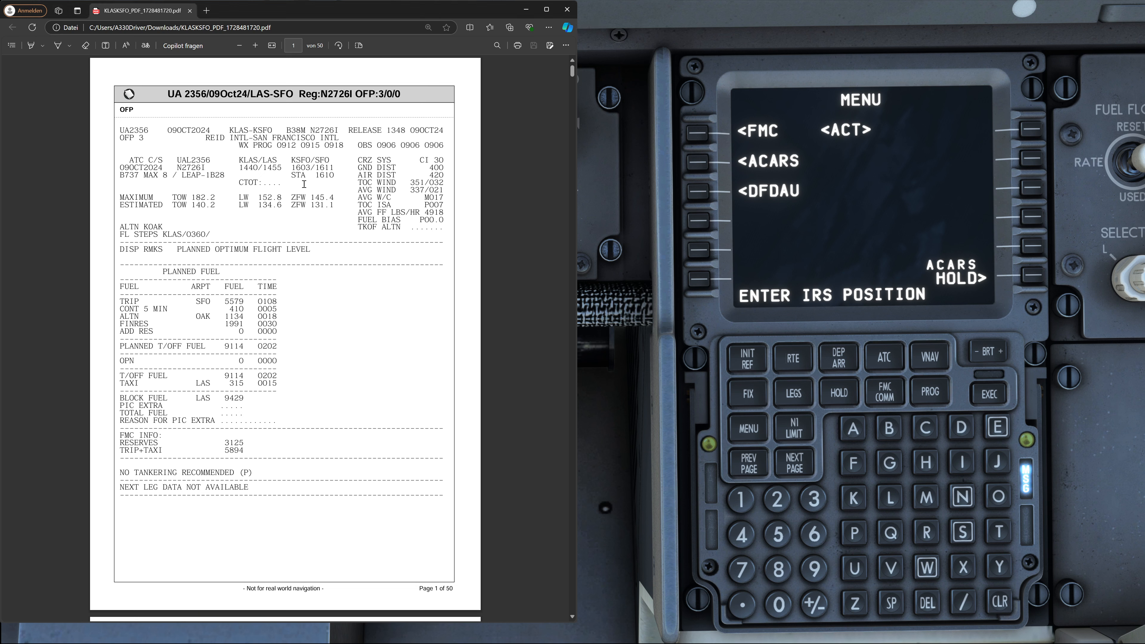
Review the flight plan's KSFO destination and optimum flight level remark, scrolling through the OFP
{"action": "double_click", "coordinate": [256, 160]}
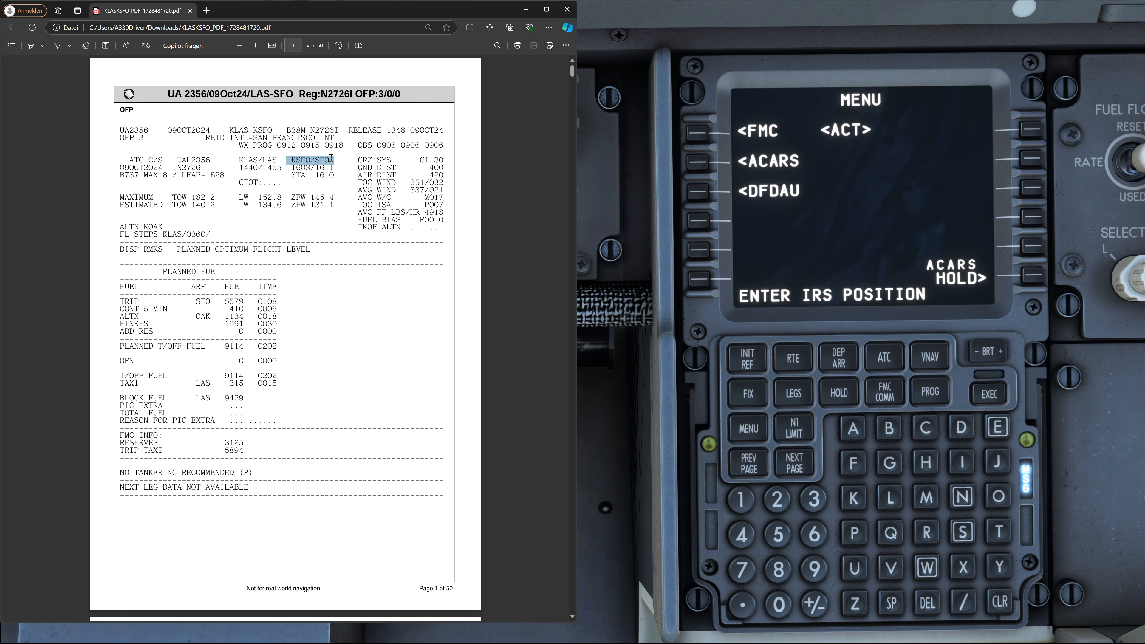
{"action": "double_click", "coordinate": [193, 160]}
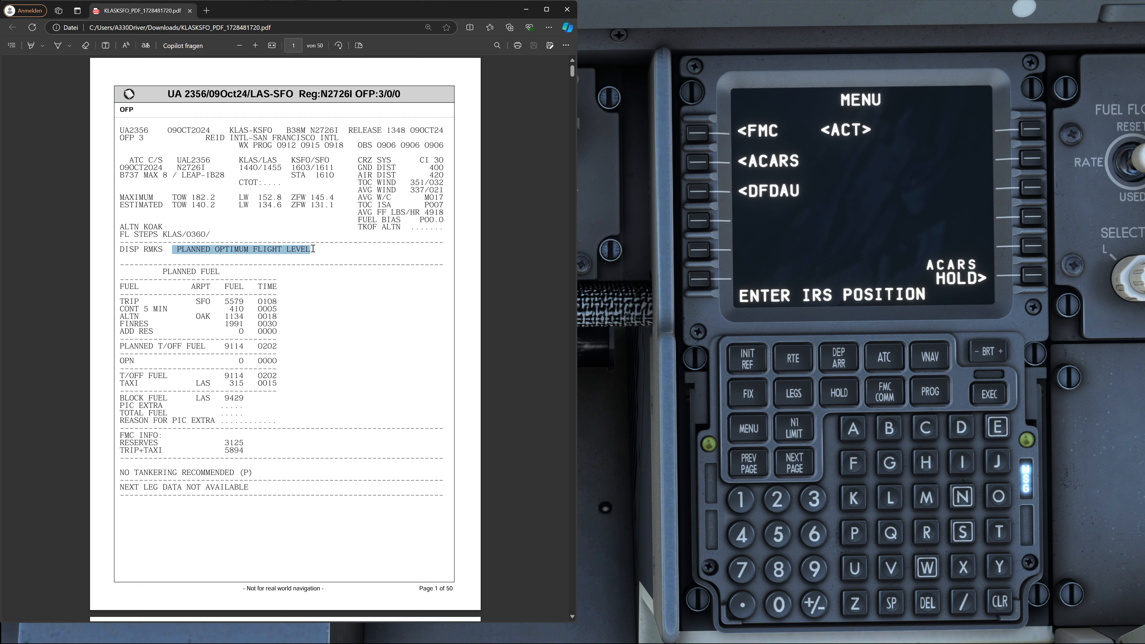
{"action": "mouse_move", "coordinate": [417, 159]}
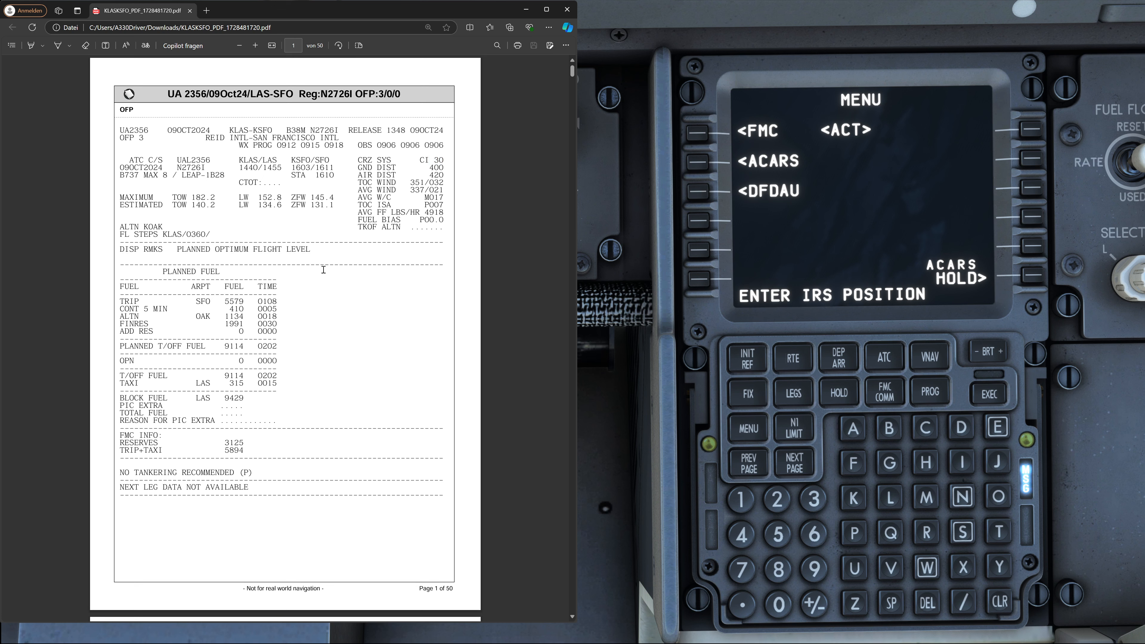
{"action": "scroll", "scroll_direction": "down", "scroll_amount": 3}
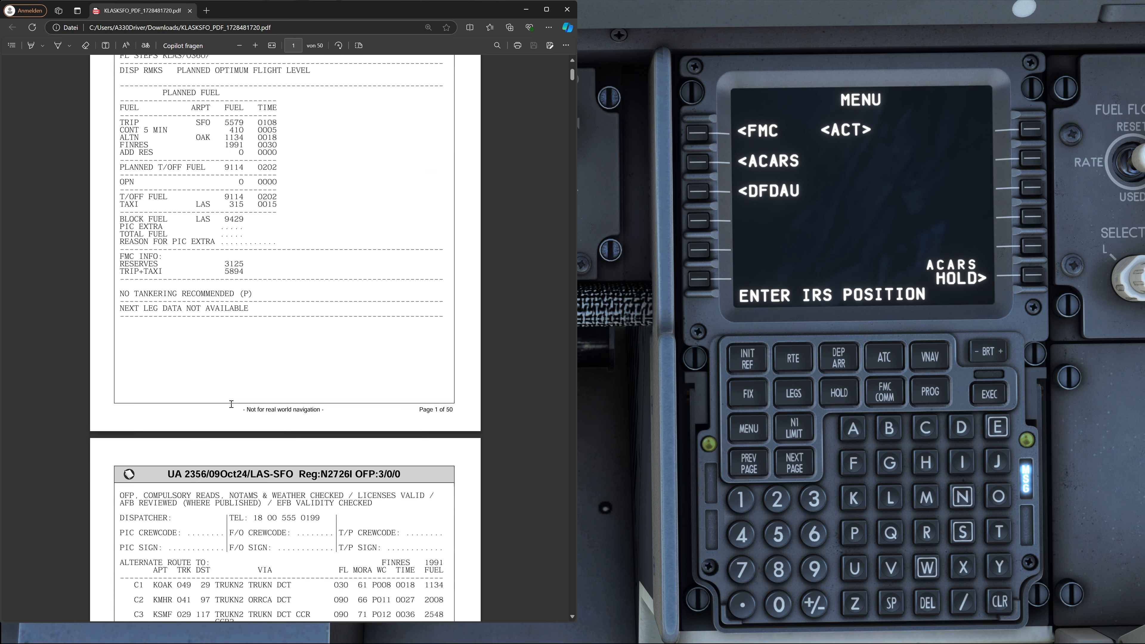
{"action": "scroll", "scroll_direction": "down", "scroll_amount": 3}
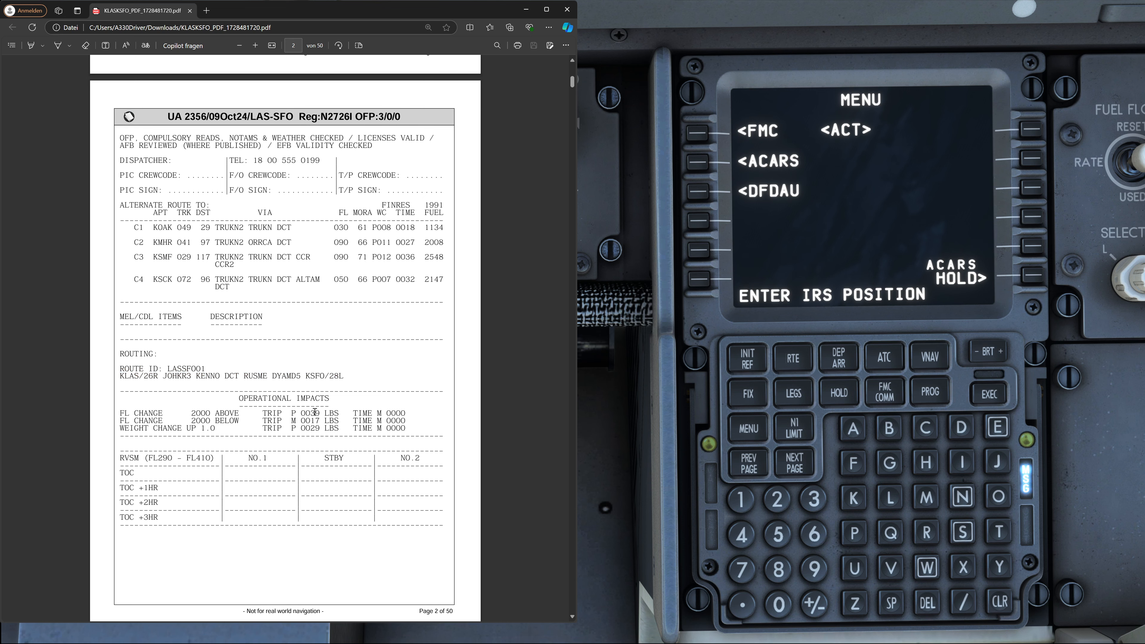
{"action": "scroll", "scroll_direction": "down", "scroll_amount": 3}
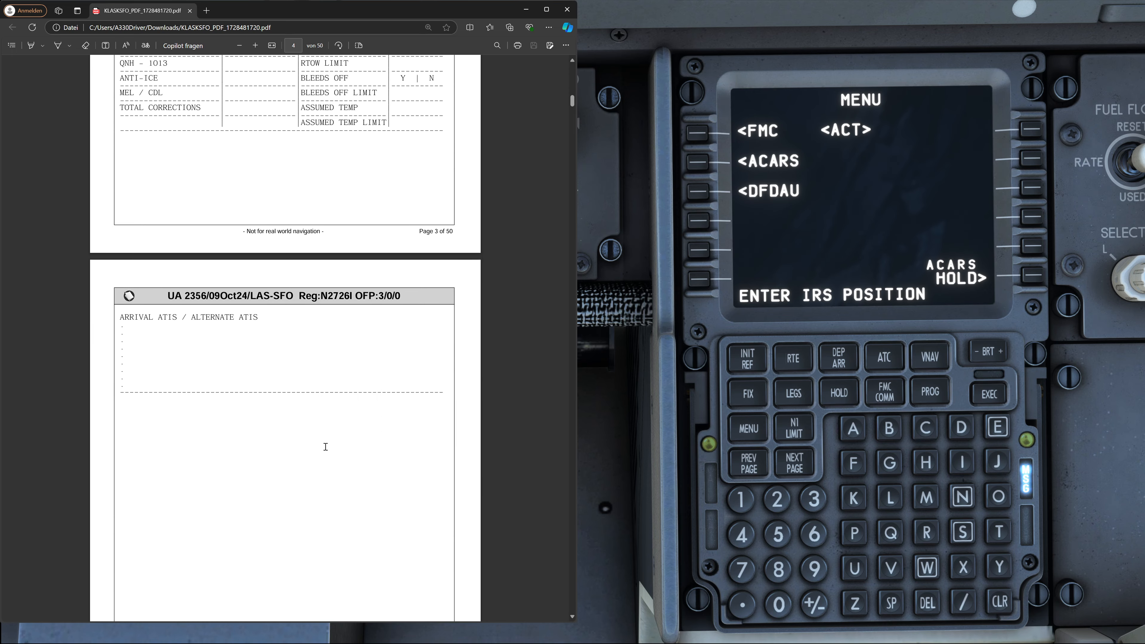
{"action": "scroll", "scroll_direction": "down", "scroll_amount": 3}
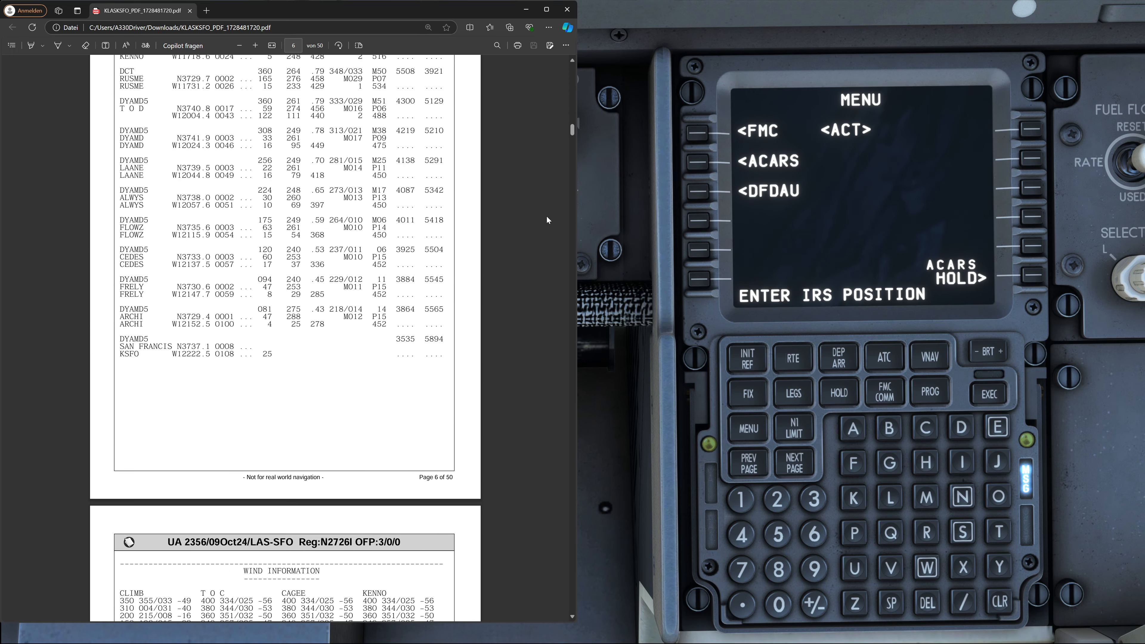
{"action": "scroll", "scroll_direction": "down", "scroll_amount": 3}
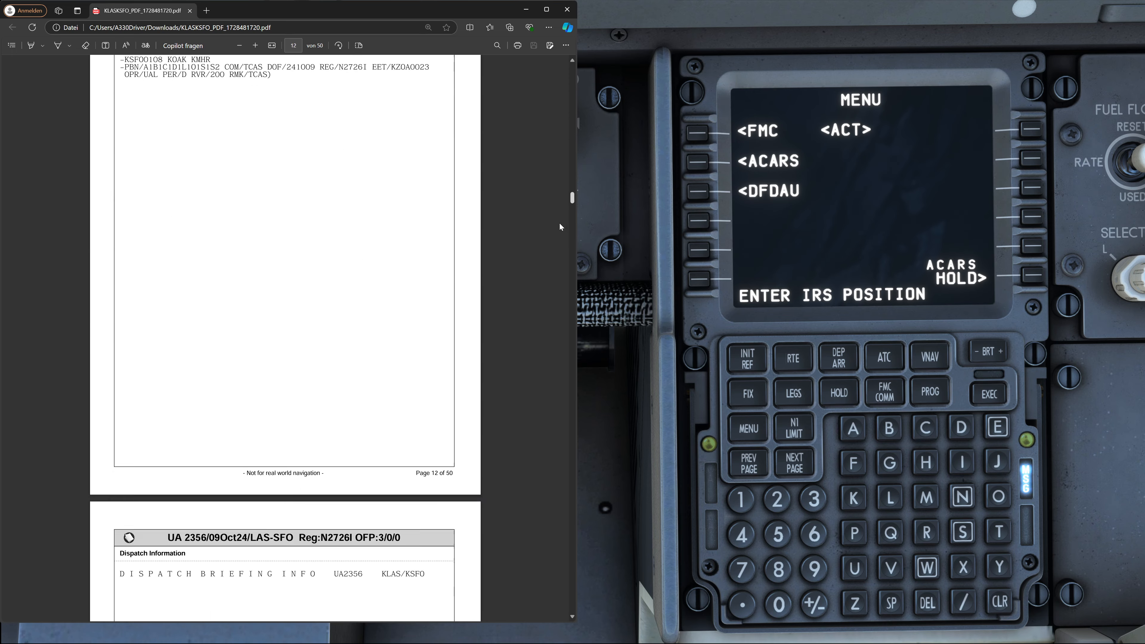
{"action": "scroll", "scroll_direction": "down", "scroll_amount": 3}
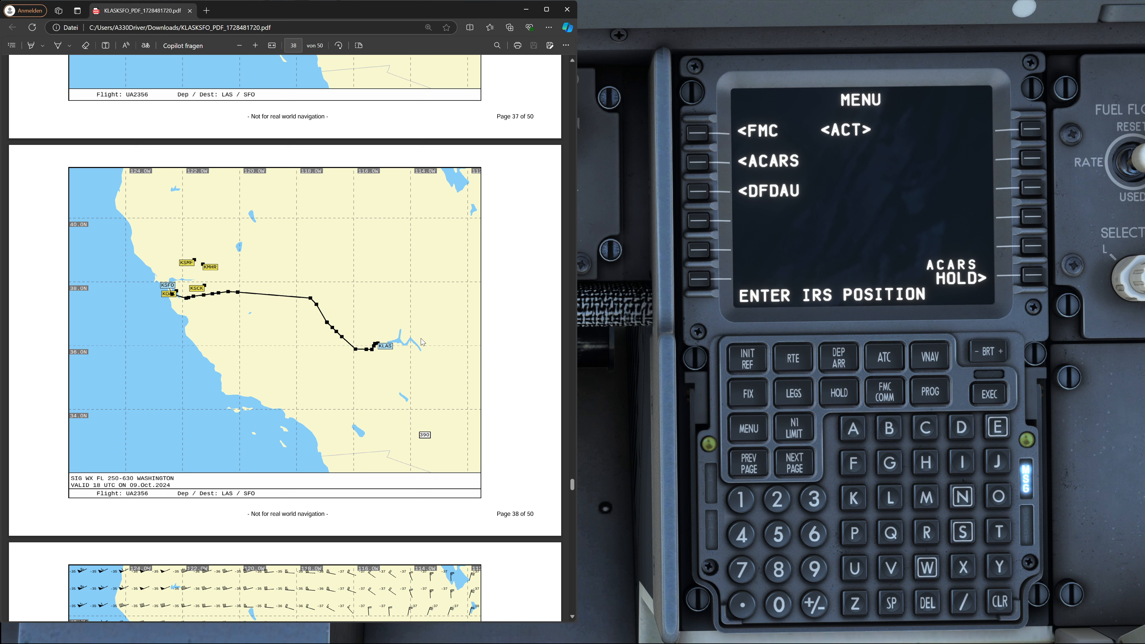
{"action": "mouse_move", "coordinate": [335, 343]}
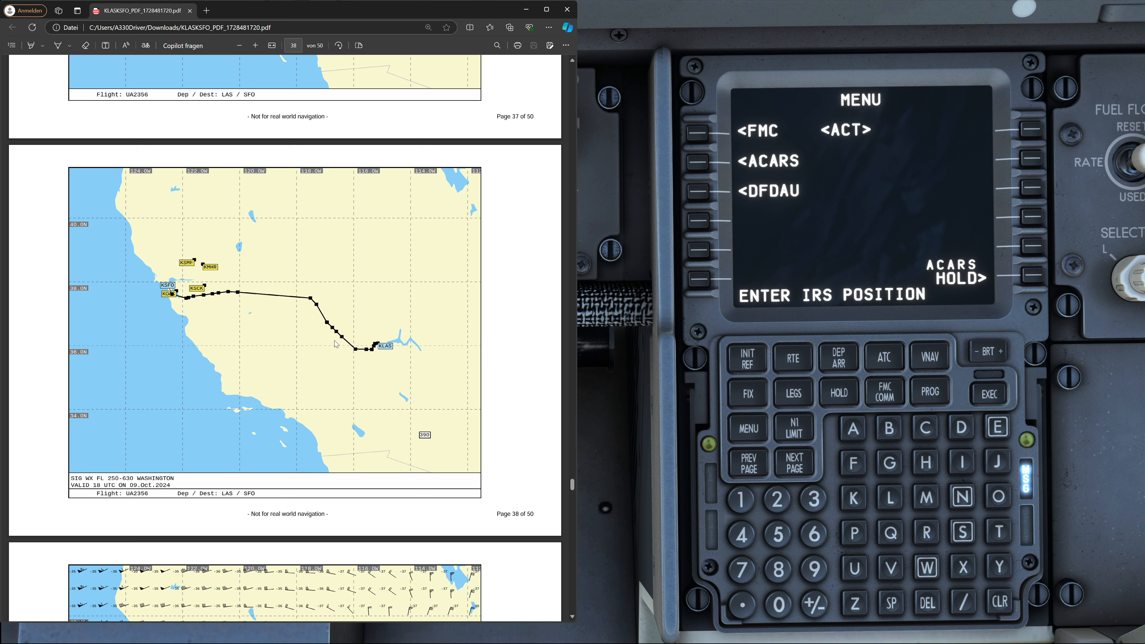
{"action": "mouse_move", "coordinate": [341, 319]}
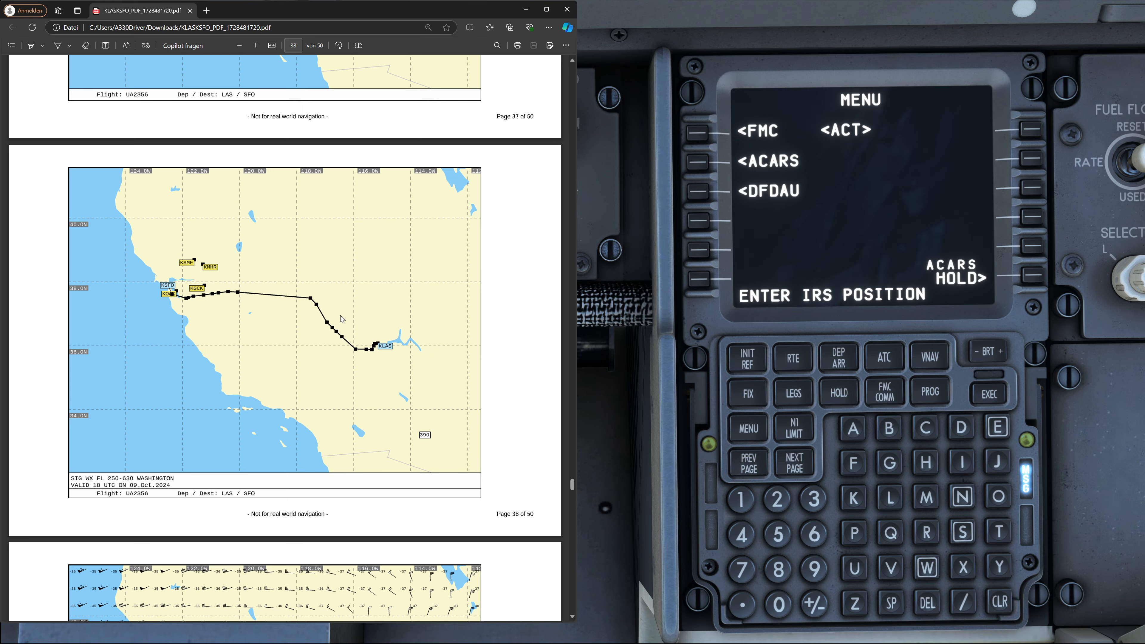
{"action": "mouse_move", "coordinate": [573, 484]}
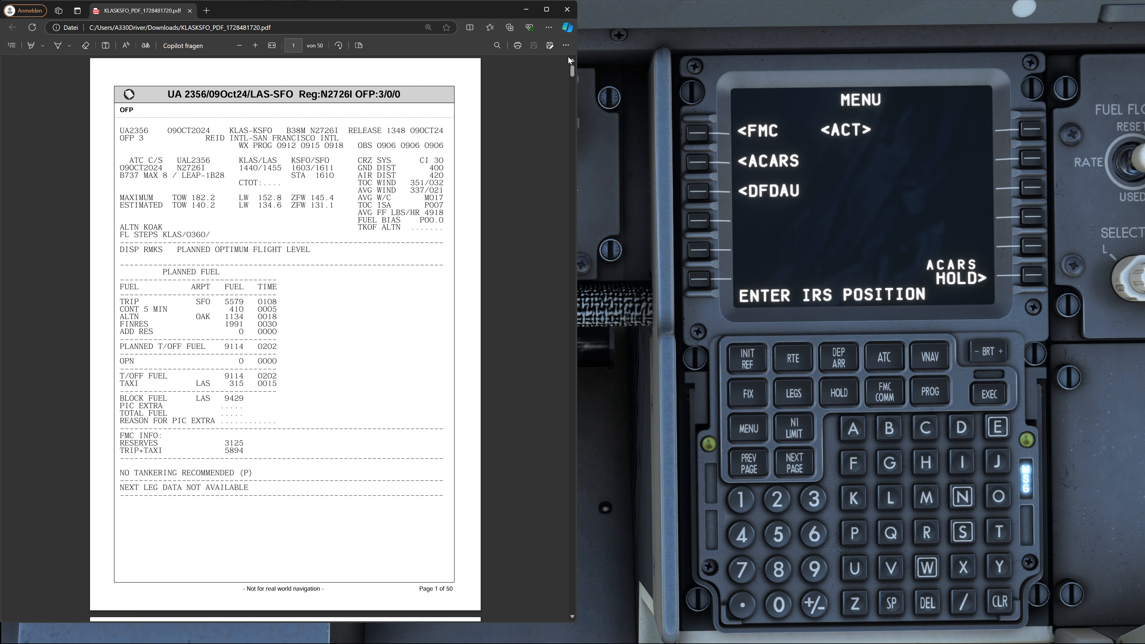
{"action": "mouse_move", "coordinate": [694, 312]}
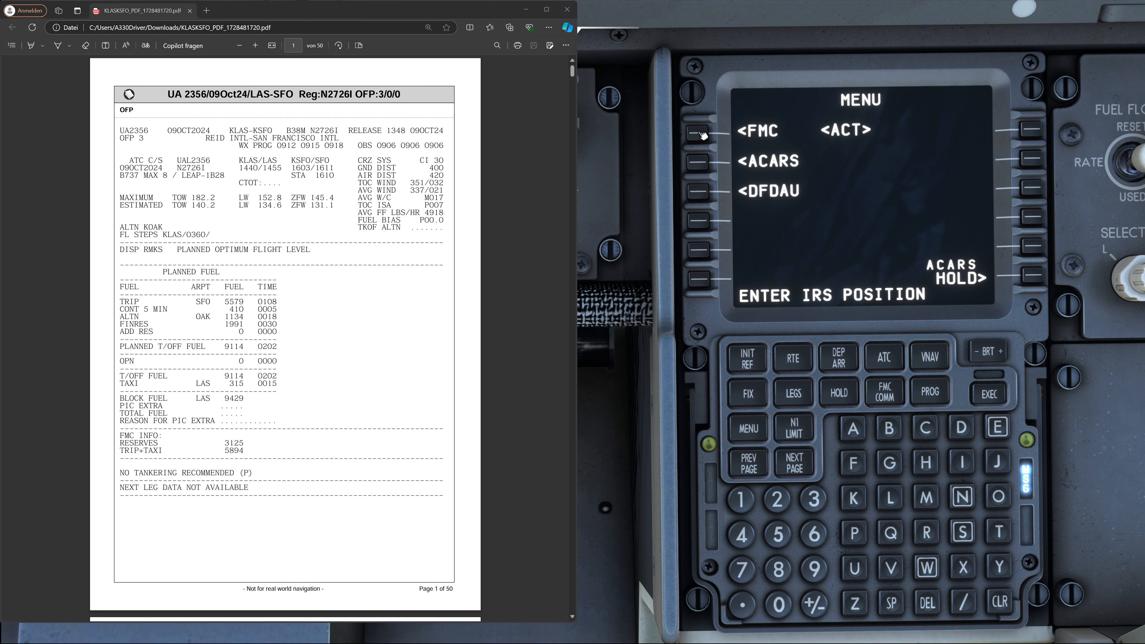
Reach the FMC IDENT page via the INIT/REF INDEX, confirming 737-8 and AIRAC-2410 nav data
{"action": "left_click", "coordinate": [745, 357]}
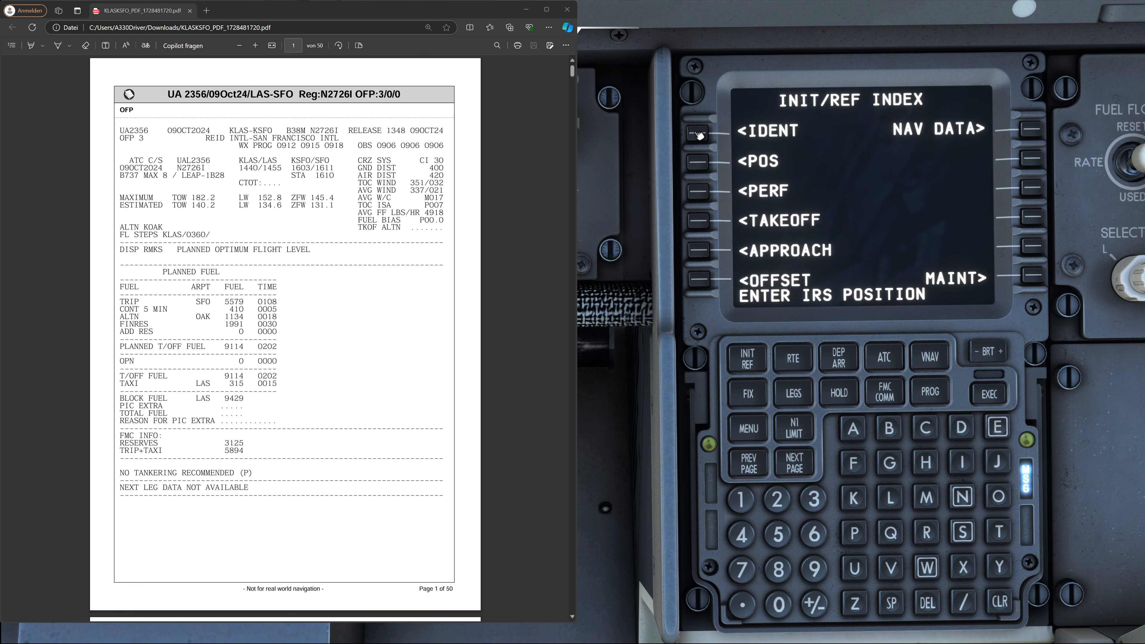
{"action": "left_click", "coordinate": [699, 131]}
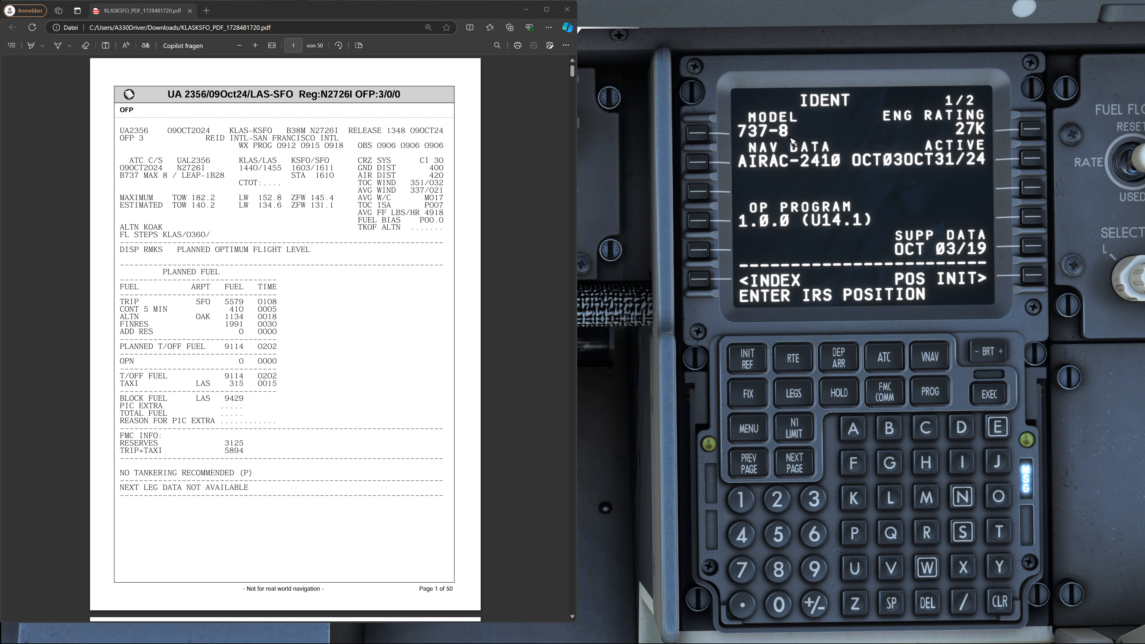
{"action": "mouse_move", "coordinate": [791, 142]}
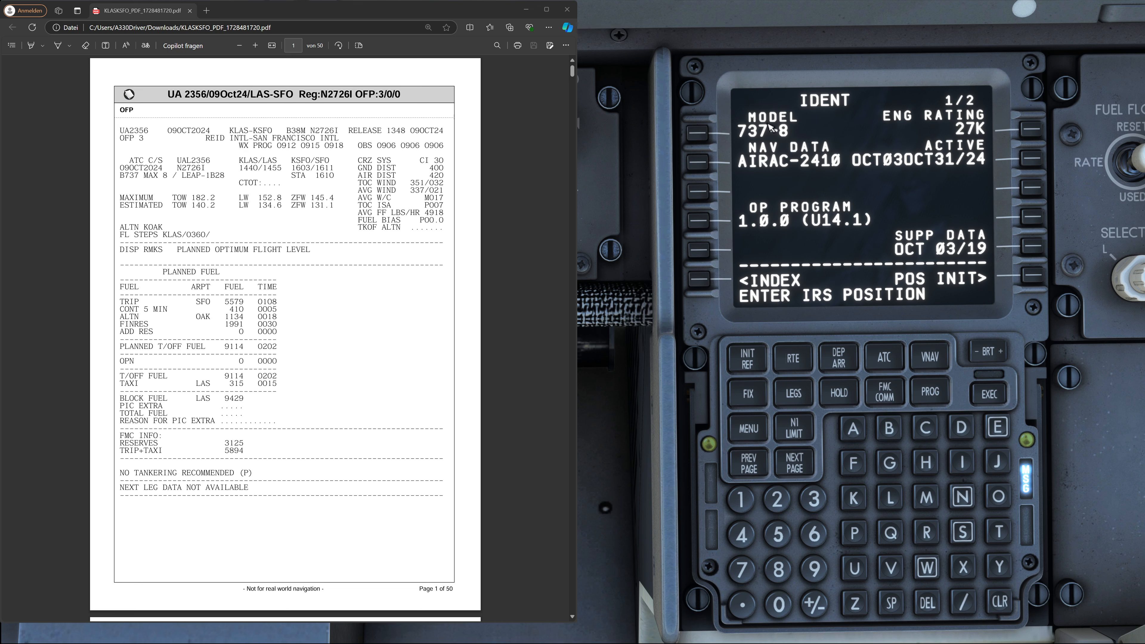
{"action": "mouse_move", "coordinate": [967, 109]}
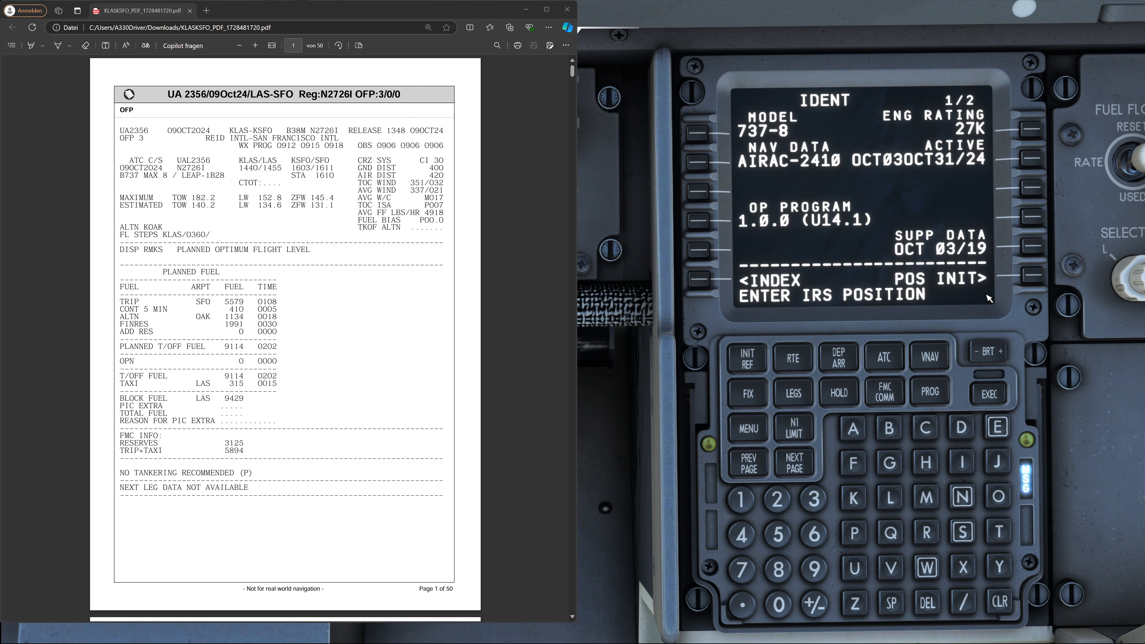
Set KLAS as the POS INIT reference airport and move on to the POS REF page with GPS coordinates
{"action": "left_click", "coordinate": [1029, 277]}
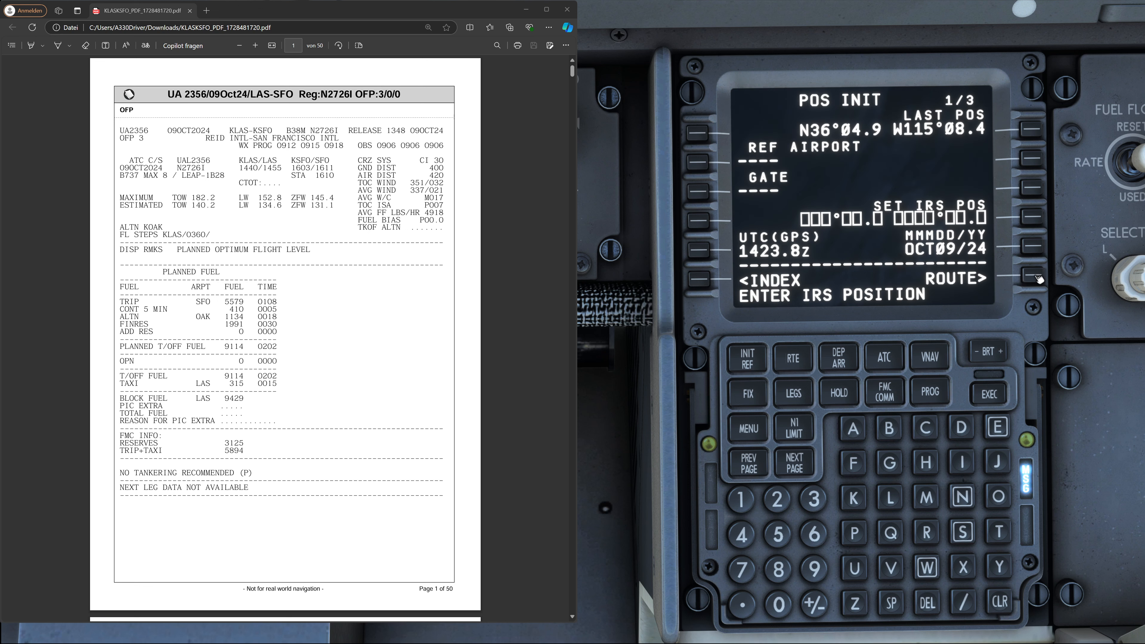
{"action": "mouse_move", "coordinate": [803, 226]}
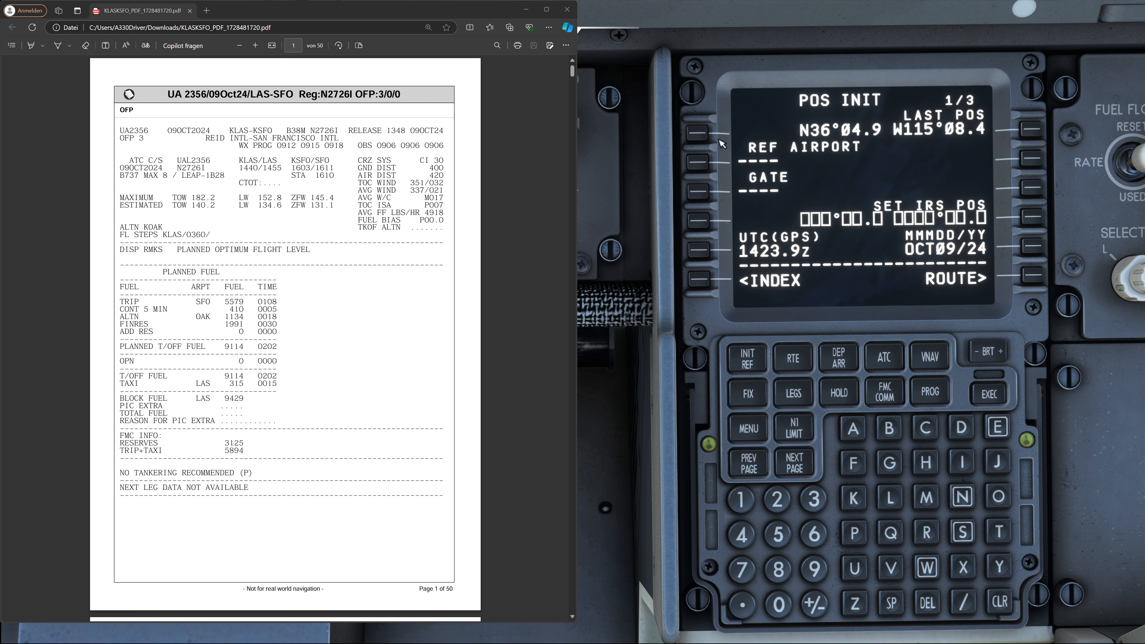
{"action": "left_click", "coordinate": [851, 497]}
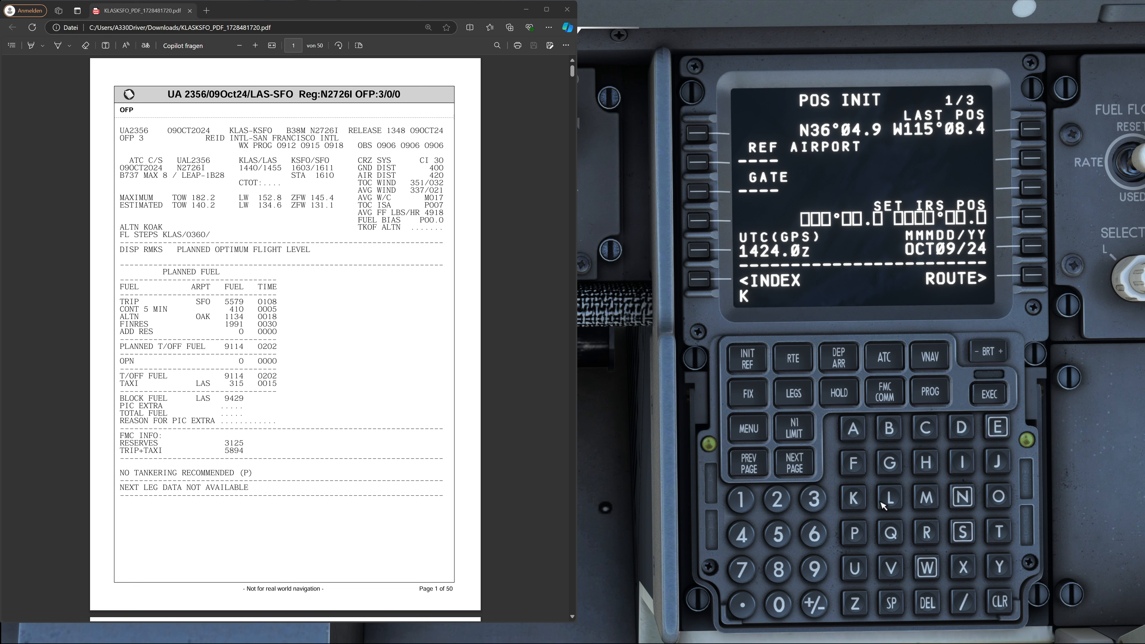
{"action": "left_click", "coordinate": [961, 531]}
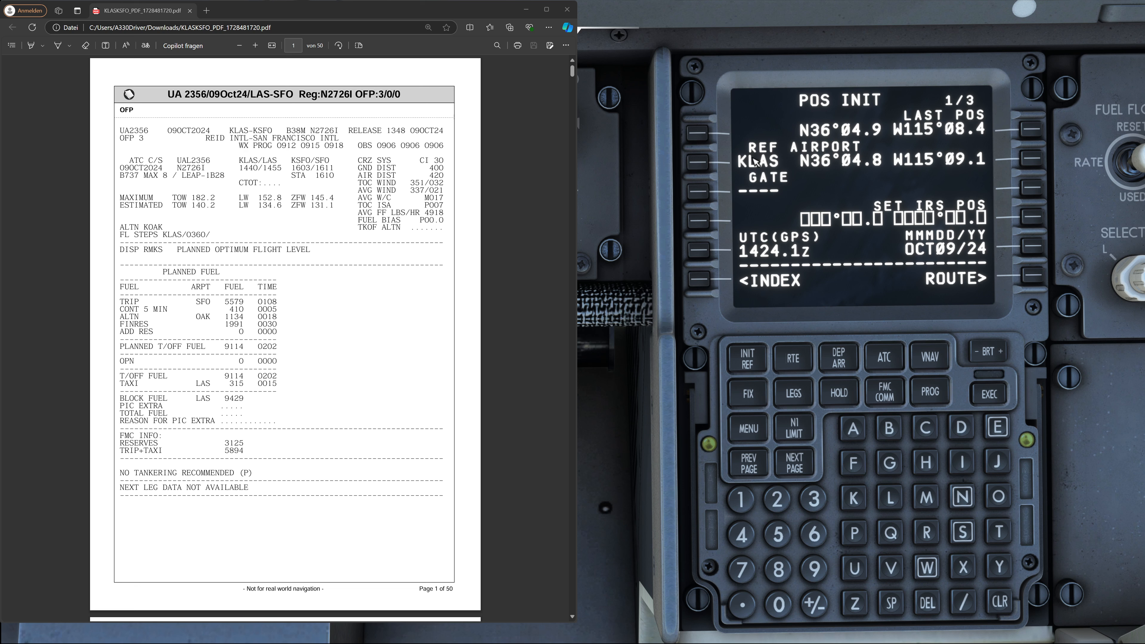
{"action": "mouse_move", "coordinate": [998, 209]}
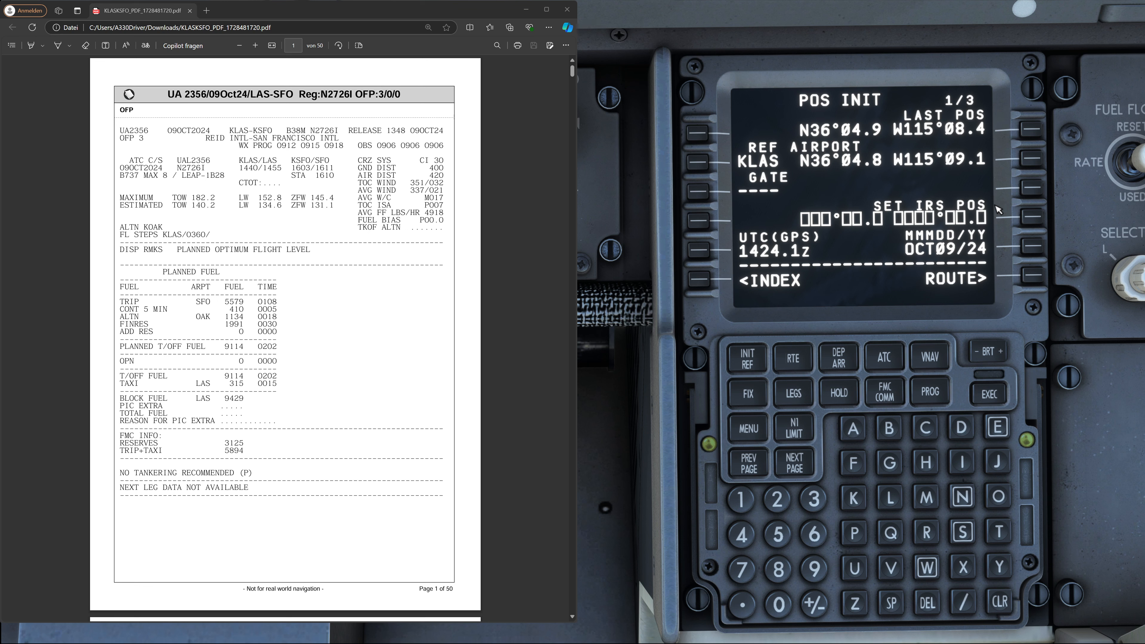
{"action": "left_click", "coordinate": [794, 461]}
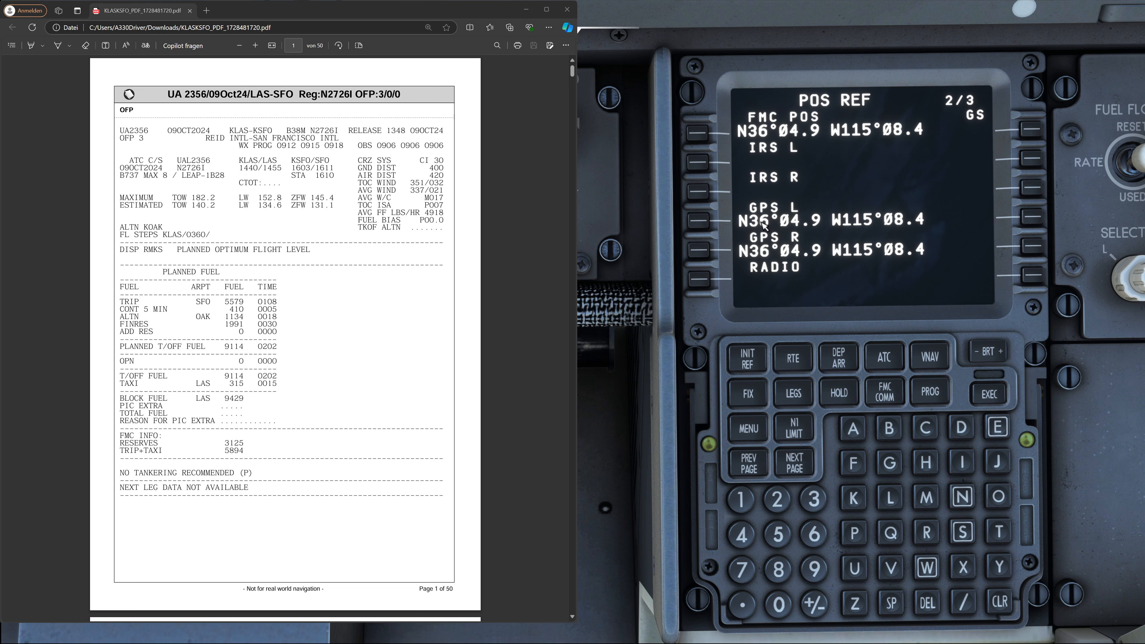
Copy the left GPS position to the scratchpad and return to POS INIT page 1 showing KLAS and GPS time
{"action": "left_click", "coordinate": [699, 223]}
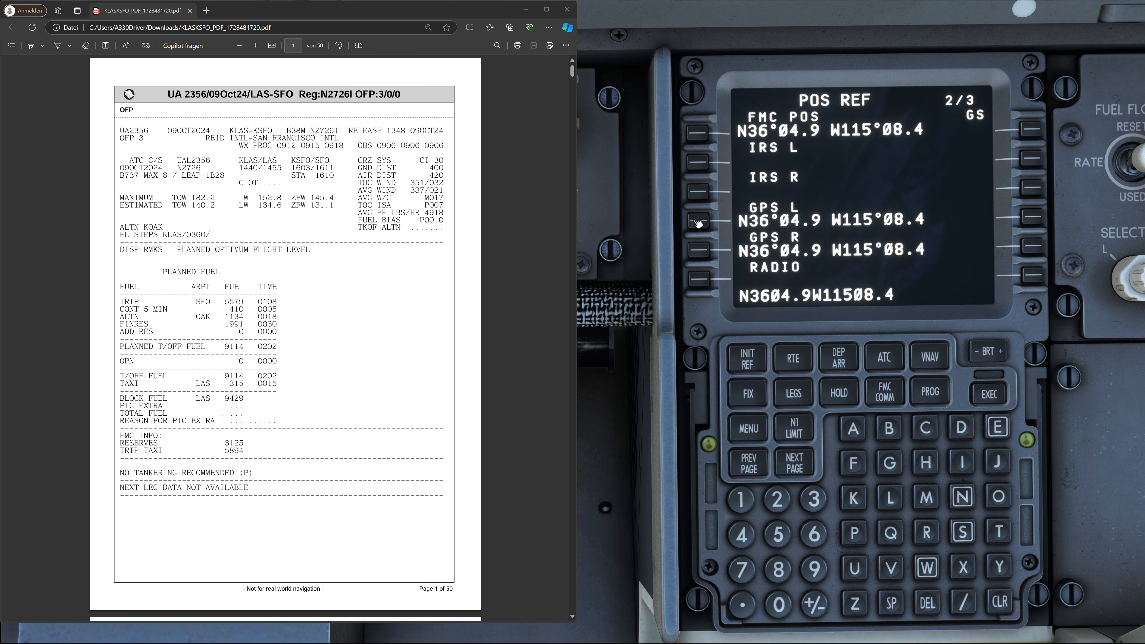
{"action": "mouse_move", "coordinate": [703, 218]}
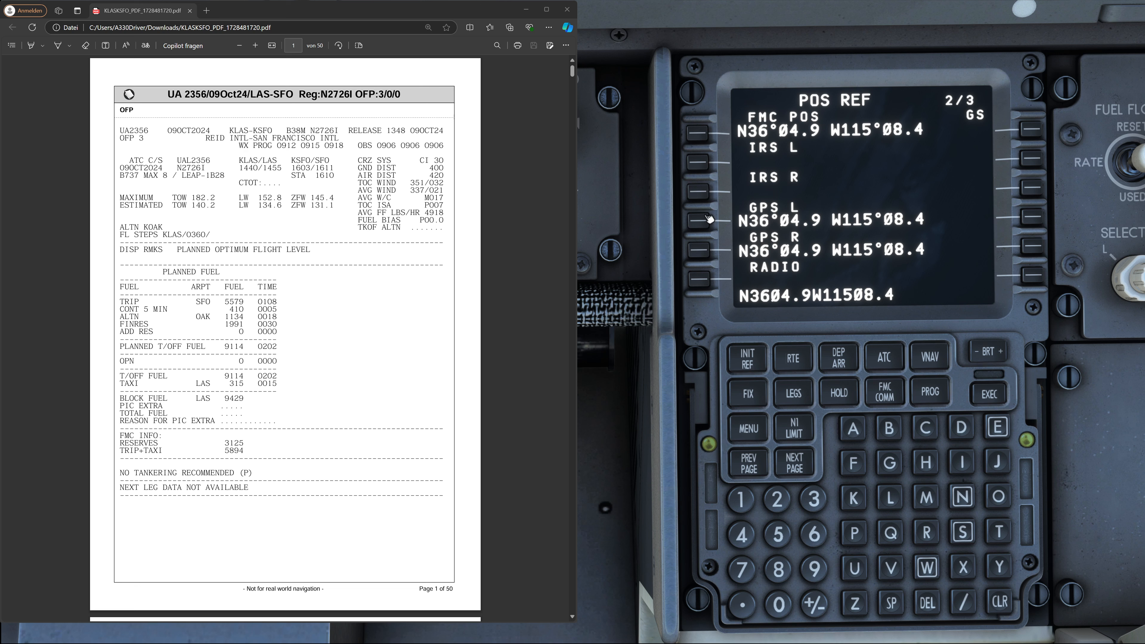
{"action": "mouse_move", "coordinate": [825, 194]}
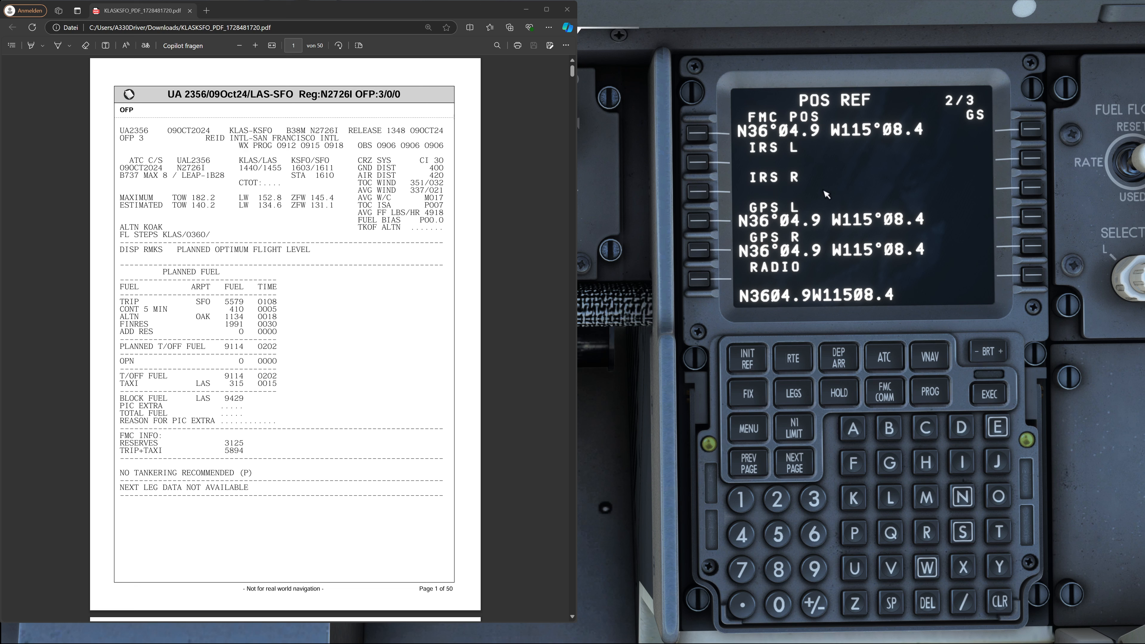
{"action": "mouse_move", "coordinate": [852, 265]}
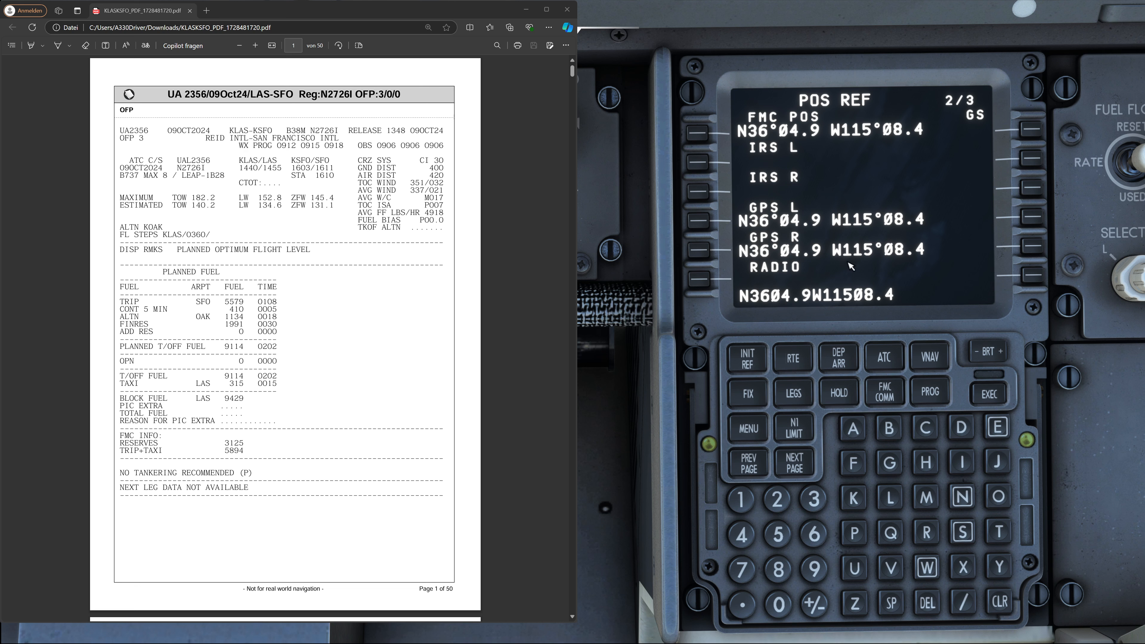
{"action": "mouse_move", "coordinate": [894, 285]}
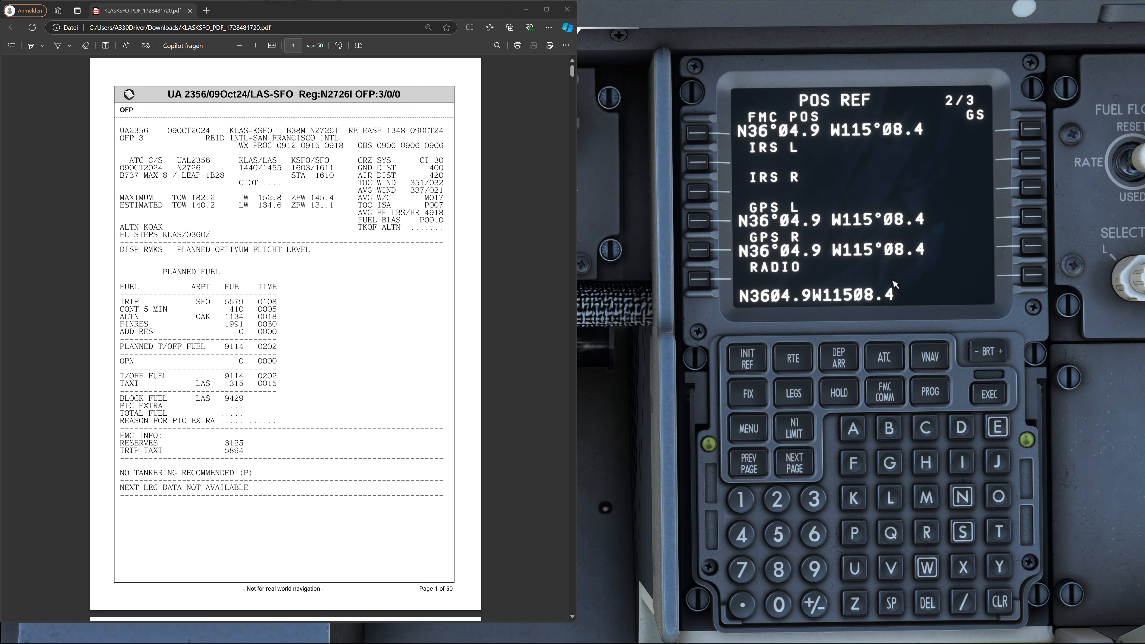
{"action": "mouse_move", "coordinate": [910, 219]}
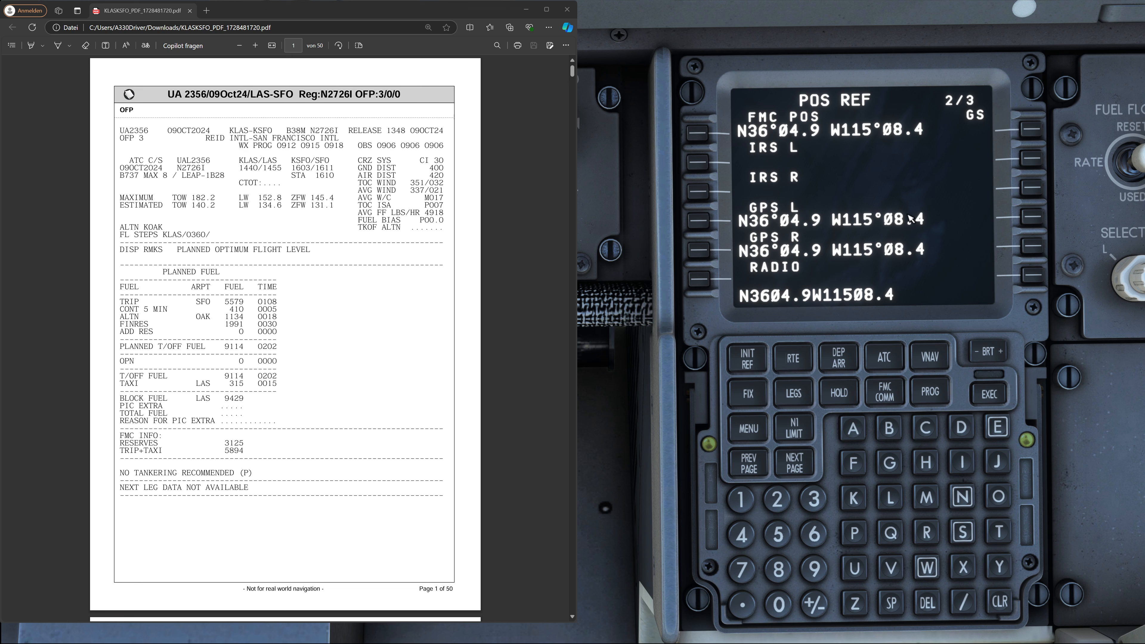
{"action": "mouse_move", "coordinate": [812, 295]}
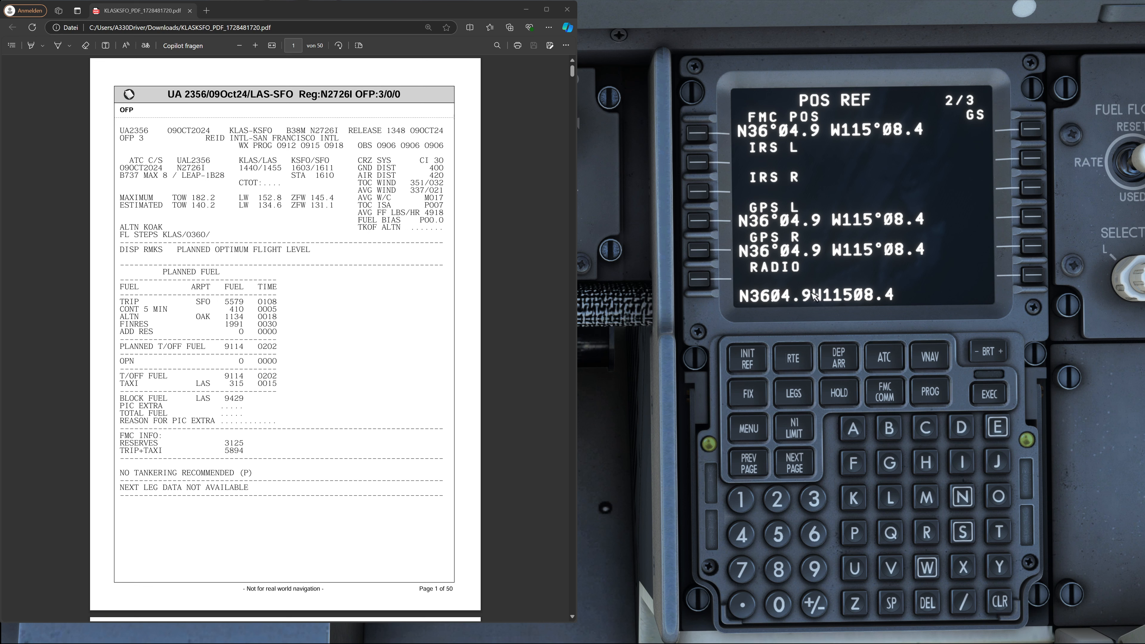
{"action": "left_click", "coordinate": [746, 463]}
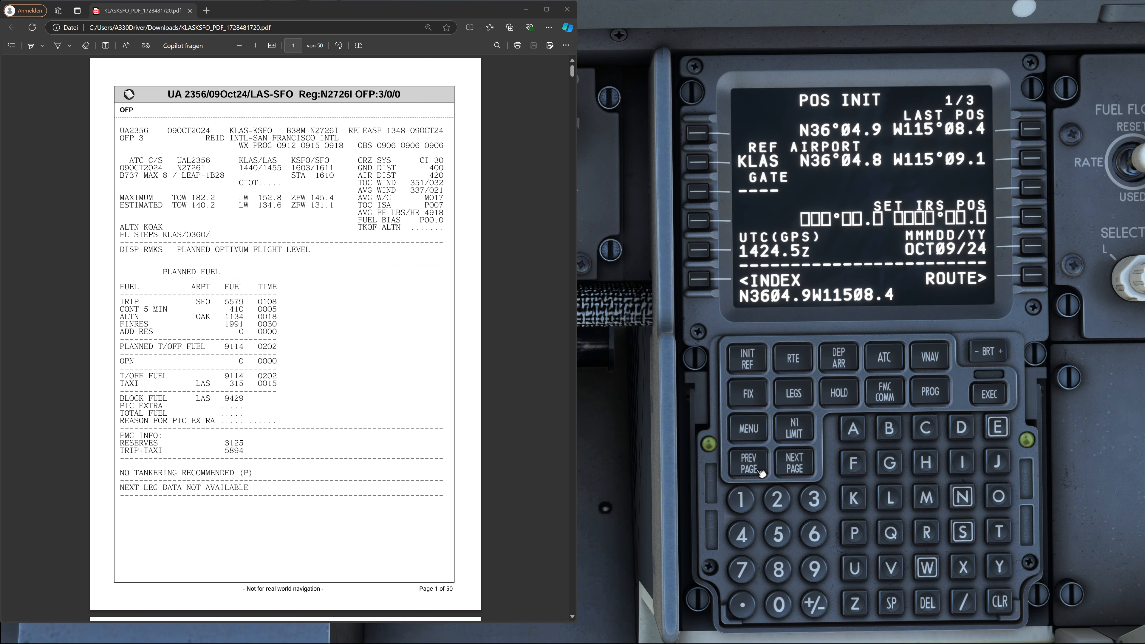
{"action": "mouse_move", "coordinate": [858, 154]}
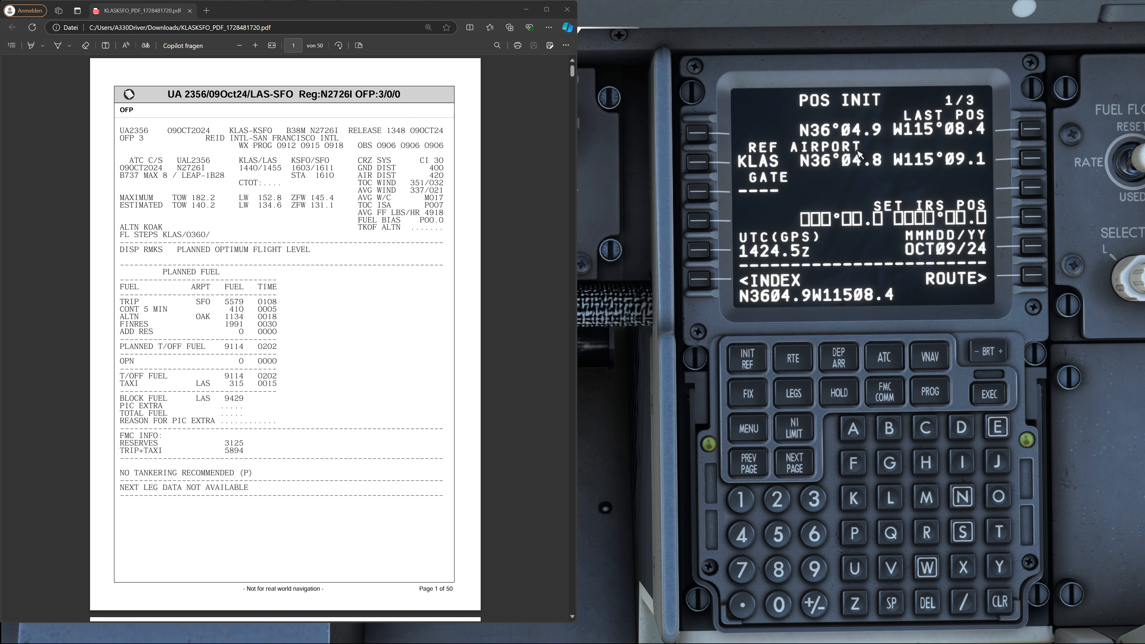
{"action": "mouse_move", "coordinate": [1022, 205]}
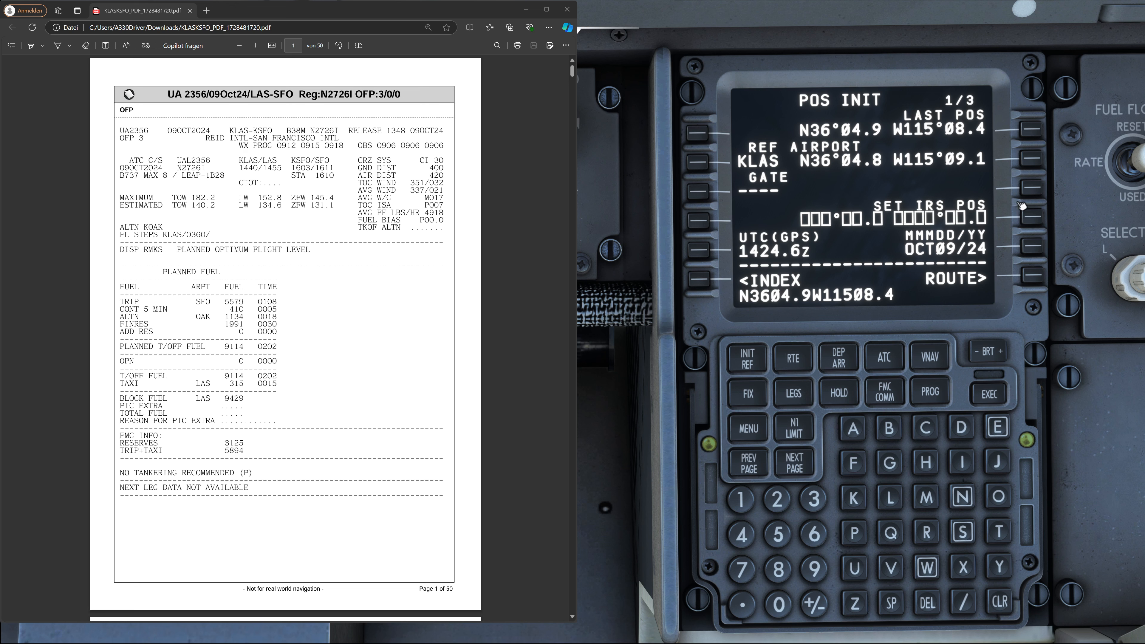
{"action": "mouse_move", "coordinate": [1036, 217]}
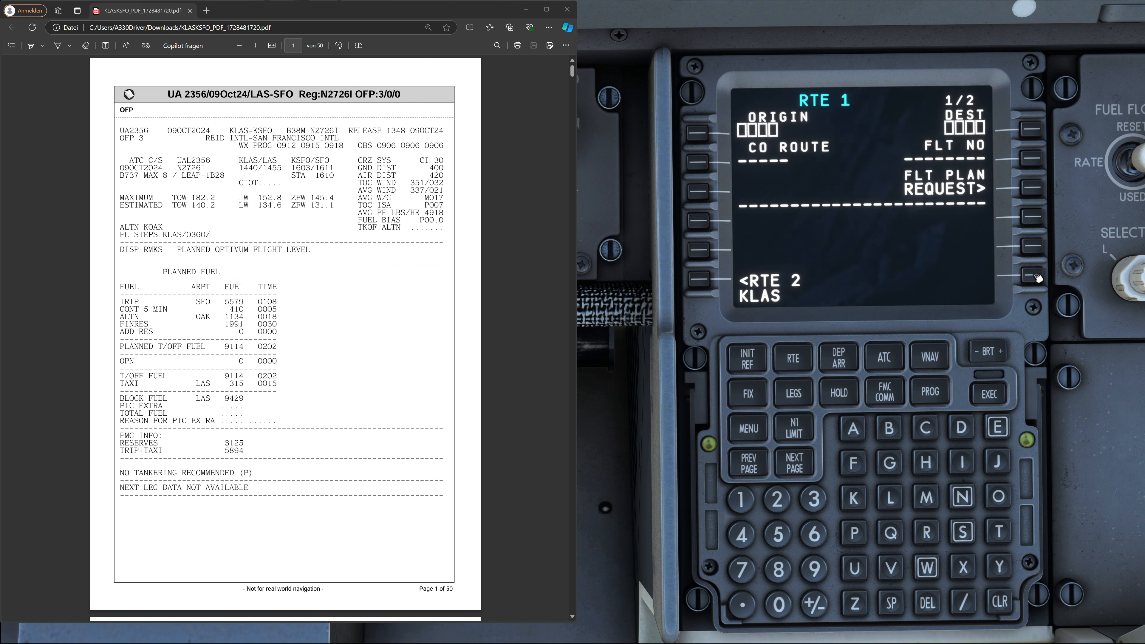
{"action": "mouse_move", "coordinate": [741, 309]}
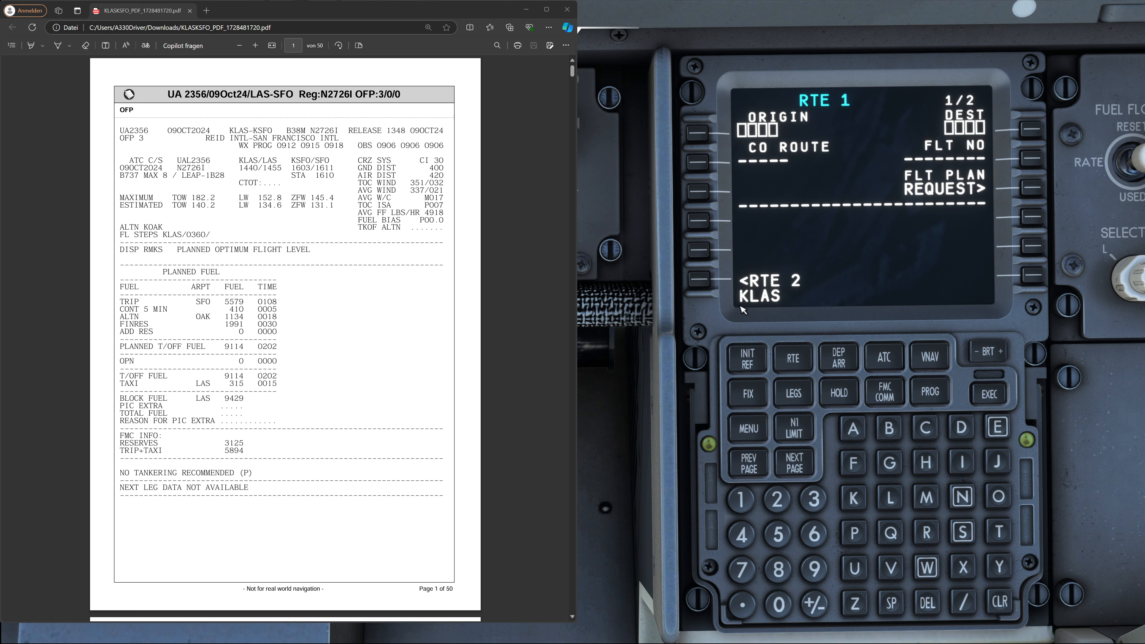
{"action": "mouse_move", "coordinate": [757, 312]}
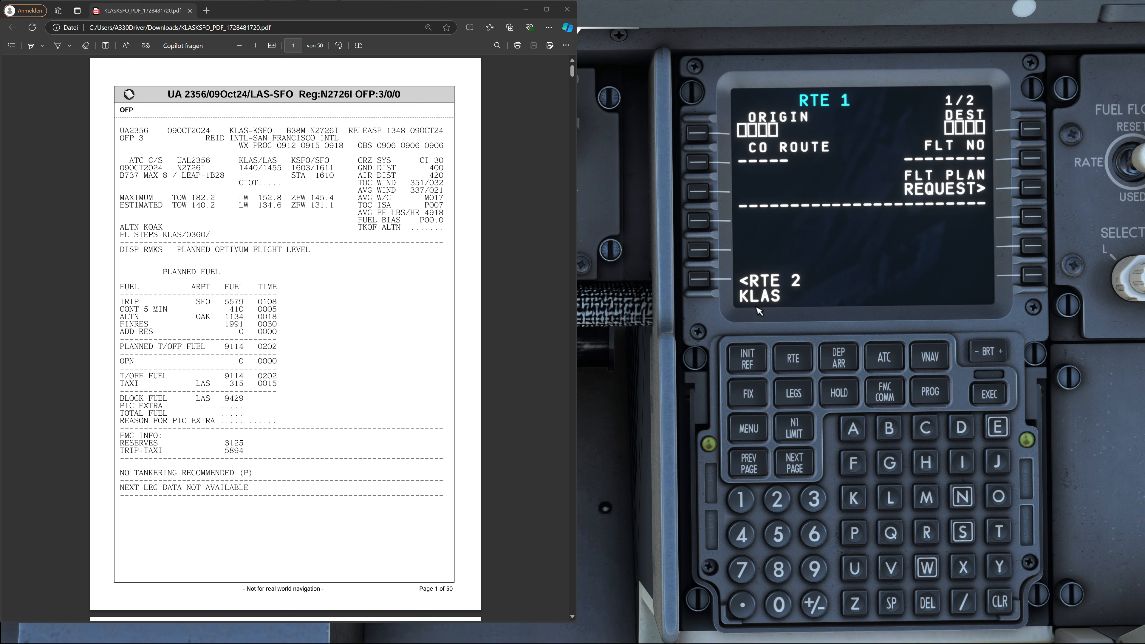
{"action": "mouse_move", "coordinate": [761, 310]}
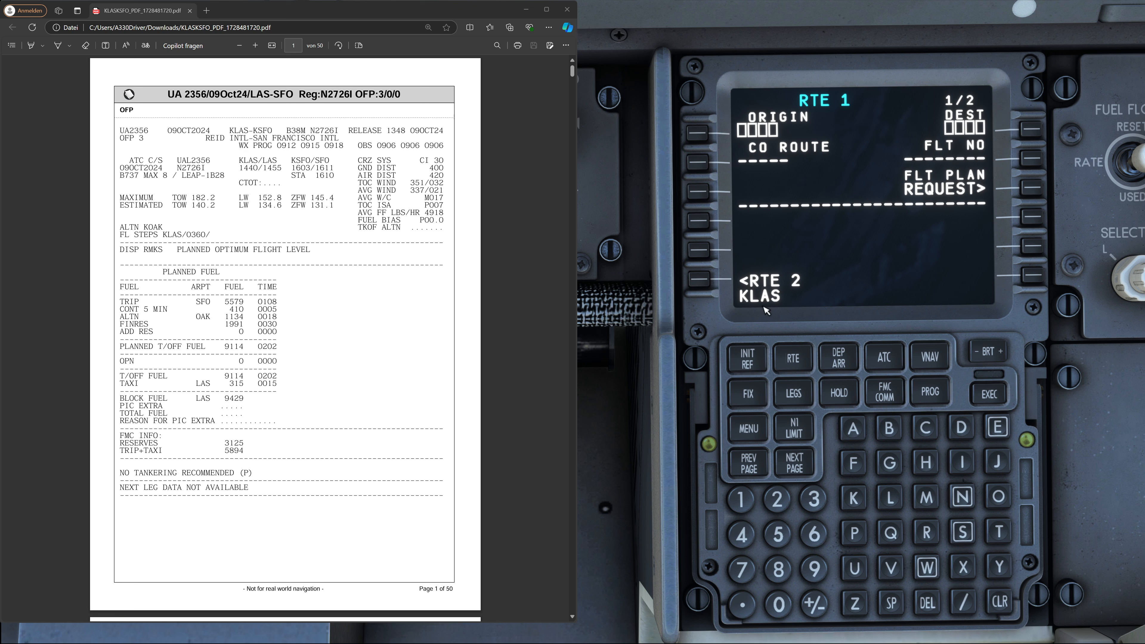
{"action": "mouse_move", "coordinate": [765, 310]}
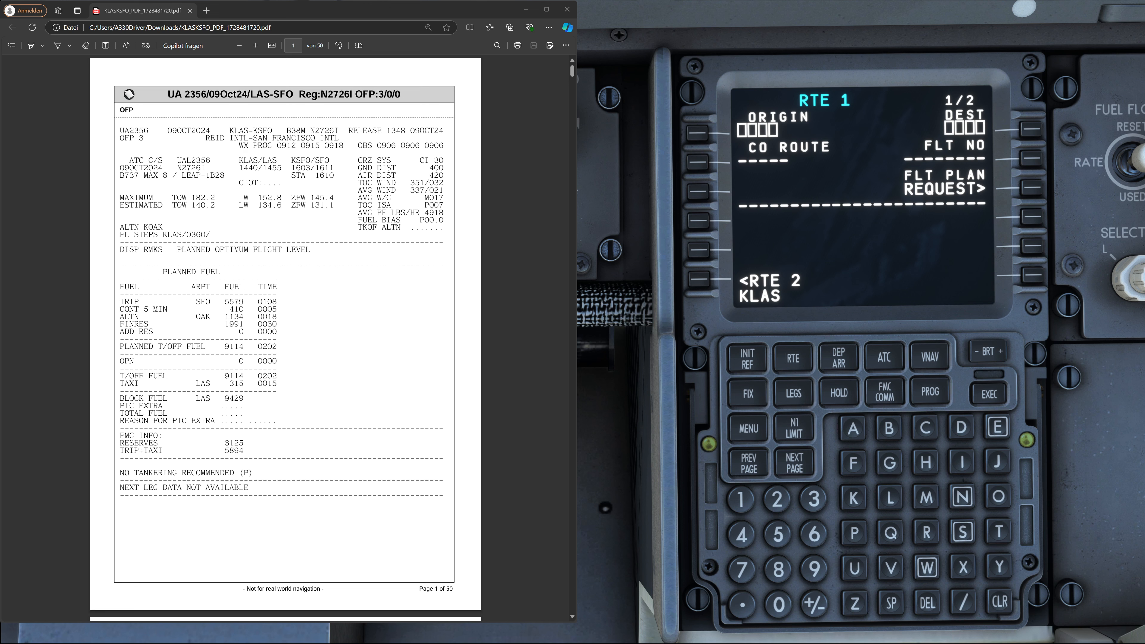
{"action": "mouse_move", "coordinate": [762, 314]}
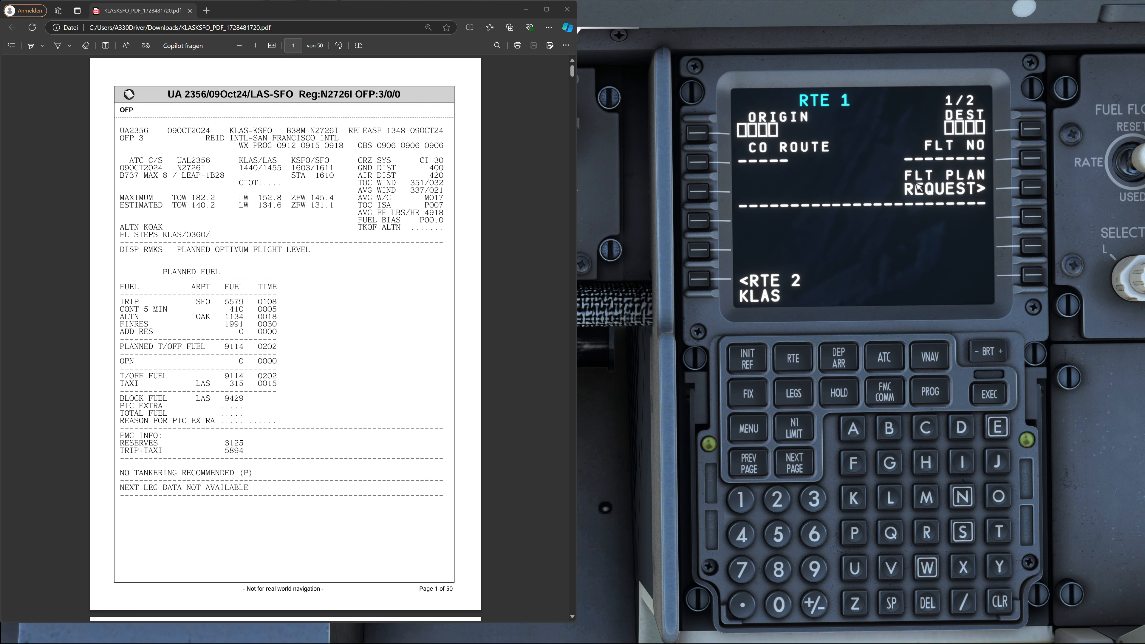
{"action": "mouse_move", "coordinate": [972, 160]}
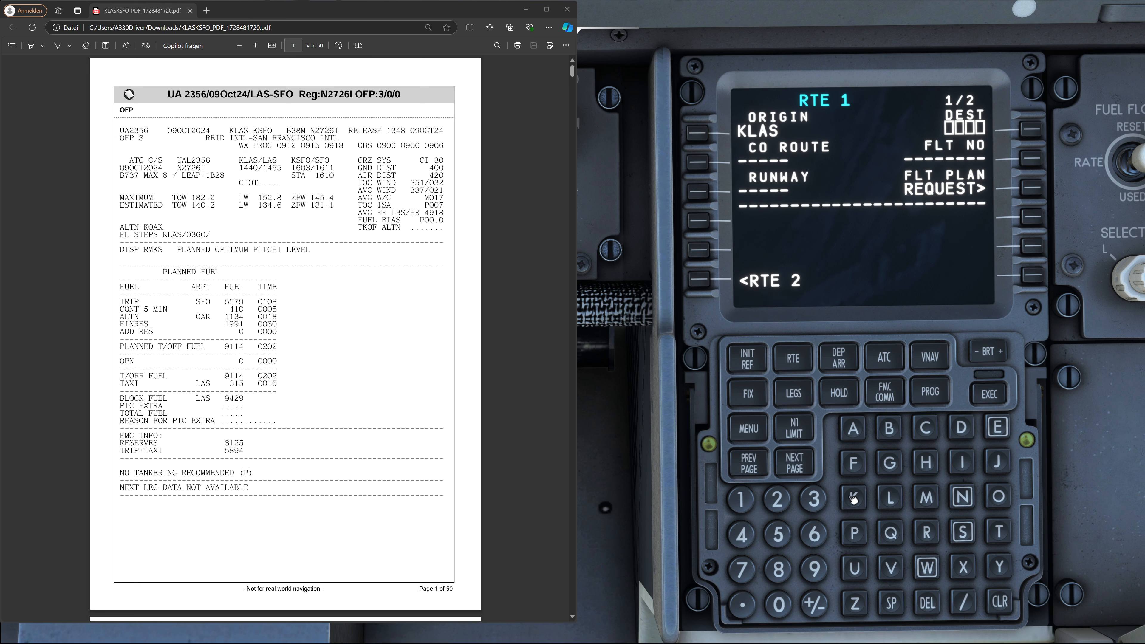
Enter KSFO as the RTE 1 destination alongside origin KLAS, leaving the route ready to activate
{"action": "left_click", "coordinate": [851, 499]}
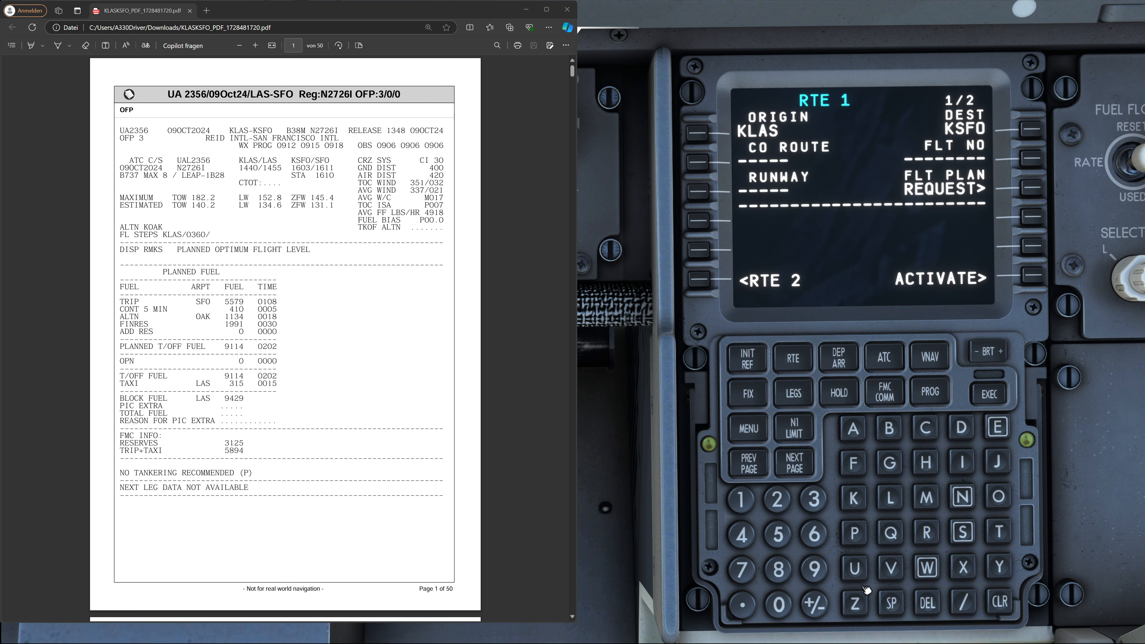
{"action": "mouse_move", "coordinate": [865, 590]}
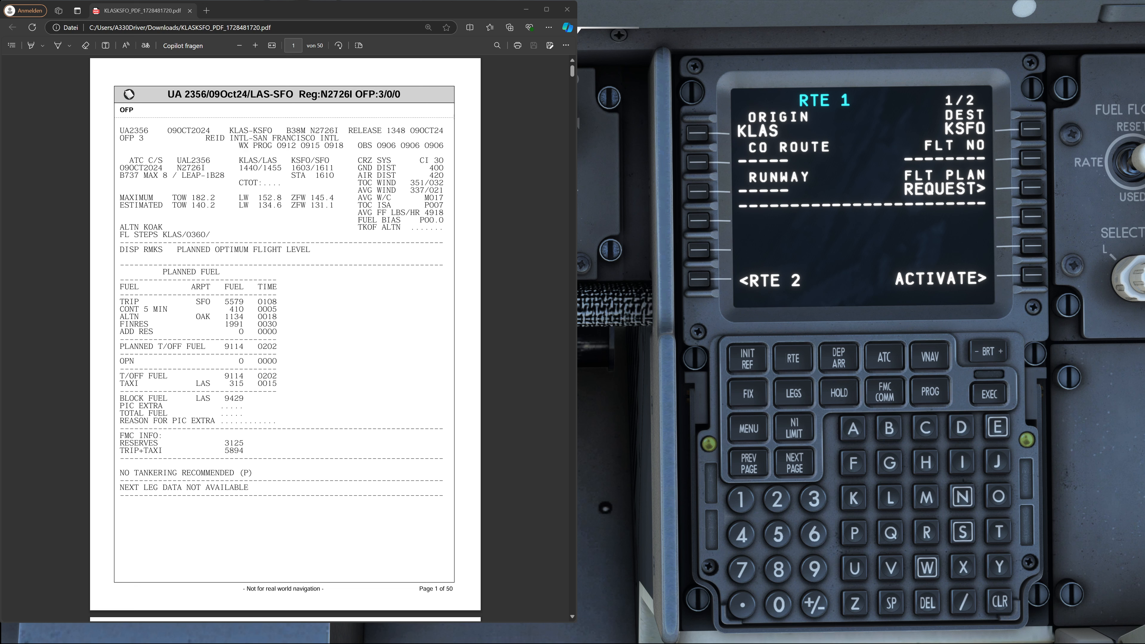
Take callsign UAL2356 from the OFP and set it as the RTE 1 flight number
{"action": "double_click", "coordinate": [195, 160]}
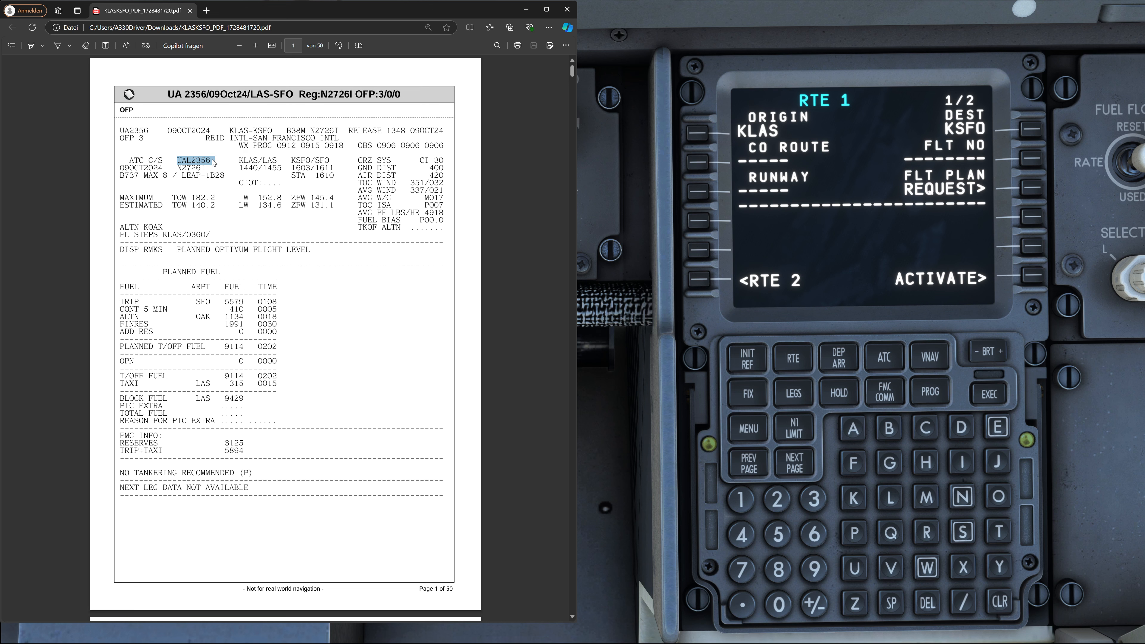
{"action": "left_click", "coordinate": [852, 567]}
{"action": "type", "text": "UAL2356"}
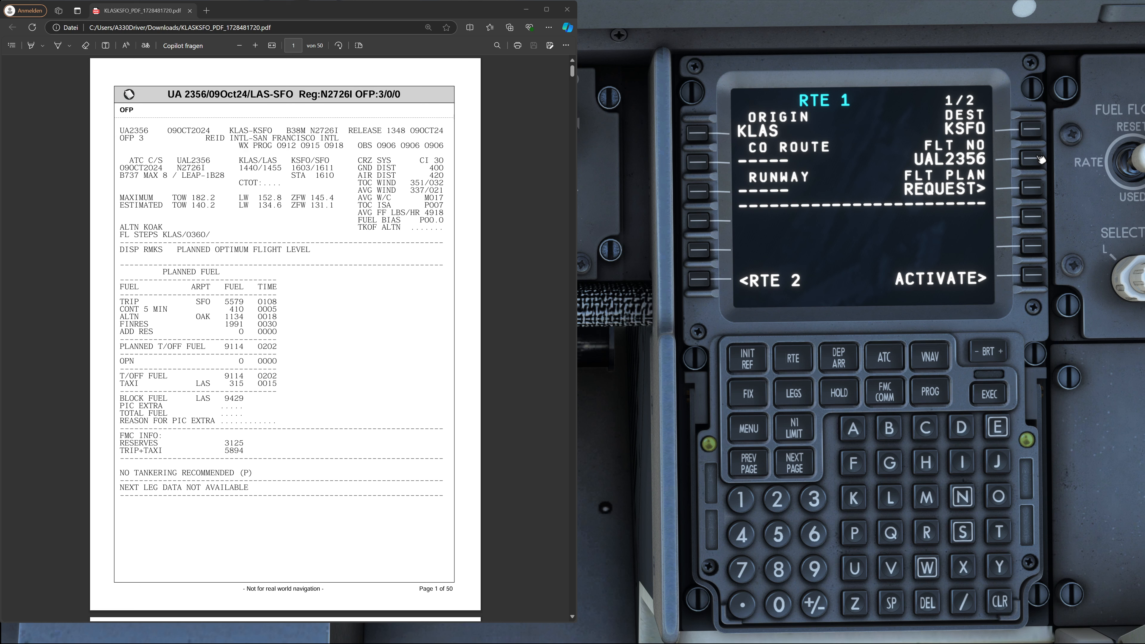
{"action": "mouse_move", "coordinate": [913, 144]}
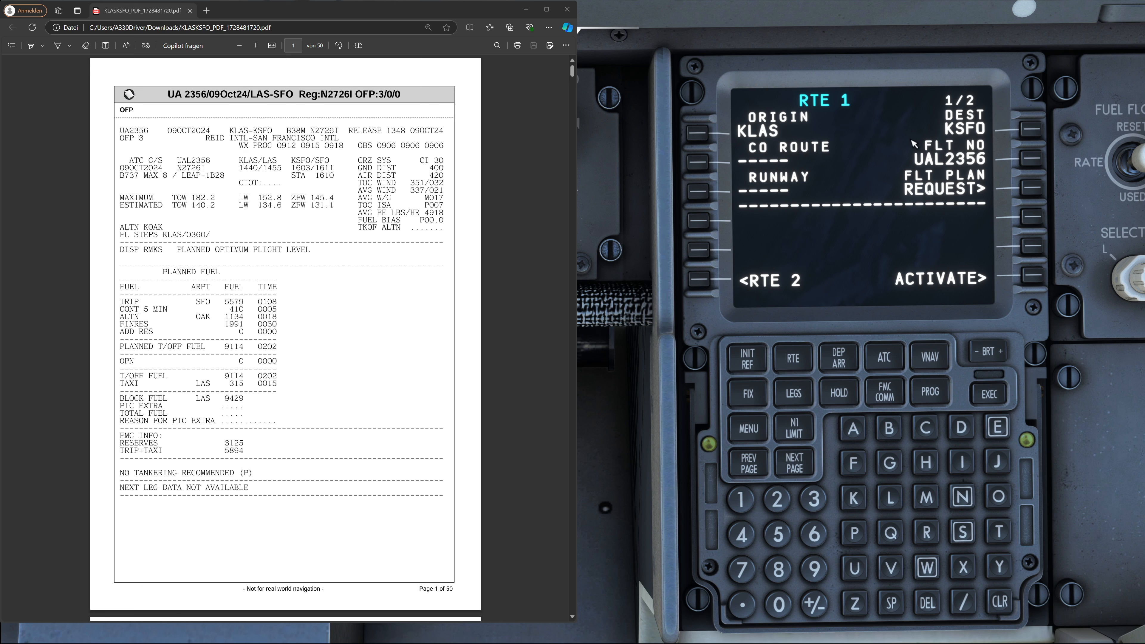
{"action": "mouse_move", "coordinate": [997, 163]}
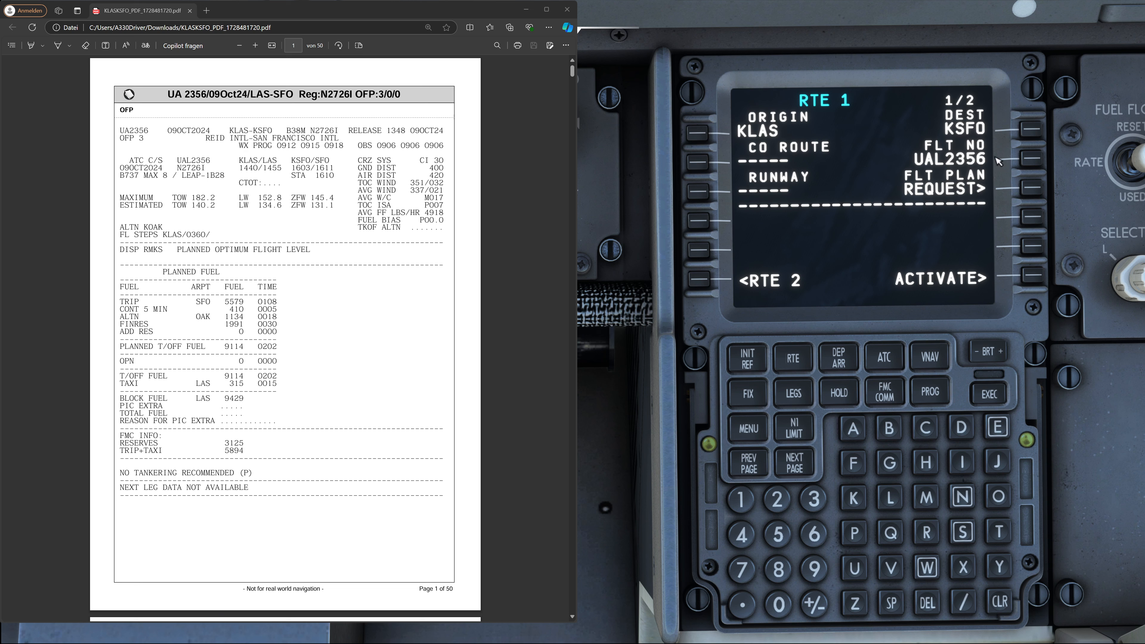
{"action": "mouse_move", "coordinate": [949, 165]}
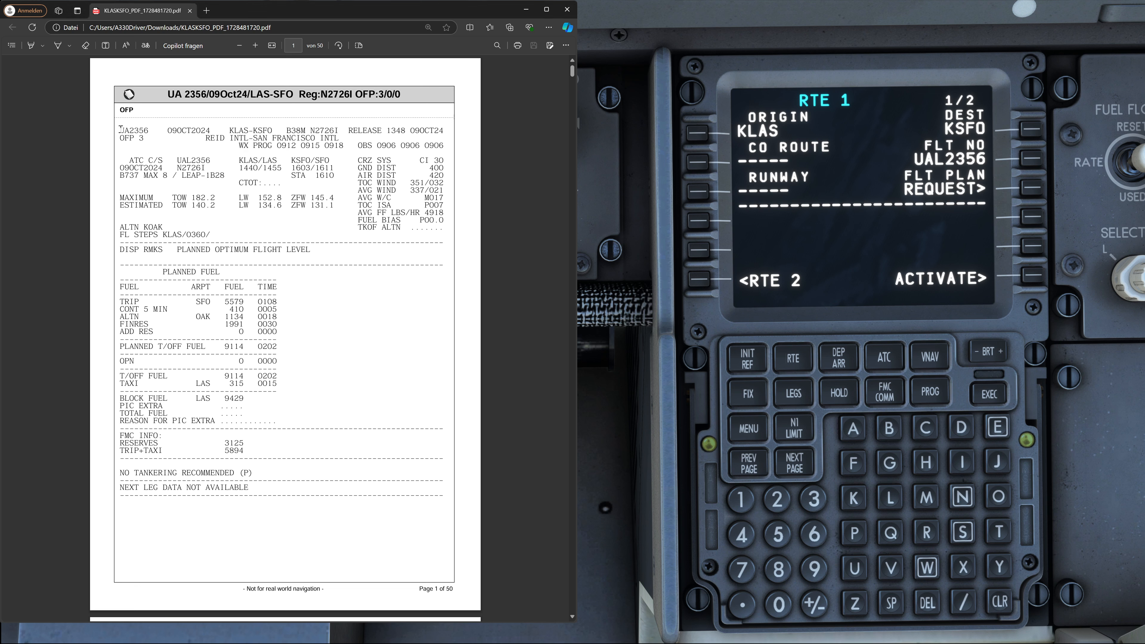
{"action": "double_click", "coordinate": [133, 130]}
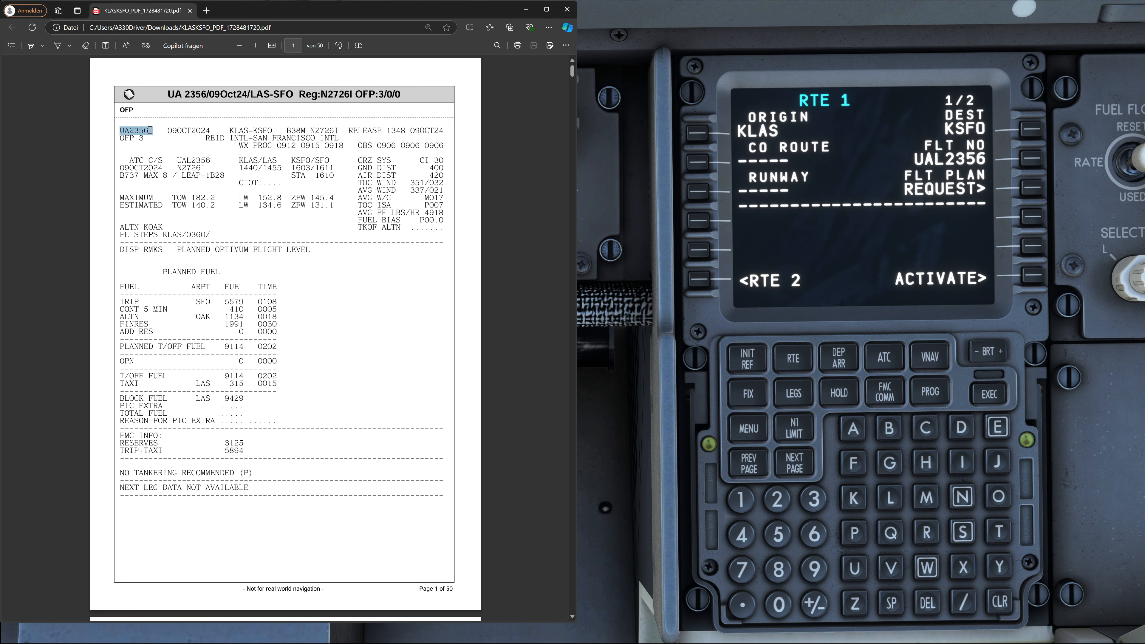
{"action": "double_click", "coordinate": [195, 159]}
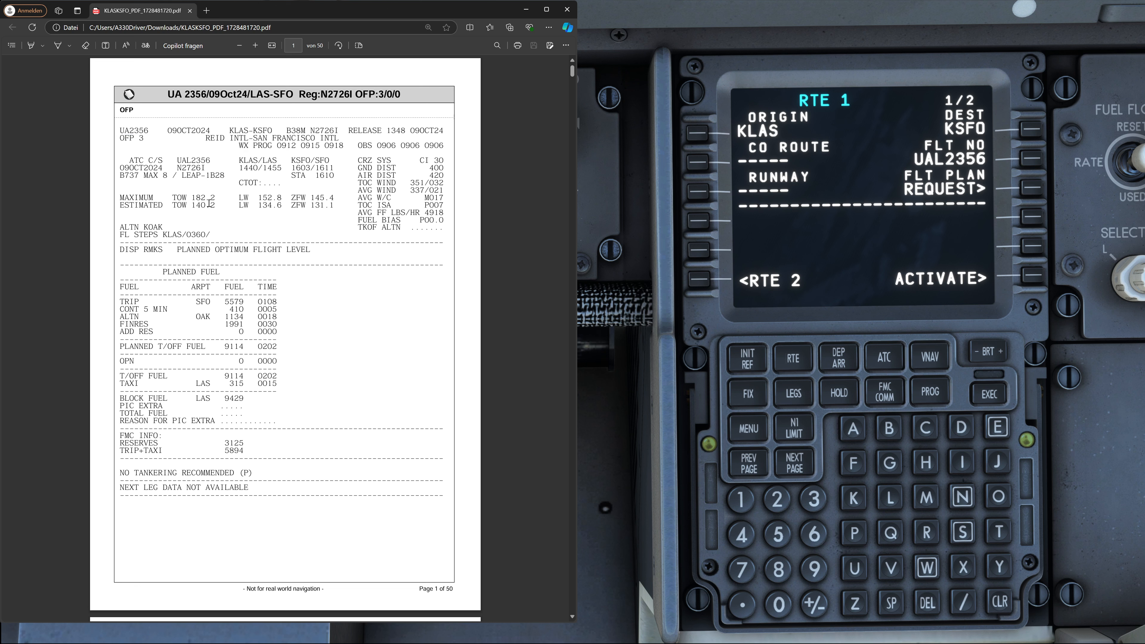
{"action": "mouse_move", "coordinate": [649, 369]}
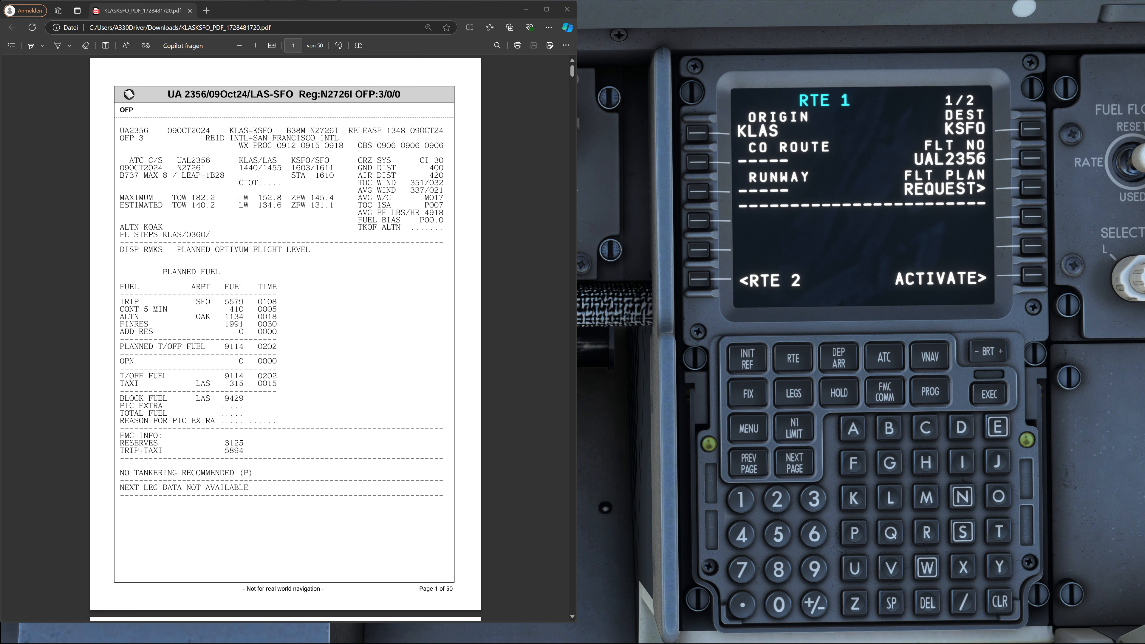
{"action": "mouse_move", "coordinate": [929, 167]}
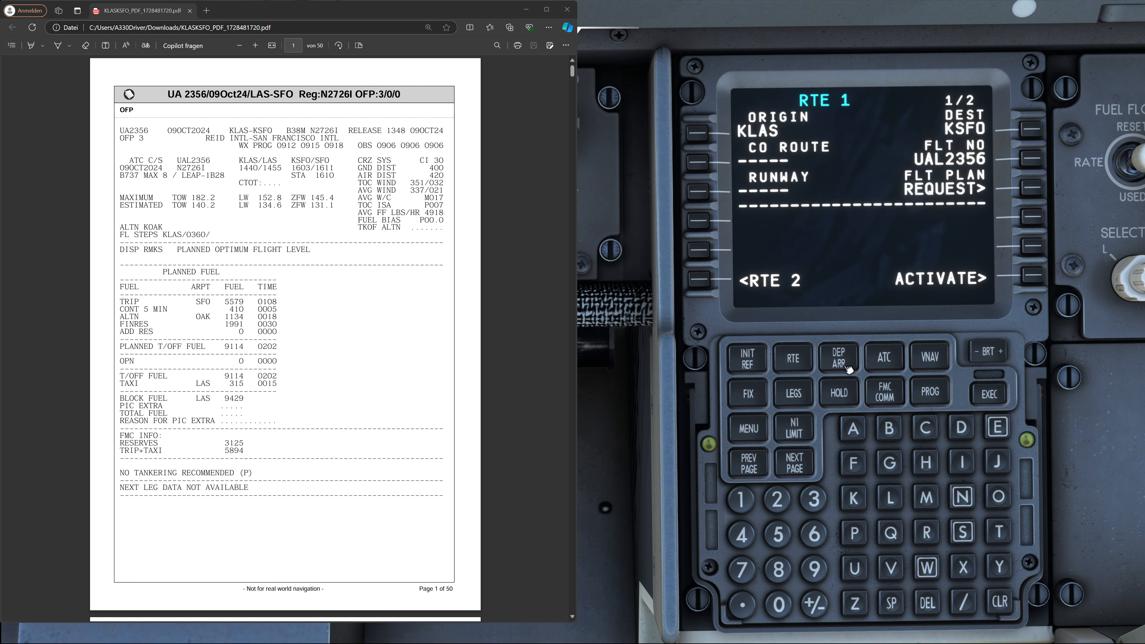
On KLAS DEP/ARR select runway 26R, the JOHKR3 SID and the KENNO transition
{"action": "left_click", "coordinate": [838, 357]}
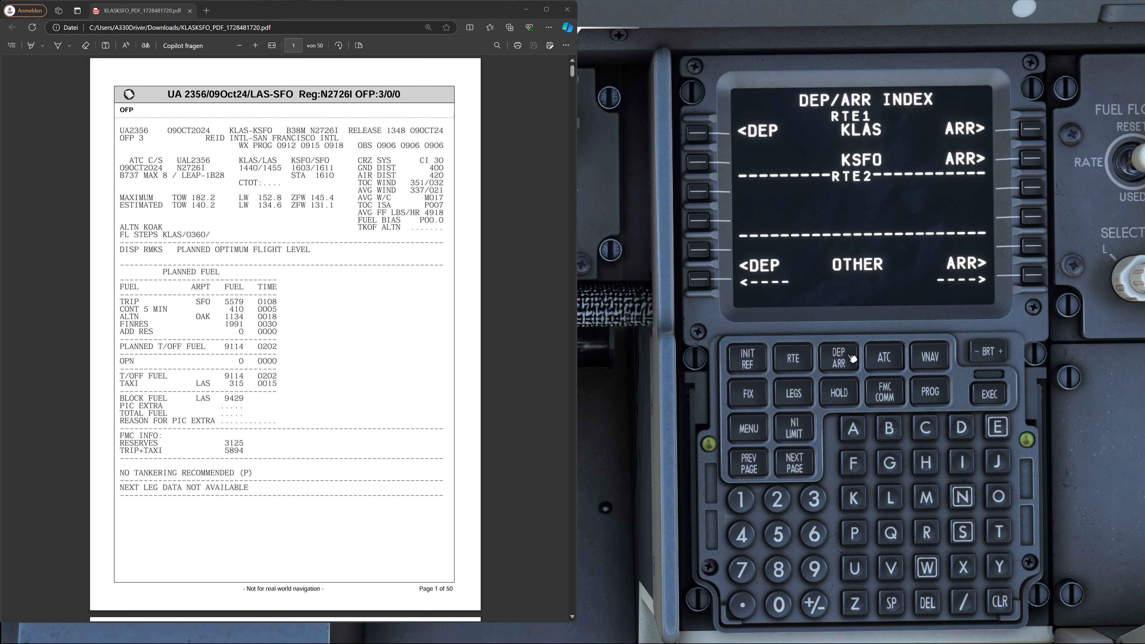
{"action": "left_click", "coordinate": [700, 130]}
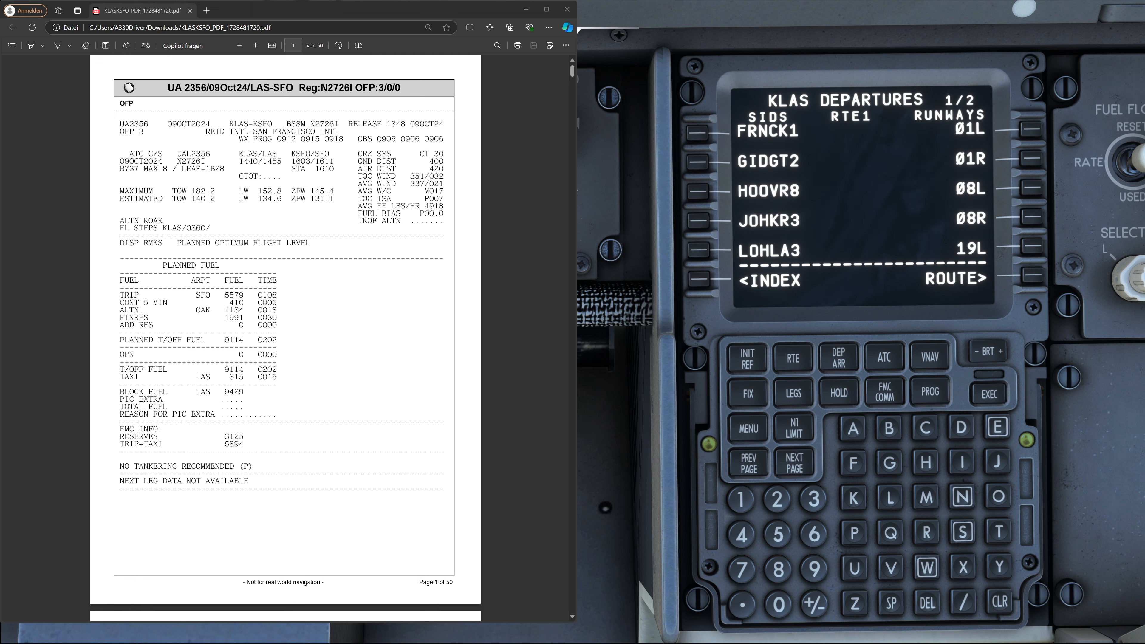
{"action": "scroll", "scroll_direction": "down", "scroll_amount": 3}
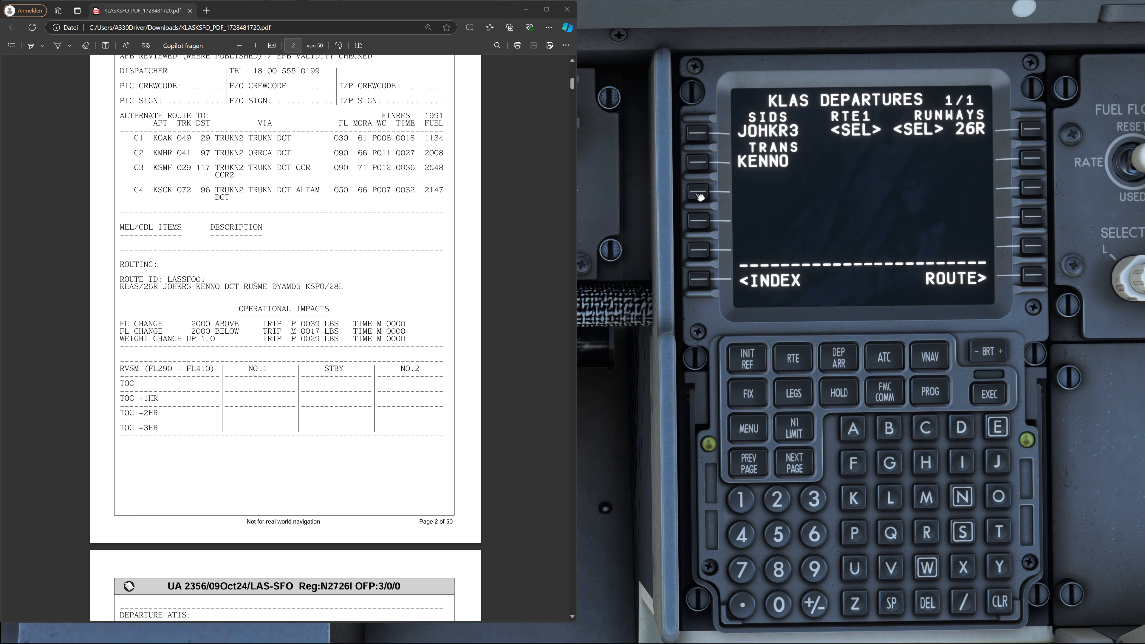
{"action": "left_click", "coordinate": [698, 163]}
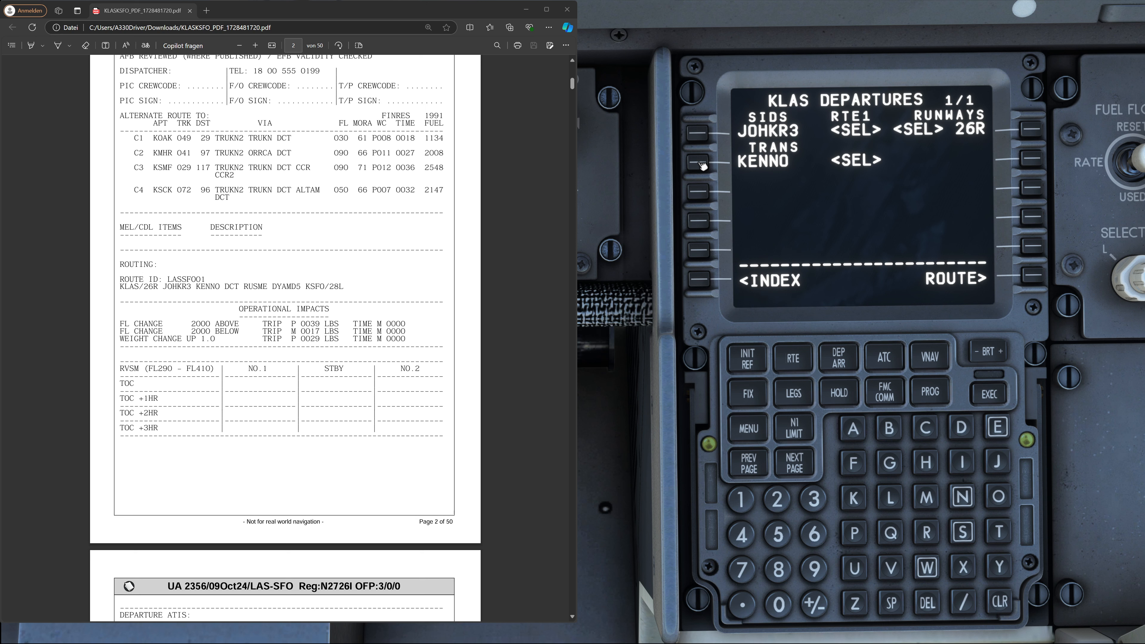
{"action": "mouse_move", "coordinate": [1031, 277]}
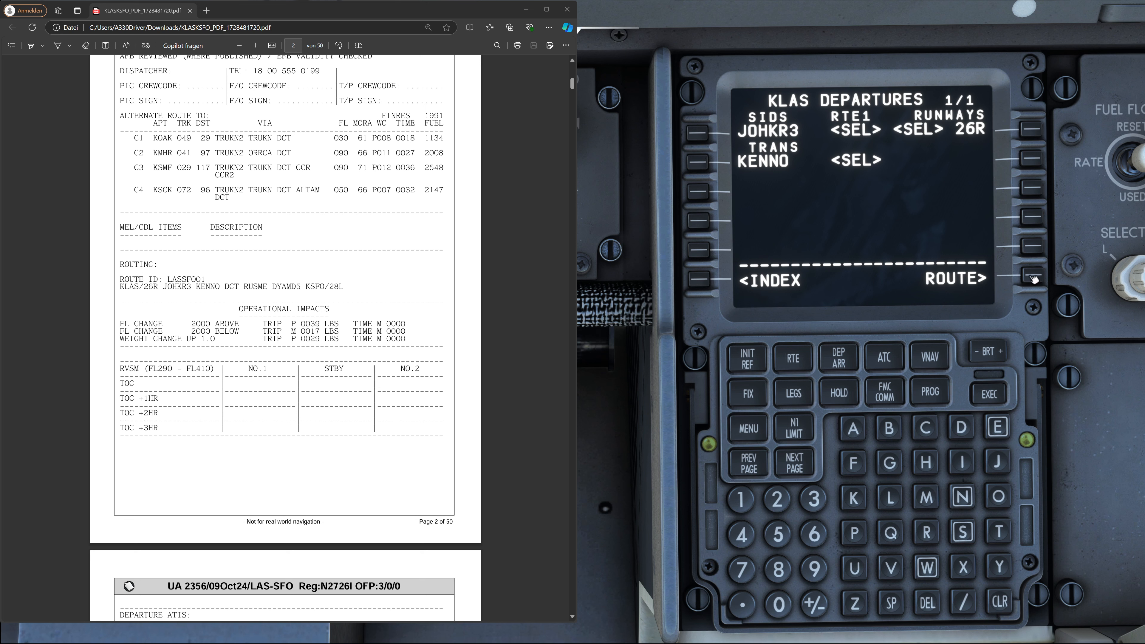
On RTE 1 page 2 add a direct leg from KENNO to RUSME after the JOHKR3.KENNO departure
{"action": "left_click", "coordinate": [794, 462]}
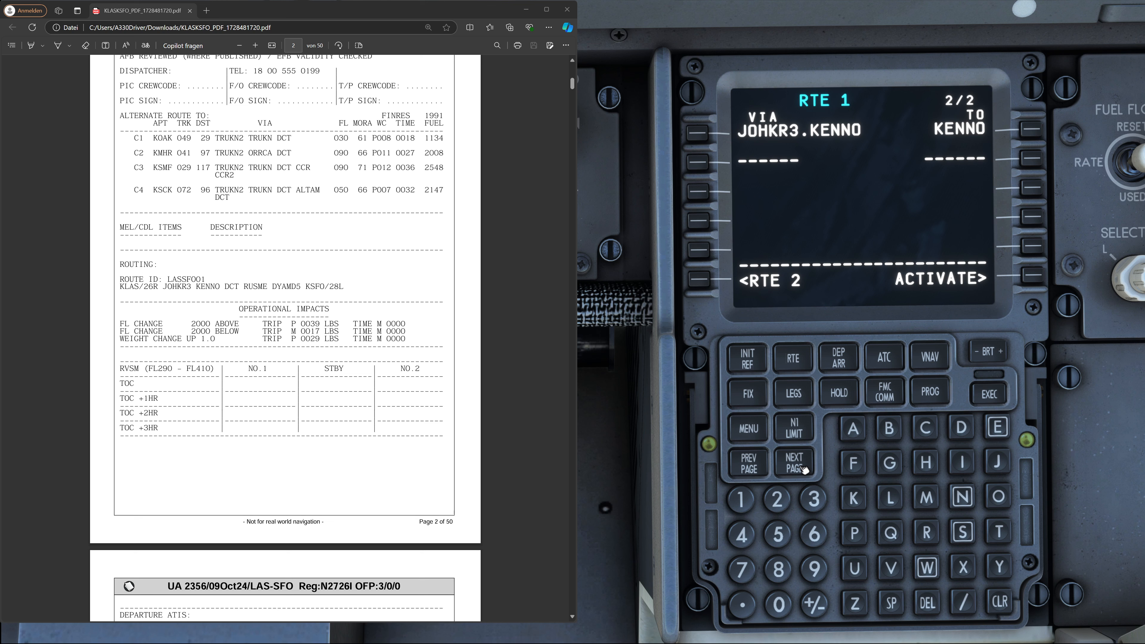
{"action": "mouse_move", "coordinate": [820, 208]}
{"action": "type", "text": "RUSME"}
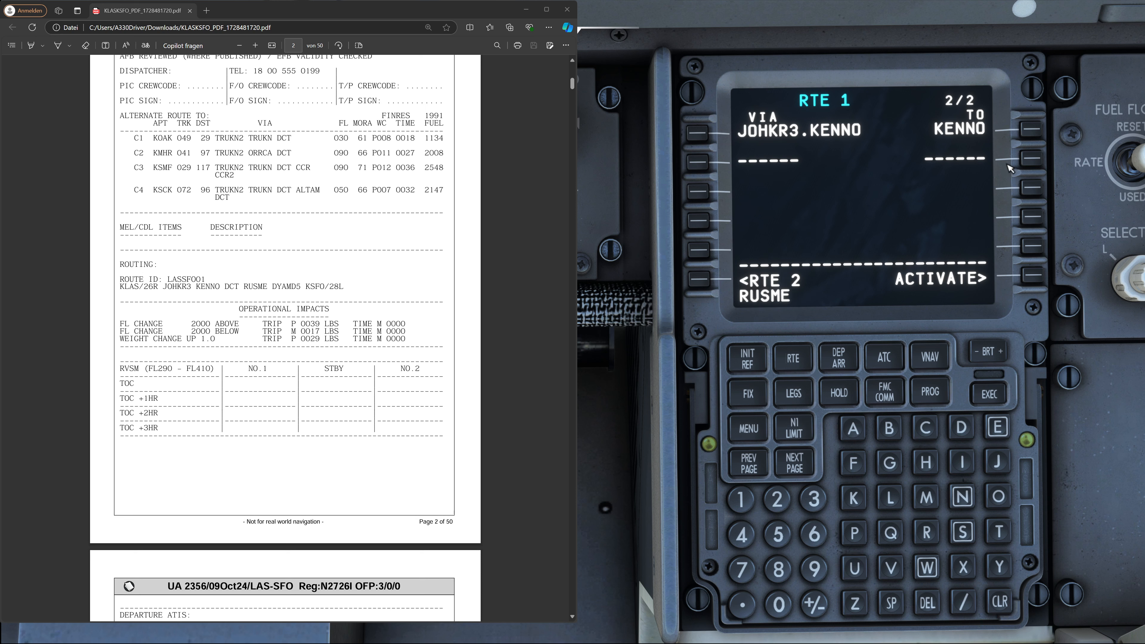
{"action": "mouse_move", "coordinate": [771, 320]}
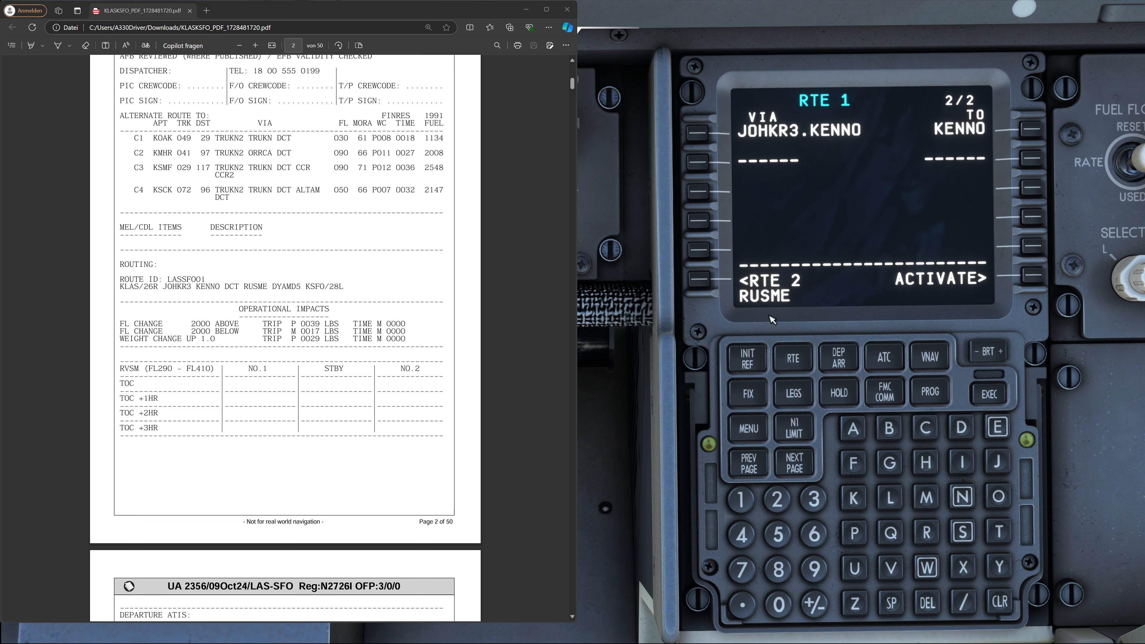
{"action": "left_click", "coordinate": [1030, 159]}
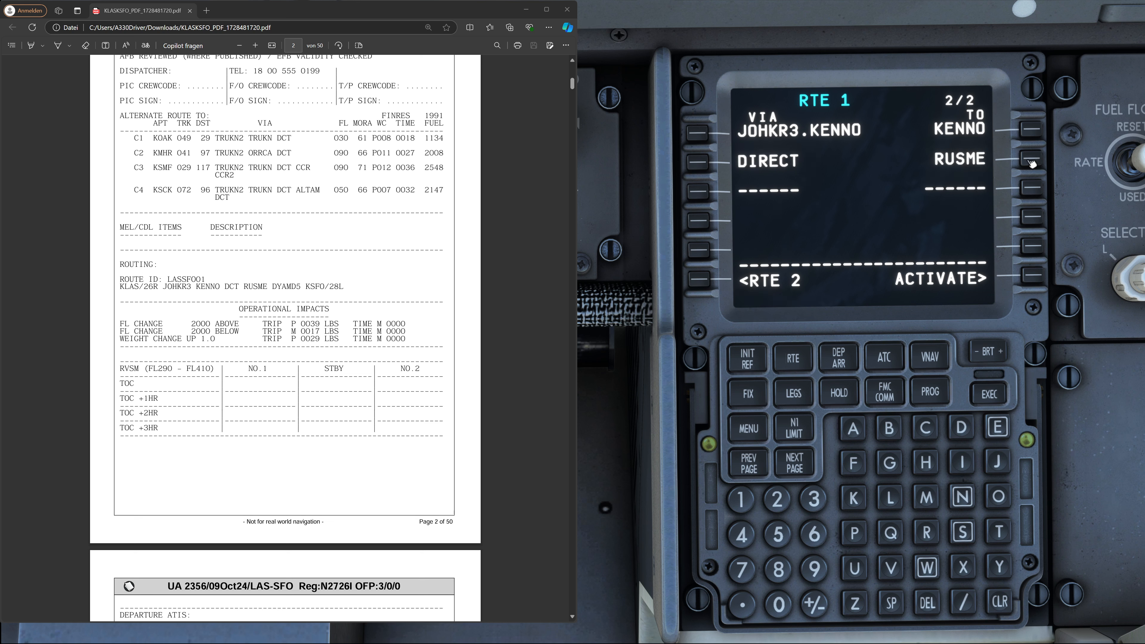
{"action": "mouse_move", "coordinate": [974, 152]}
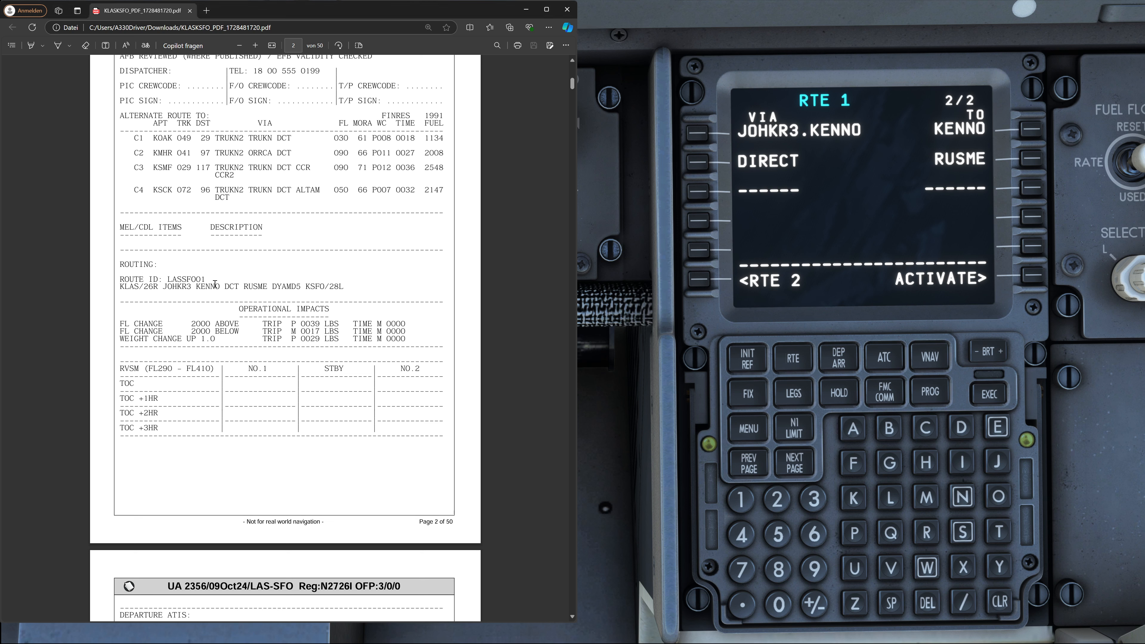
{"action": "mouse_move", "coordinate": [496, 388]}
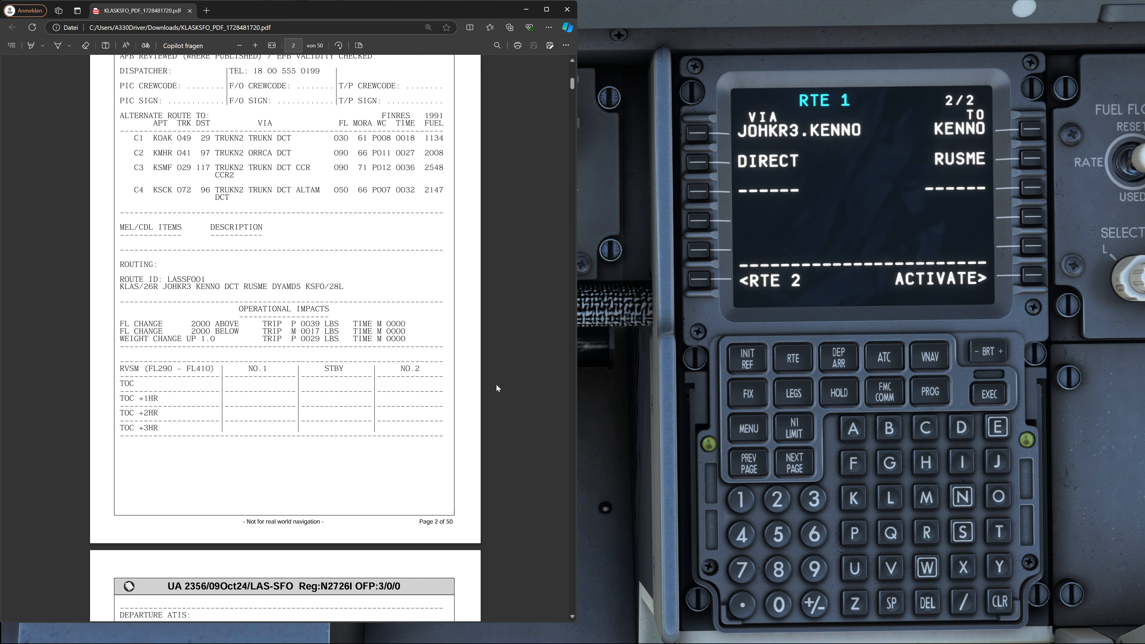
On the KSFO arrival page select the ILS 28R approach and the DYAMD5 arrival
{"action": "left_click", "coordinate": [837, 357]}
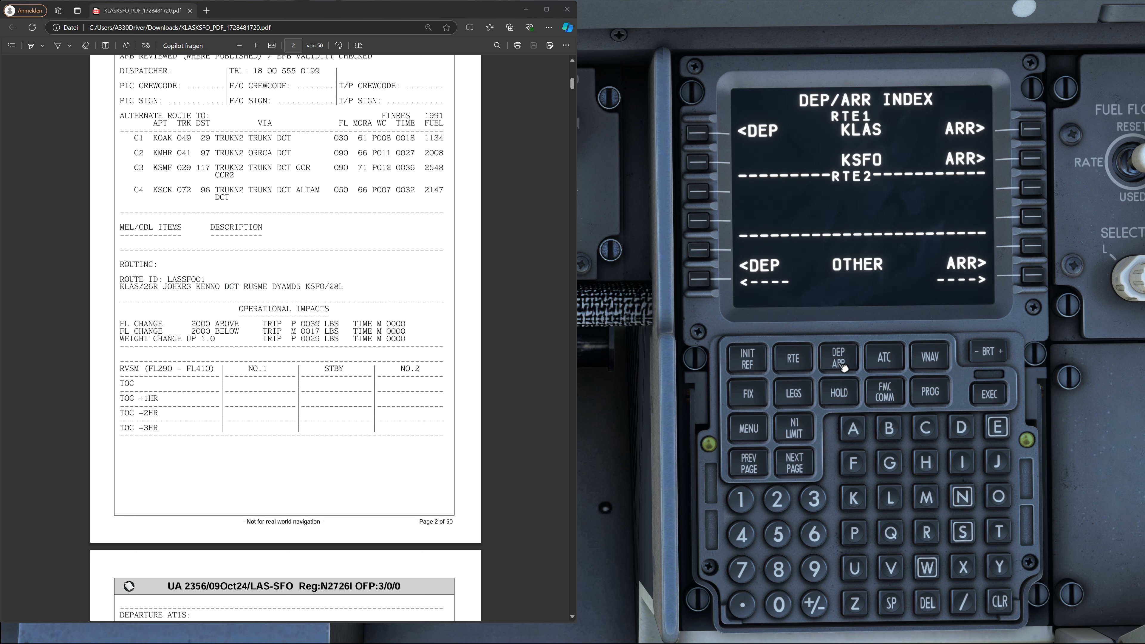
{"action": "mouse_move", "coordinate": [924, 159]}
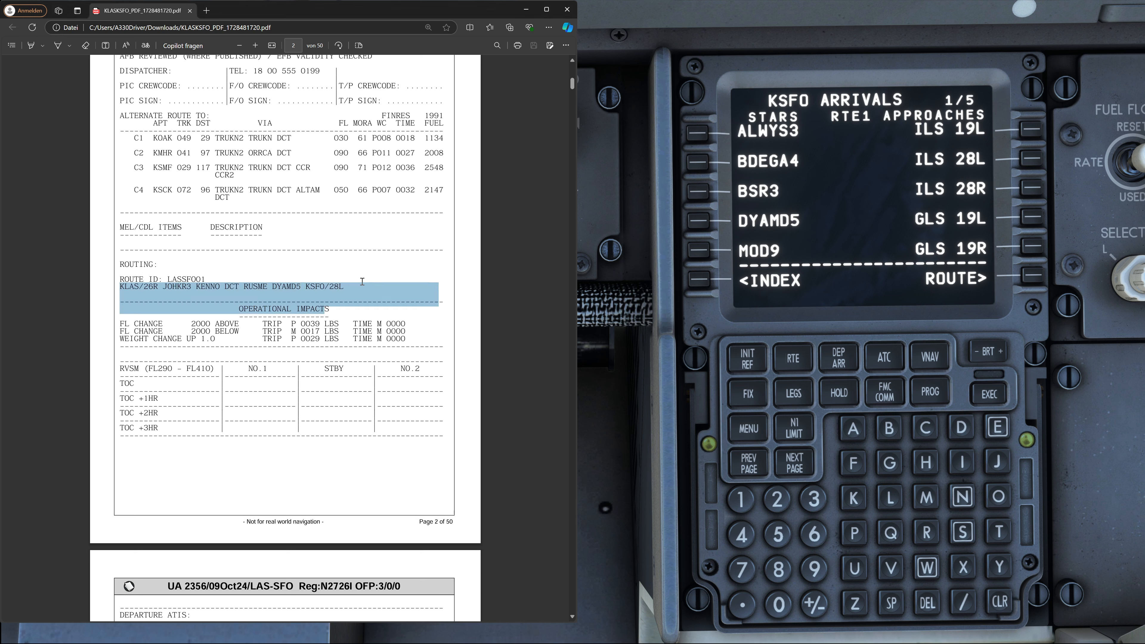
{"action": "left_click", "coordinate": [358, 282]}
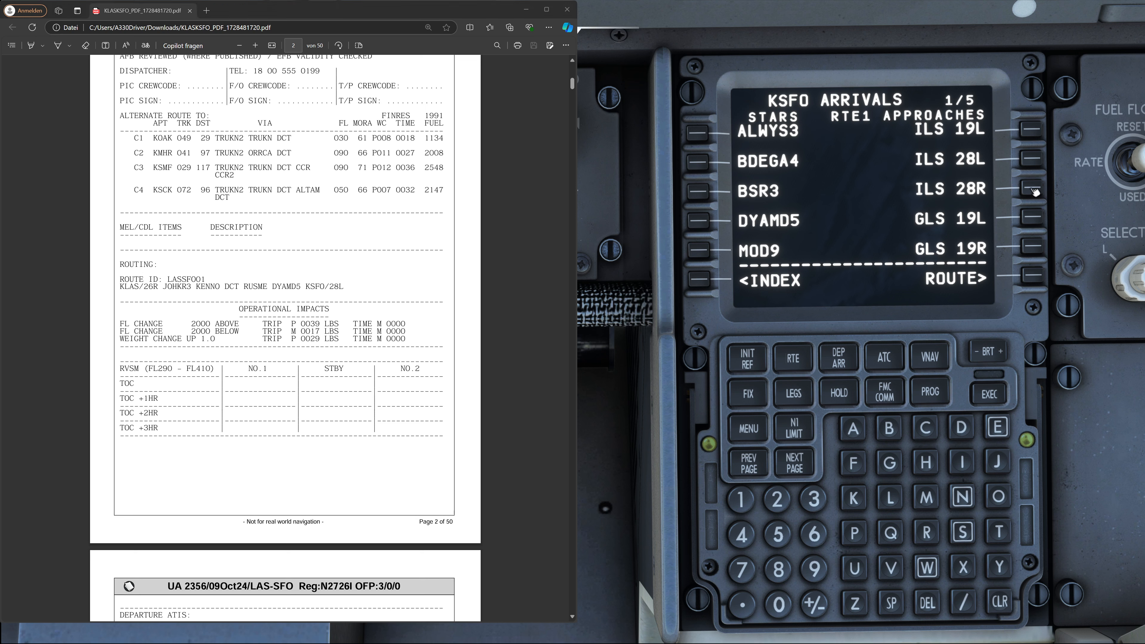
{"action": "left_click", "coordinate": [1031, 188]}
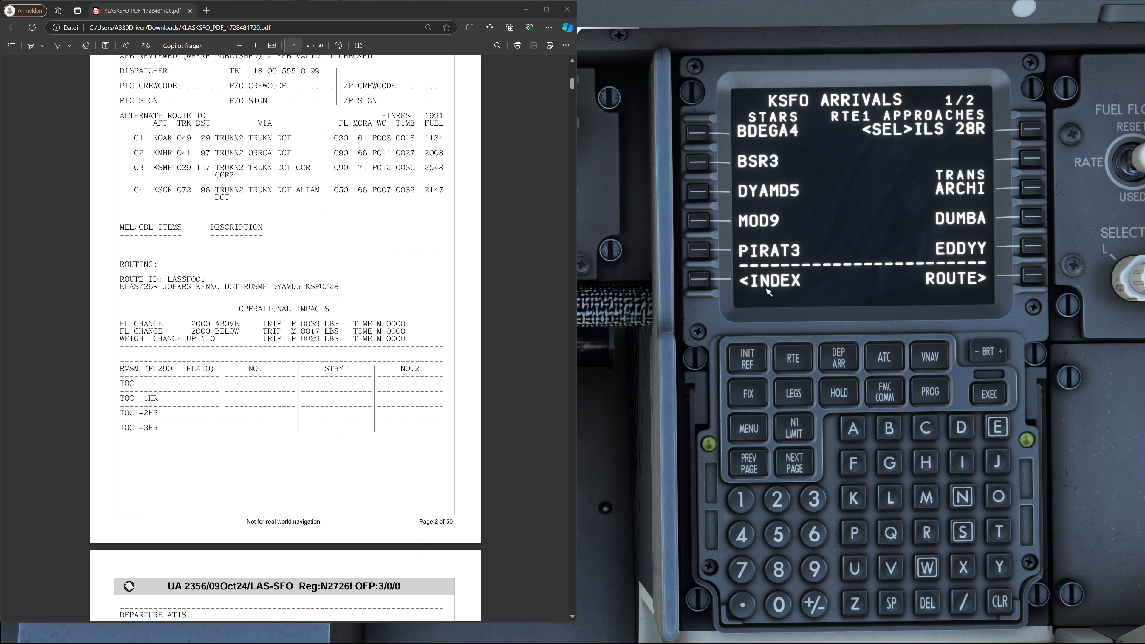
{"action": "mouse_move", "coordinate": [645, 373]}
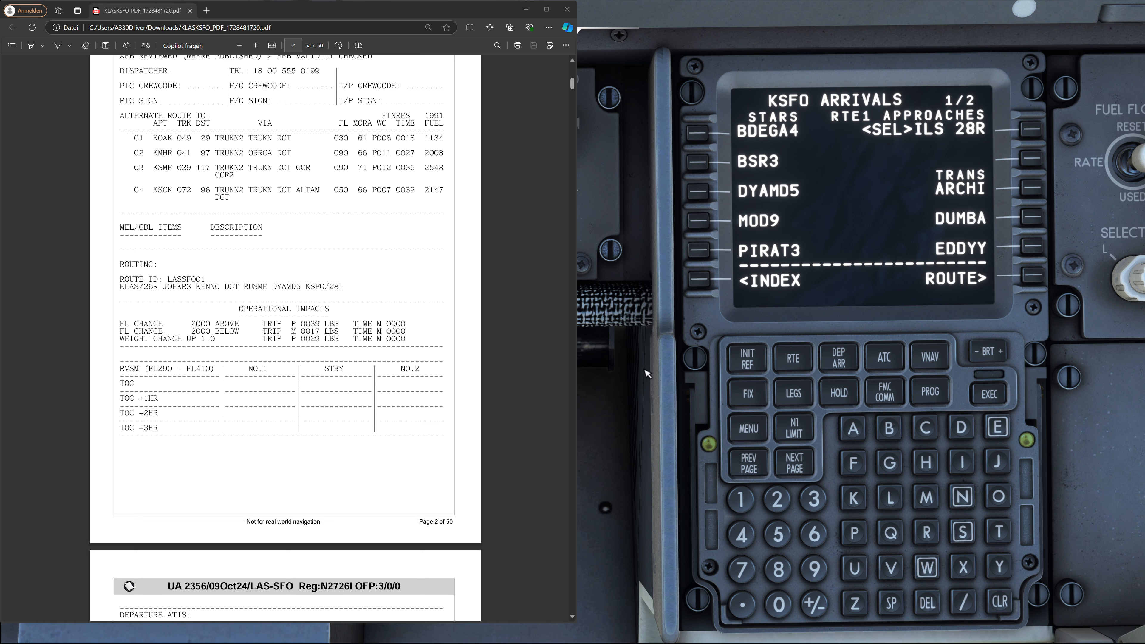
{"action": "double_click", "coordinate": [284, 286]}
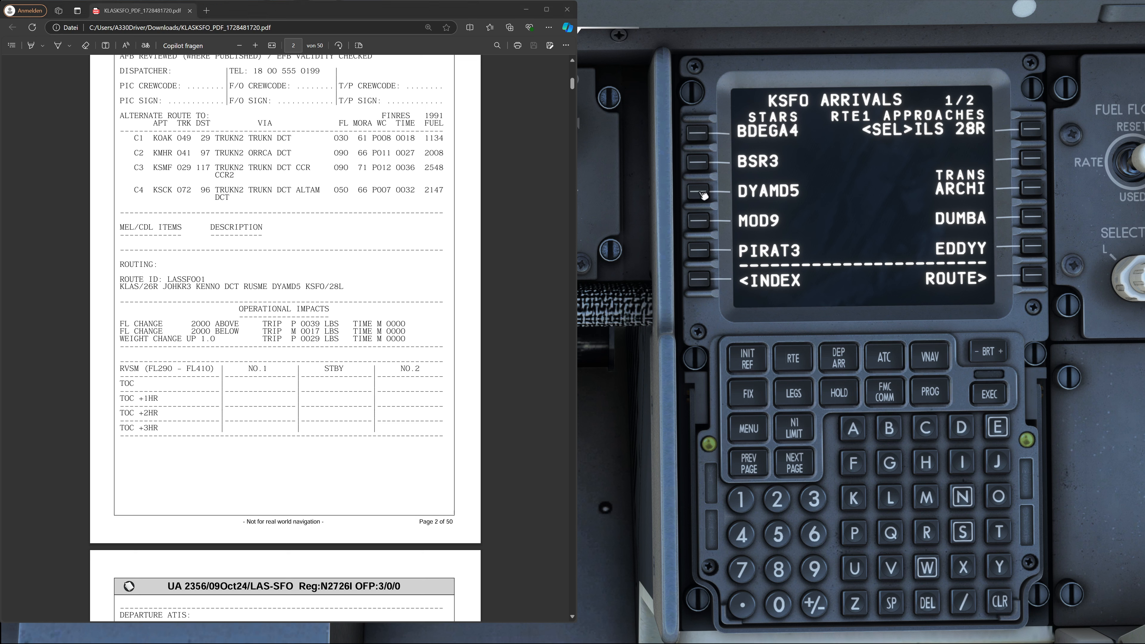
{"action": "left_click", "coordinate": [698, 192]}
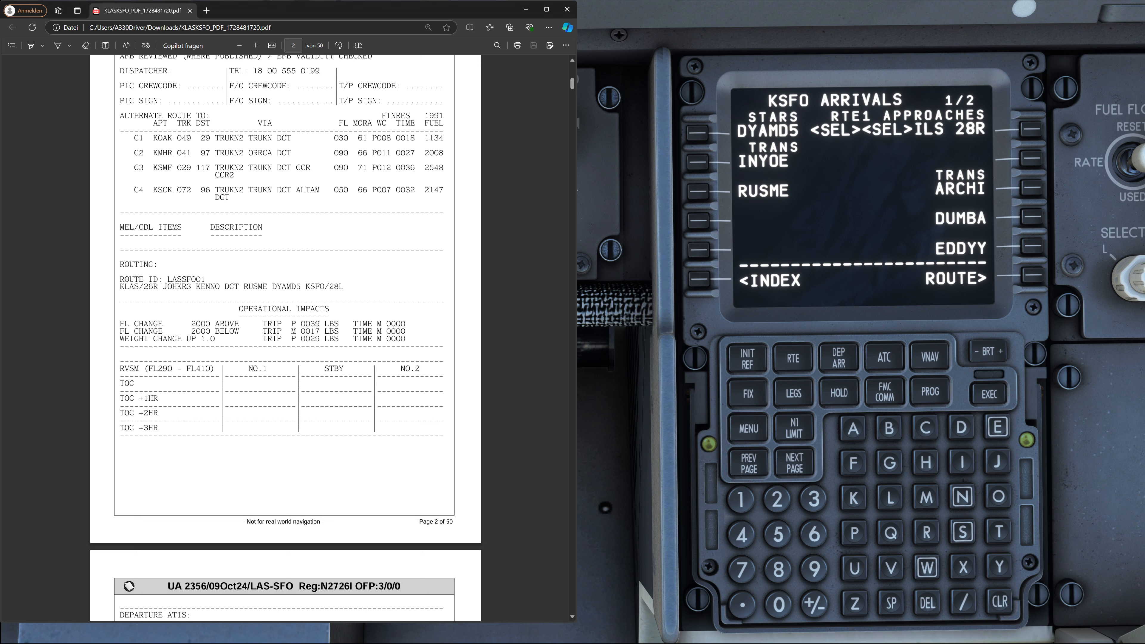
{"action": "mouse_move", "coordinate": [698, 196]}
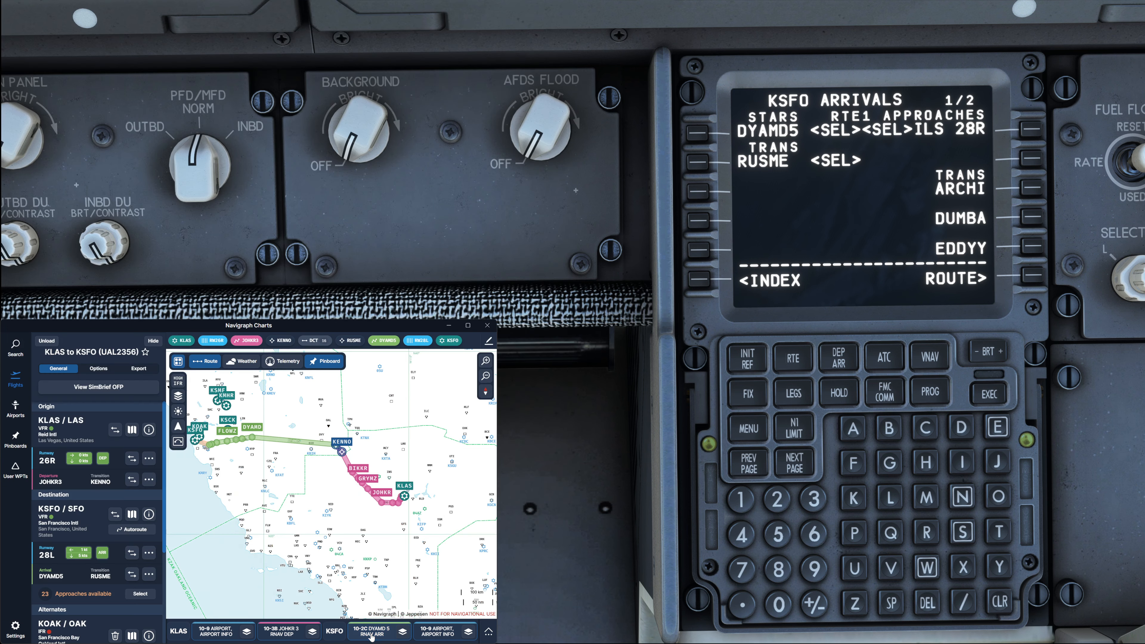
Show the KSFO 10-2C DYAMD5 RNAV arrival chart in Navigraph, zoomed toward ARCHI
{"action": "left_click", "coordinate": [375, 631]}
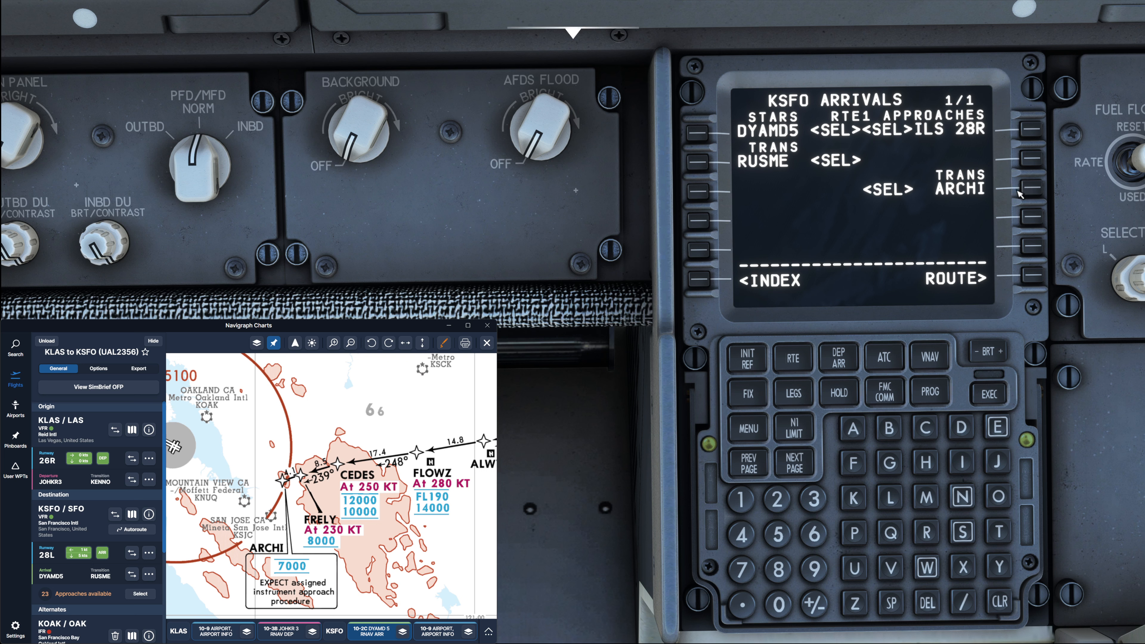
{"action": "mouse_move", "coordinate": [1029, 281]}
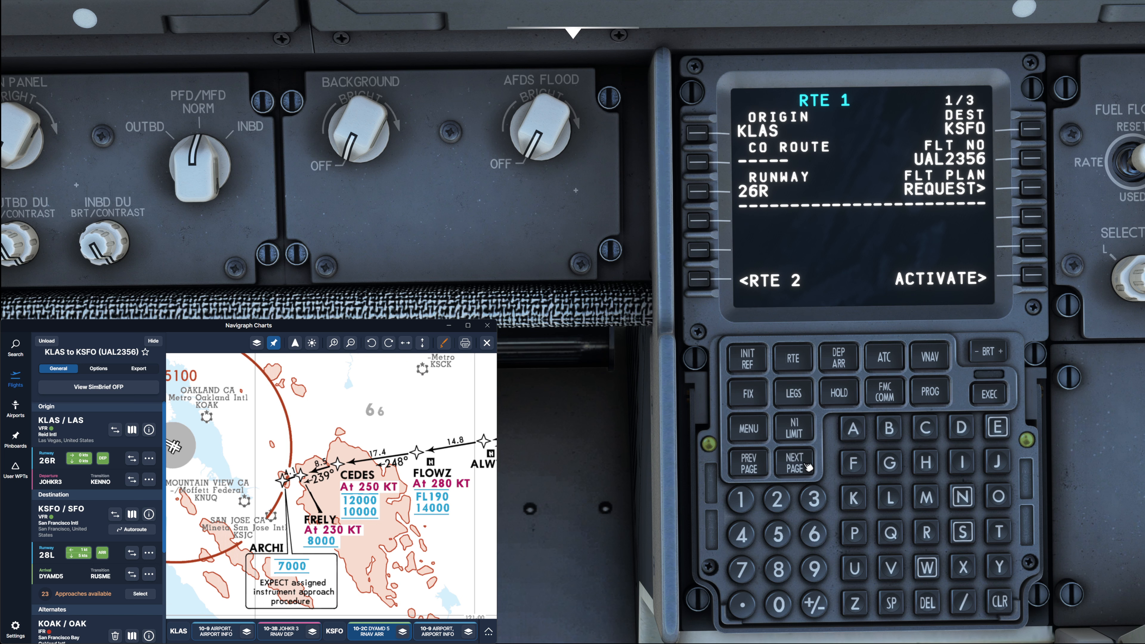
Review RTE 1 page 2 legs — DYAMD5.RUSME to ARCHI, ARCHI.I28R to RW28R — and activate the route
{"action": "left_click", "coordinate": [794, 462]}
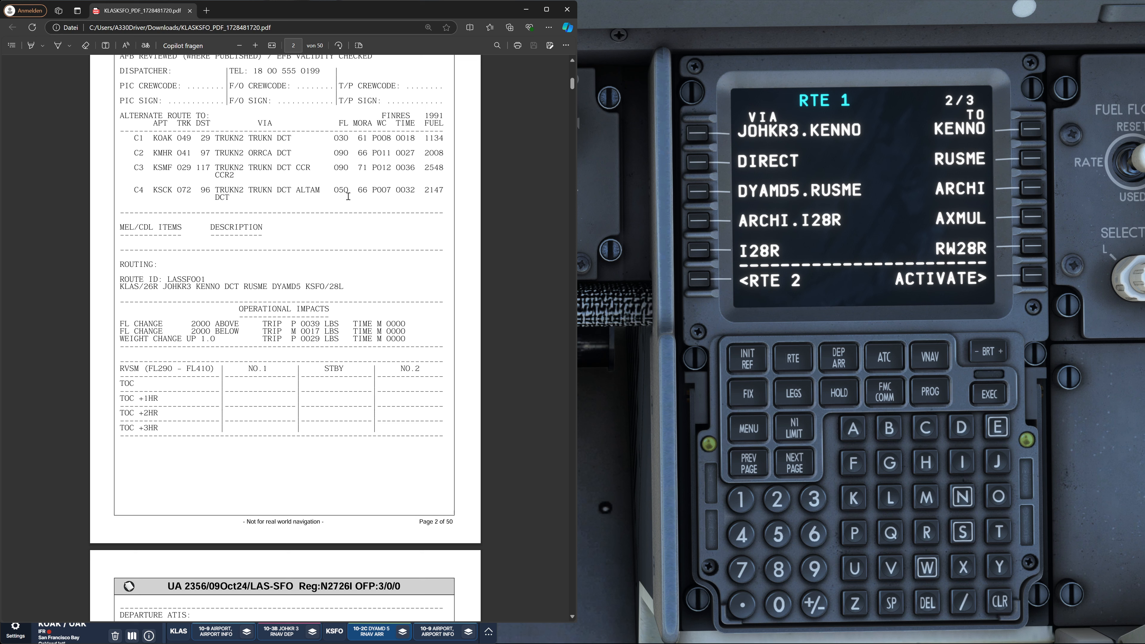
{"action": "double_click", "coordinate": [189, 286]}
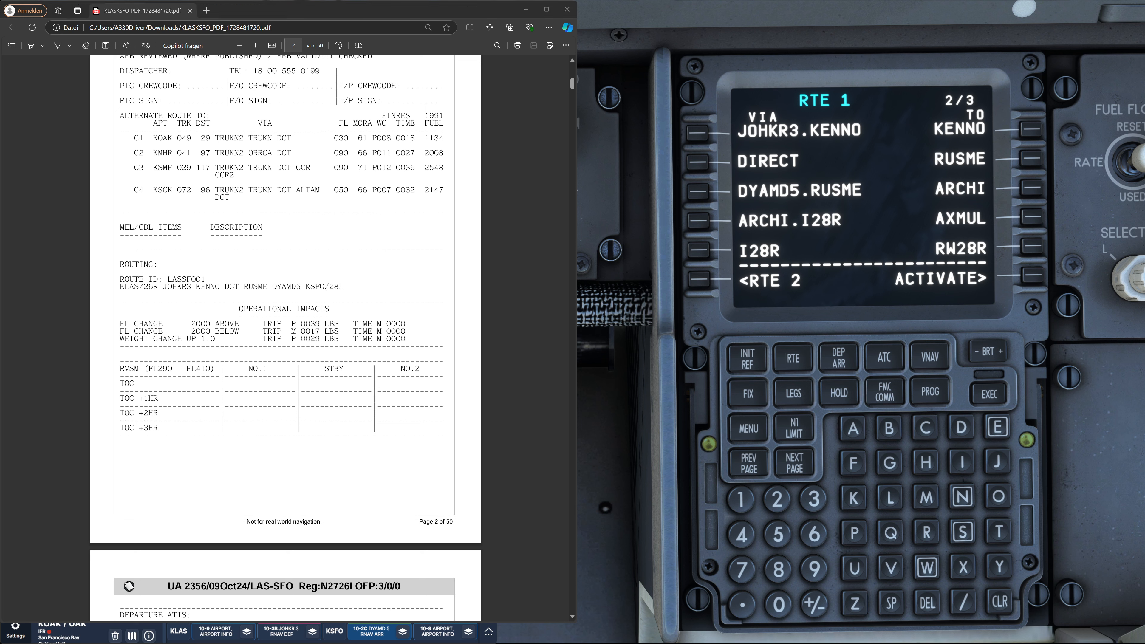
{"action": "mouse_move", "coordinate": [1035, 279]}
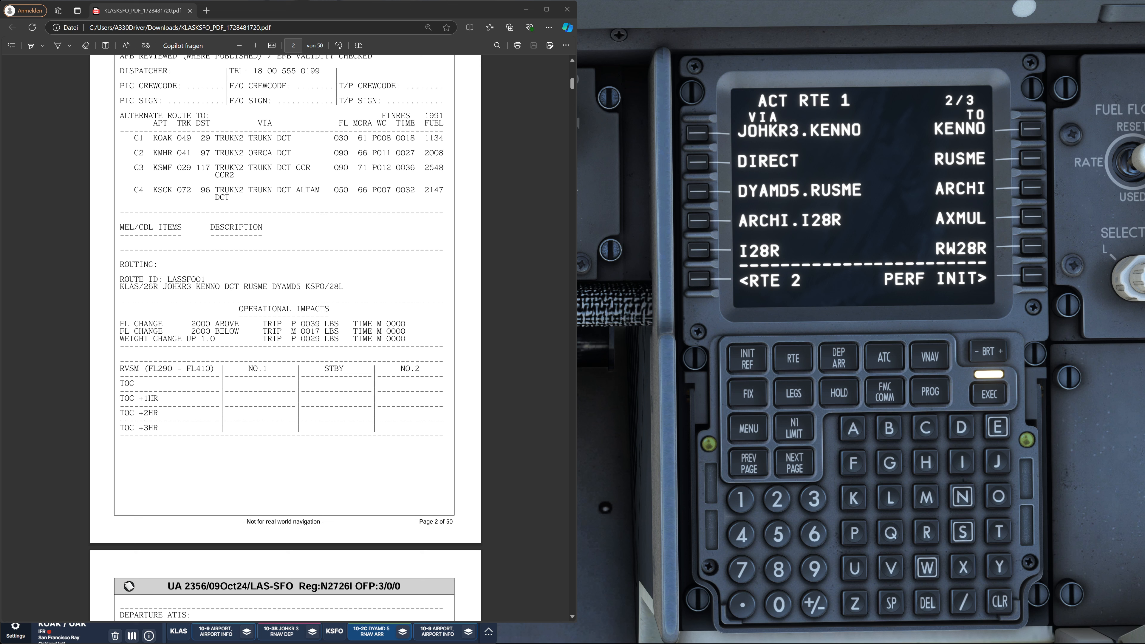
{"action": "mouse_move", "coordinate": [1032, 279]}
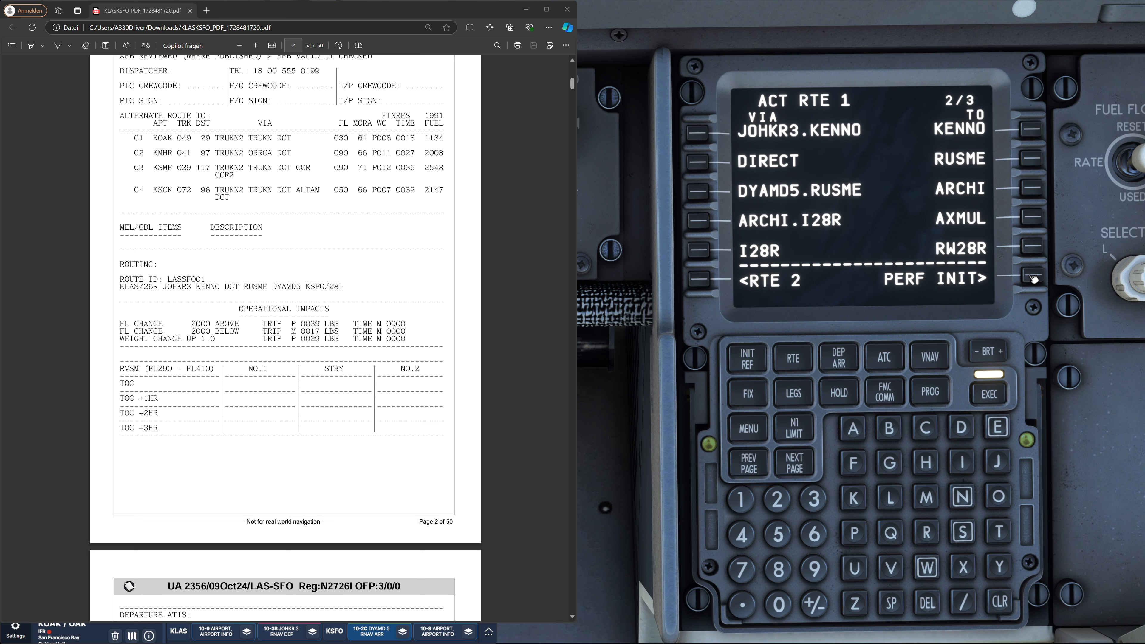
{"action": "mouse_move", "coordinate": [1031, 276]}
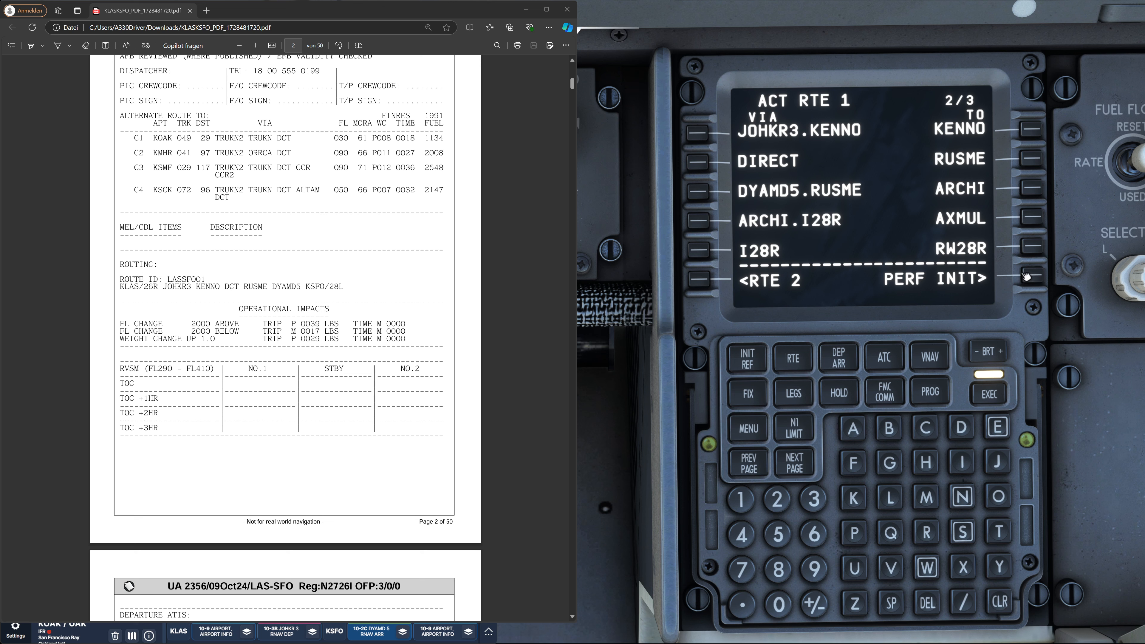
Enter cost index 30 on the PERF INIT page from the flight plan
{"action": "left_click", "coordinate": [1030, 277]}
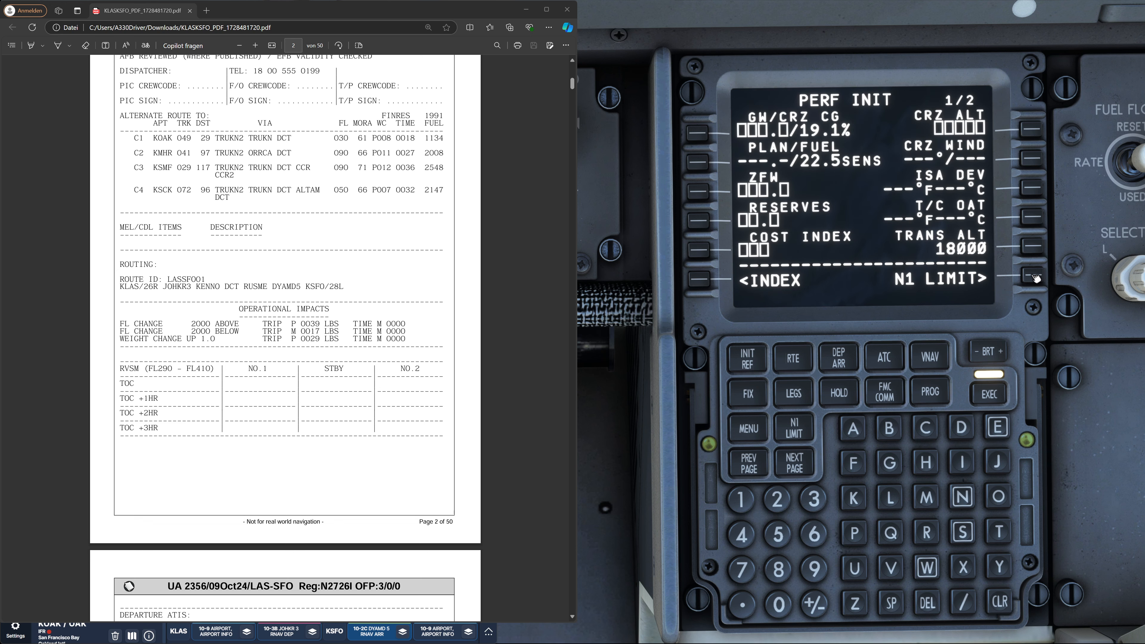
{"action": "scroll", "scroll_direction": "up", "scroll_amount": 3}
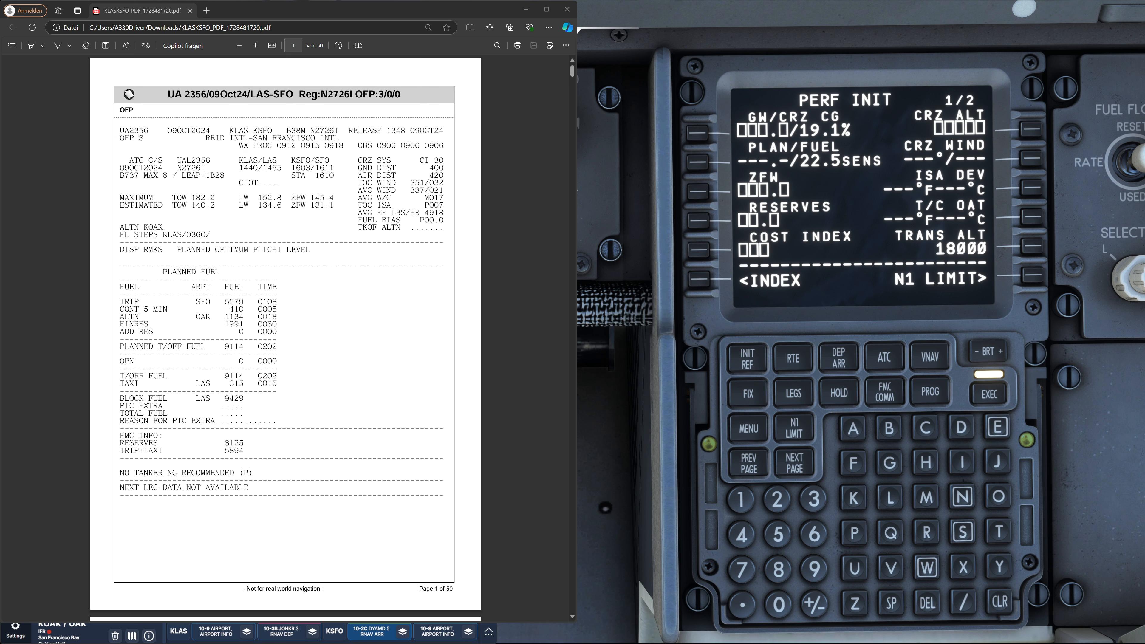
{"action": "double_click", "coordinate": [429, 160]}
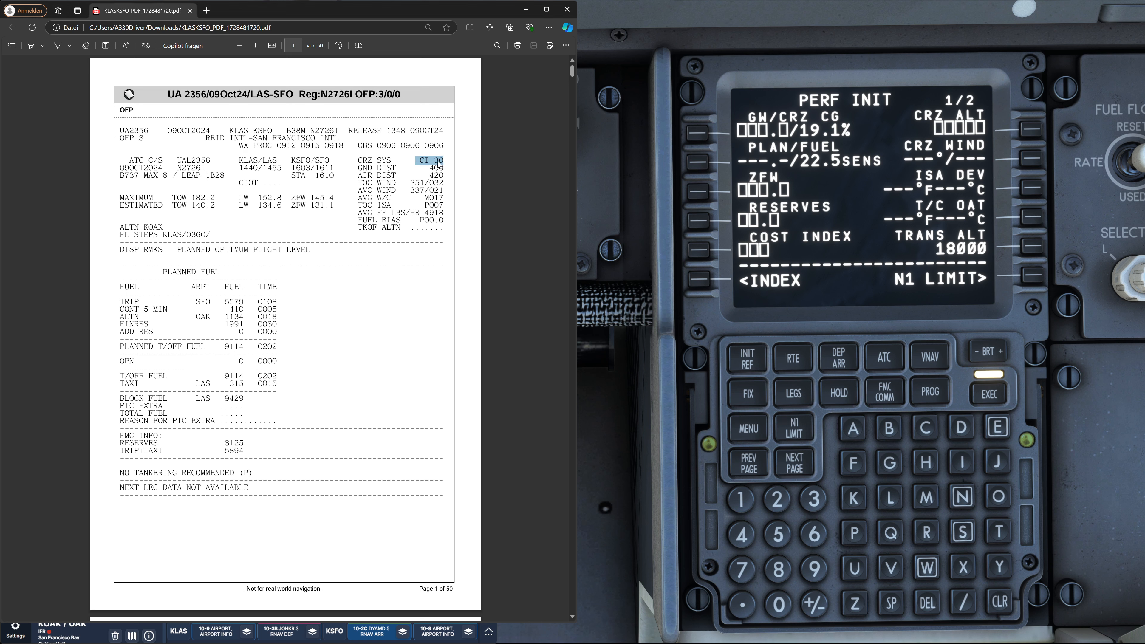
{"action": "left_click", "coordinate": [812, 498]}
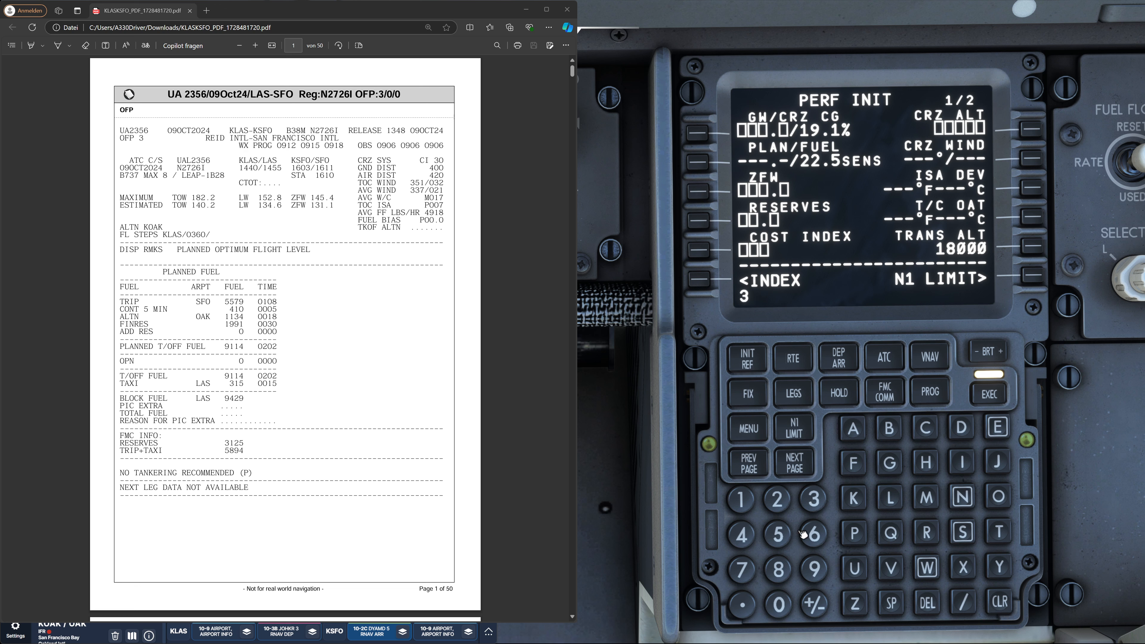
{"action": "left_click", "coordinate": [697, 255]}
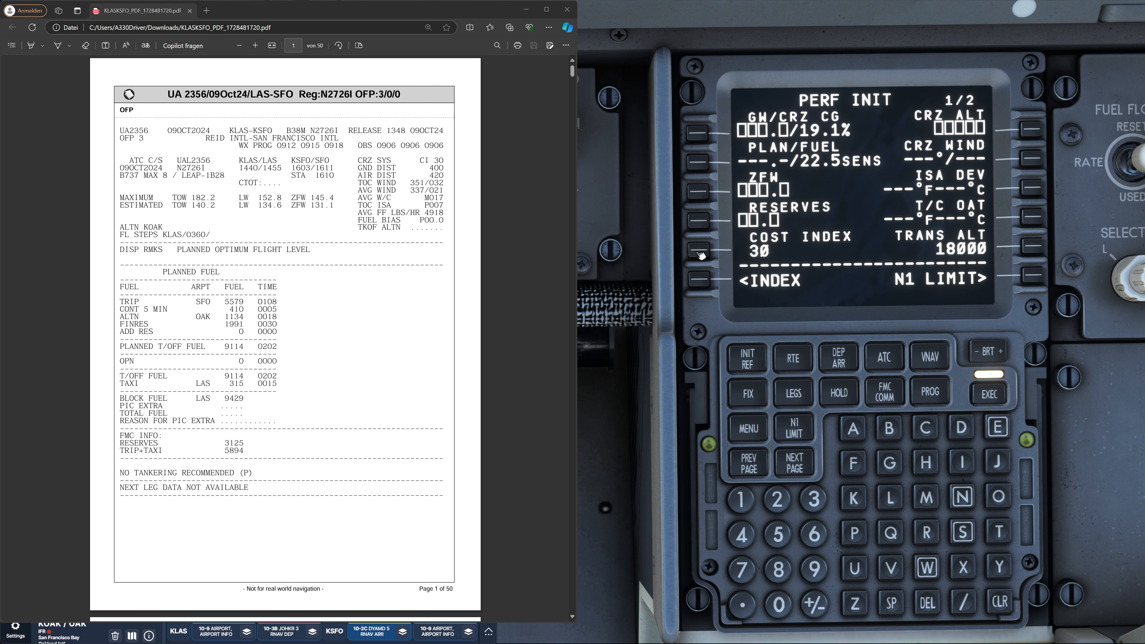
{"action": "mouse_move", "coordinate": [739, 228]}
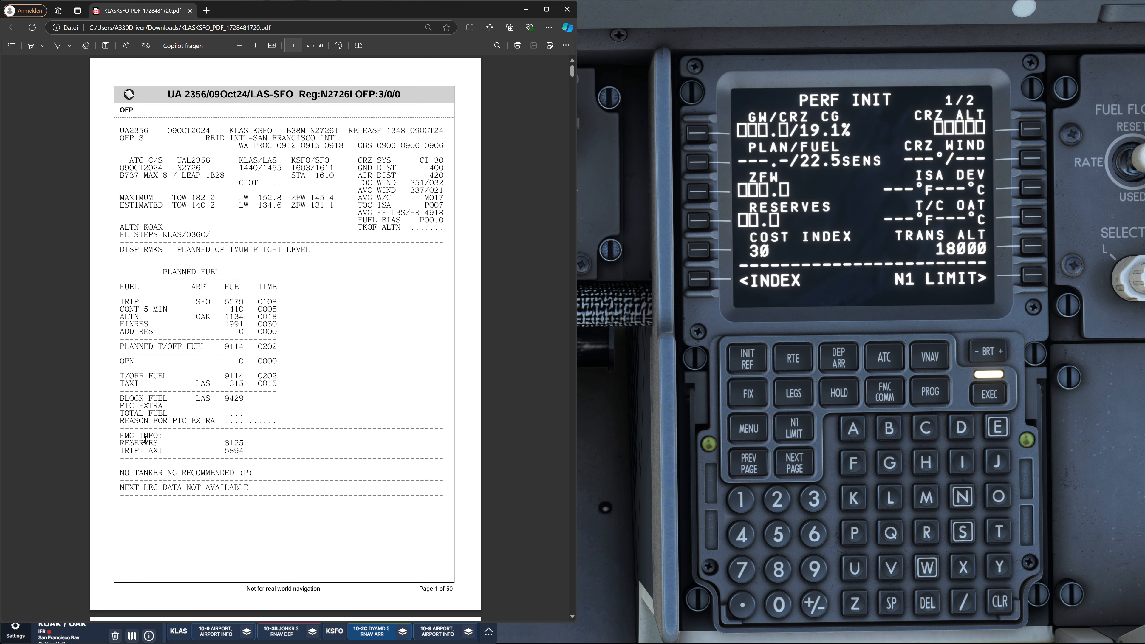
Enter reserves 3.2 and zero fuel weight 131.1, giving gross weight 153.6
{"action": "double_click", "coordinate": [144, 450]}
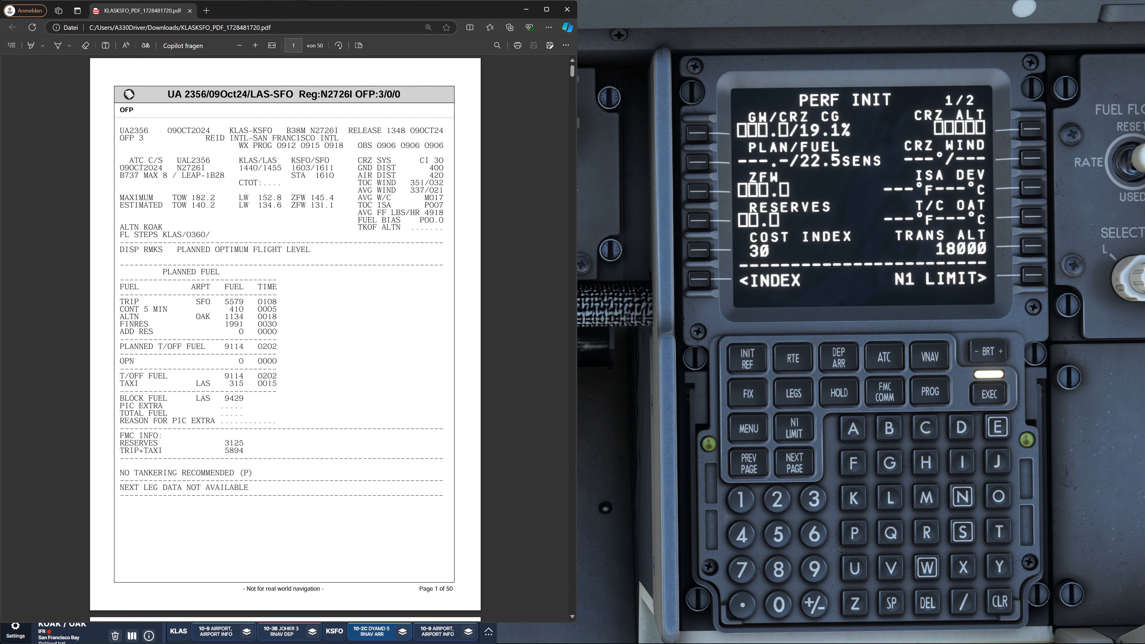
{"action": "left_click", "coordinate": [813, 500]}
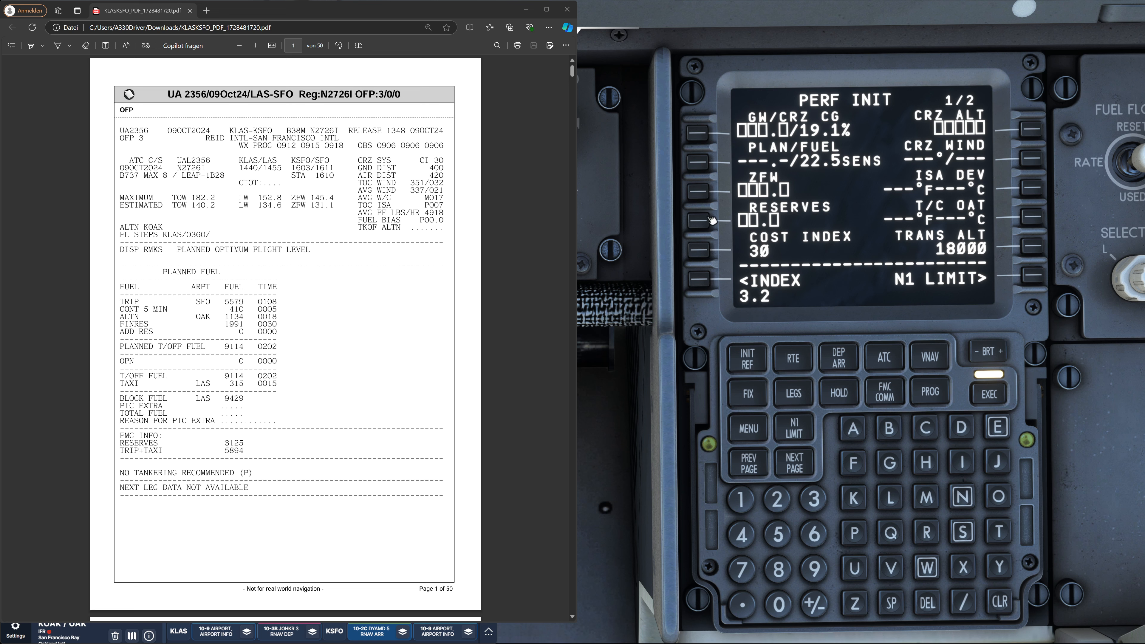
{"action": "left_click", "coordinate": [701, 207]}
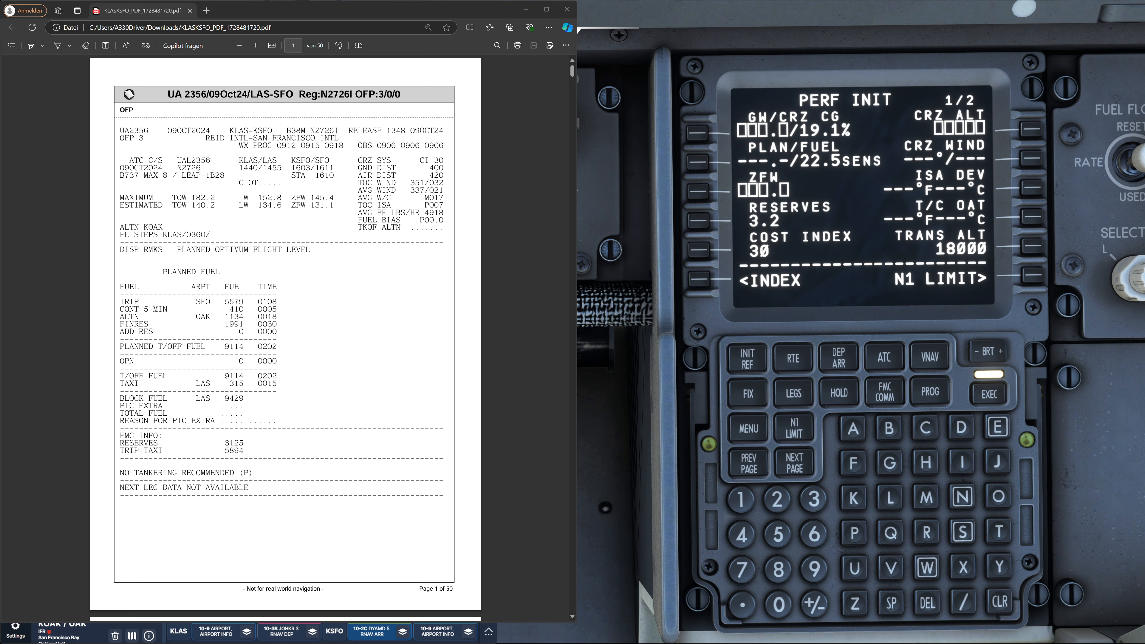
{"action": "double_click", "coordinate": [322, 205]}
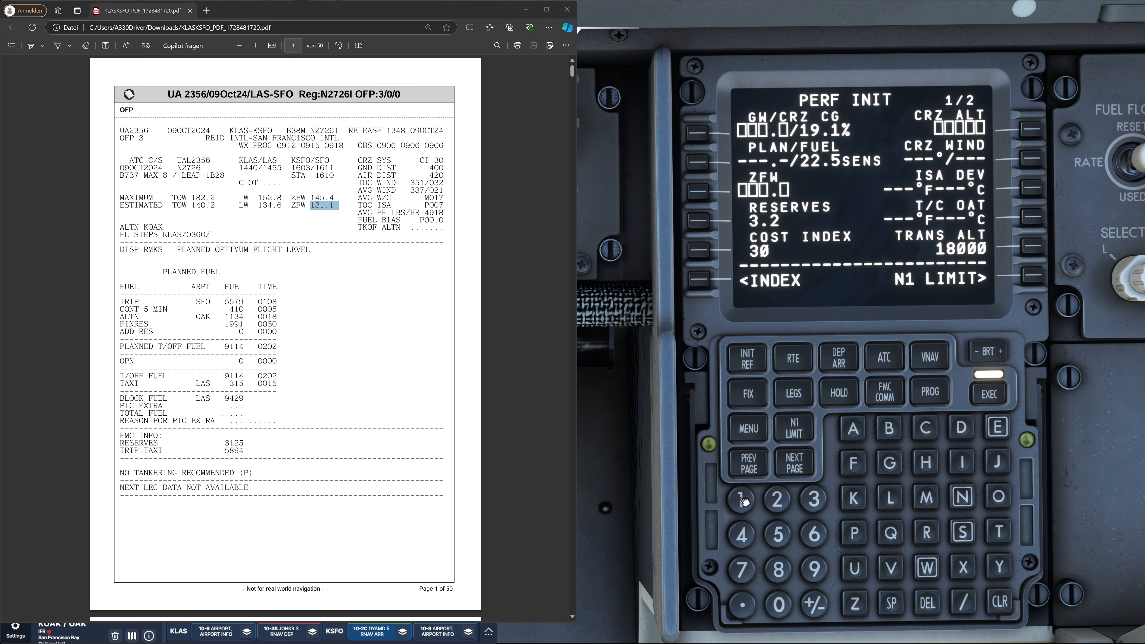
{"action": "left_click", "coordinate": [742, 501]}
{"action": "type", "text": "131.1"}
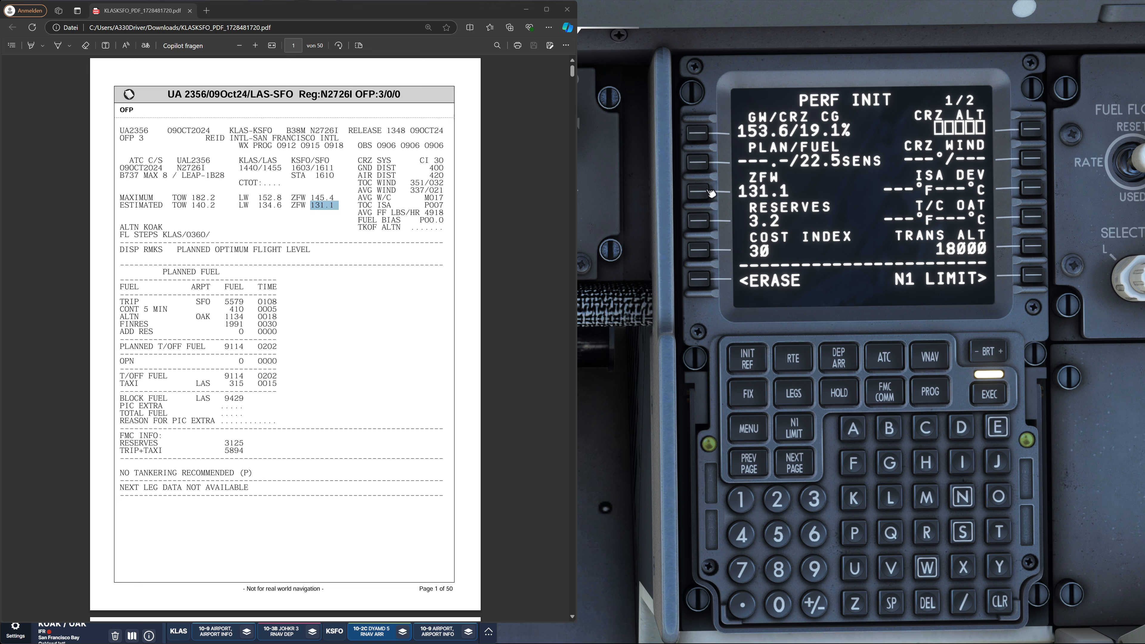
{"action": "mouse_move", "coordinate": [771, 144]}
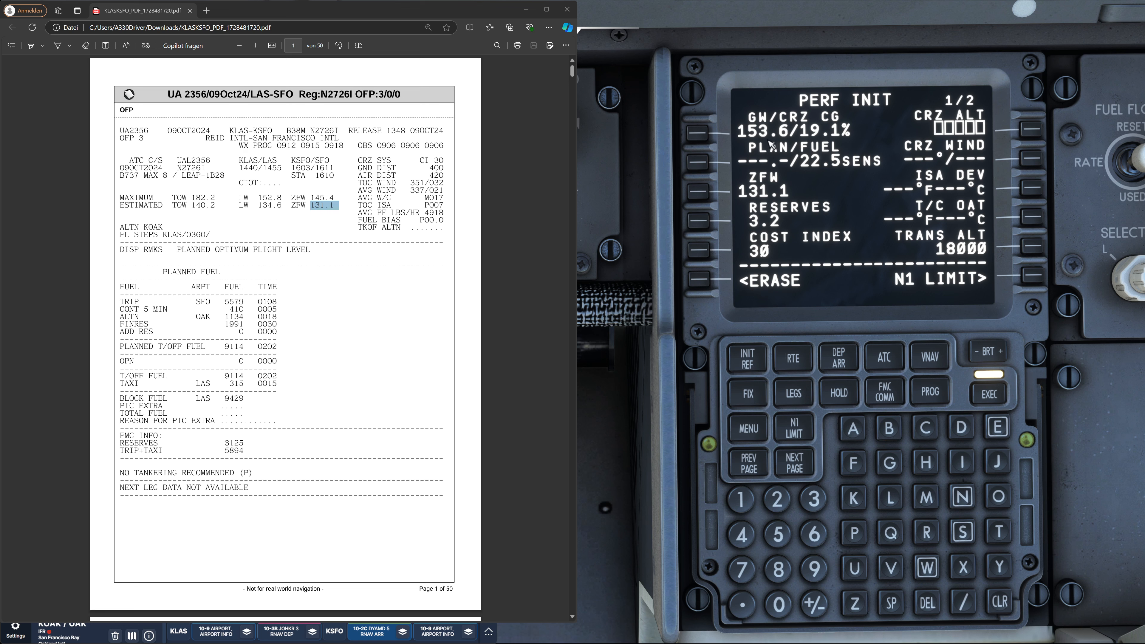
{"action": "mouse_move", "coordinate": [852, 159]}
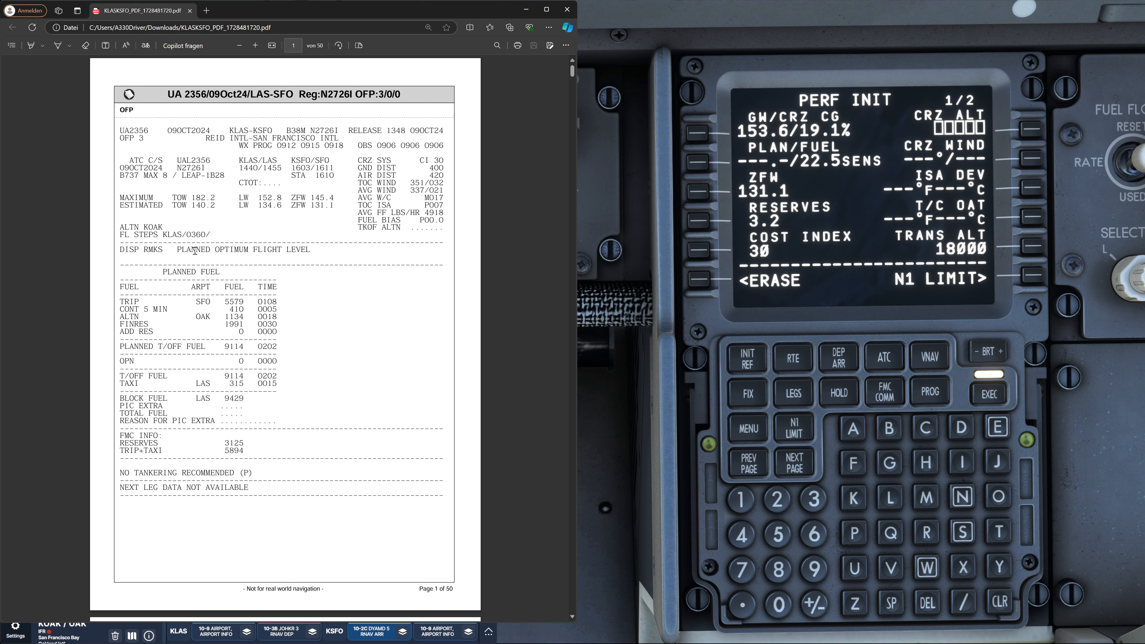
{"action": "mouse_move", "coordinate": [645, 551]}
{"action": "type", "text": "360"}
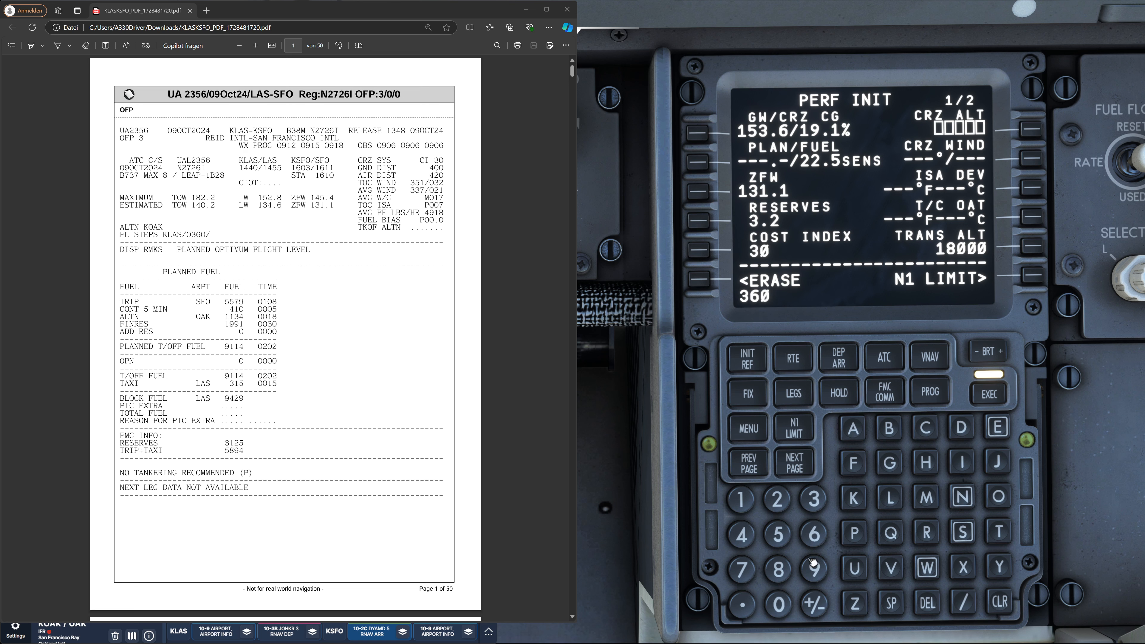
Set cruise altitude FL360 and take the top-of-climb wind 351/032 from the flight plan
{"action": "left_click", "coordinate": [1028, 127]}
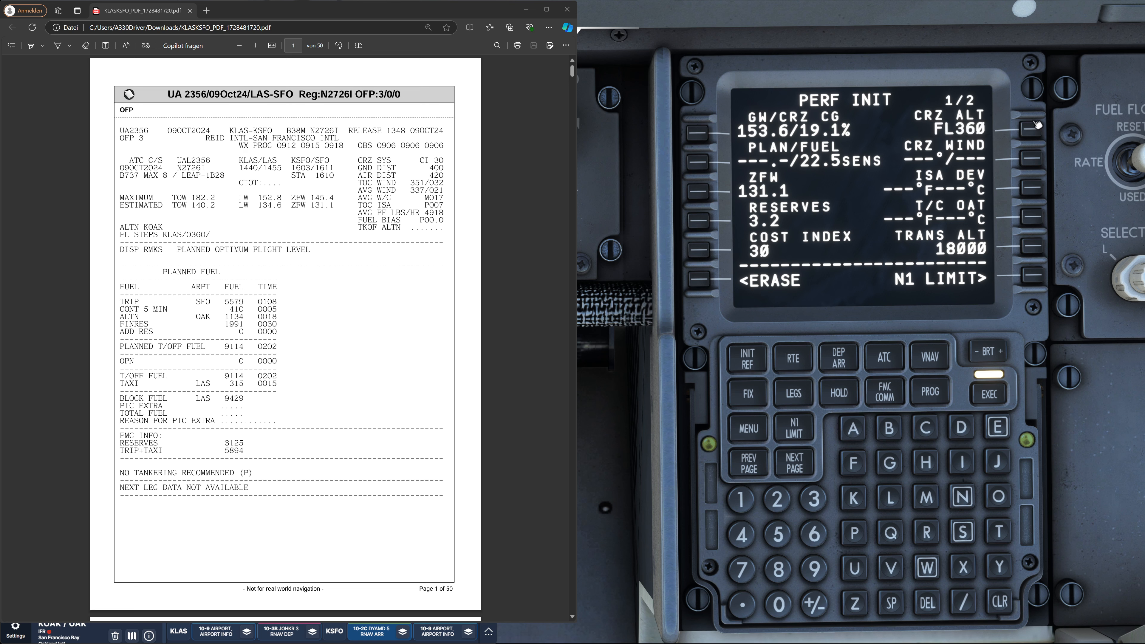
{"action": "mouse_move", "coordinate": [966, 144]}
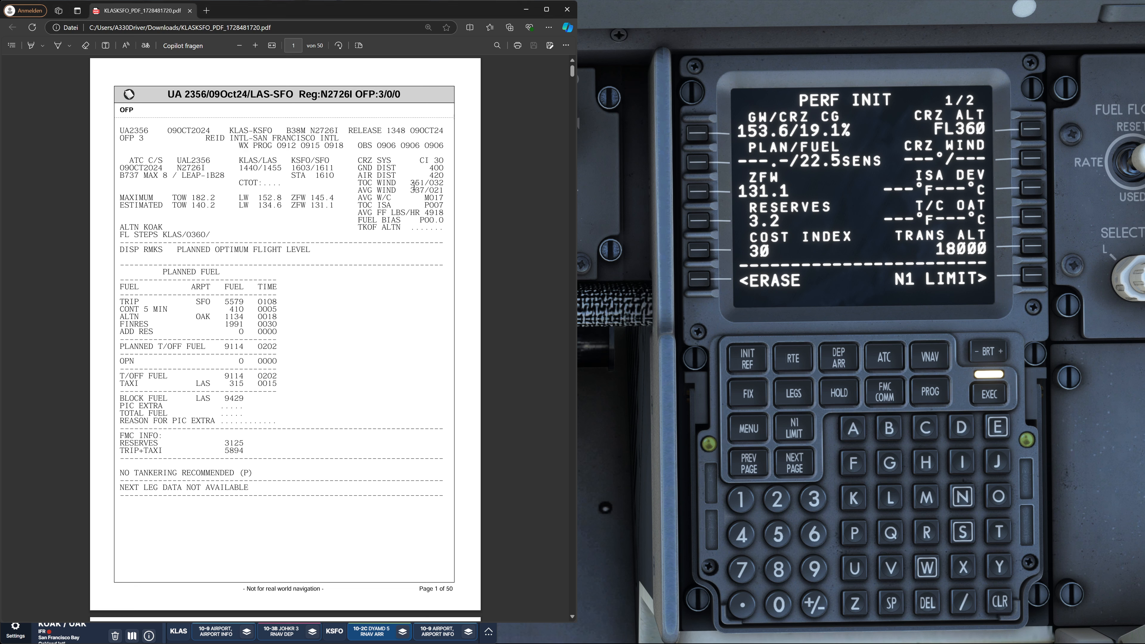
{"action": "double_click", "coordinate": [425, 183]}
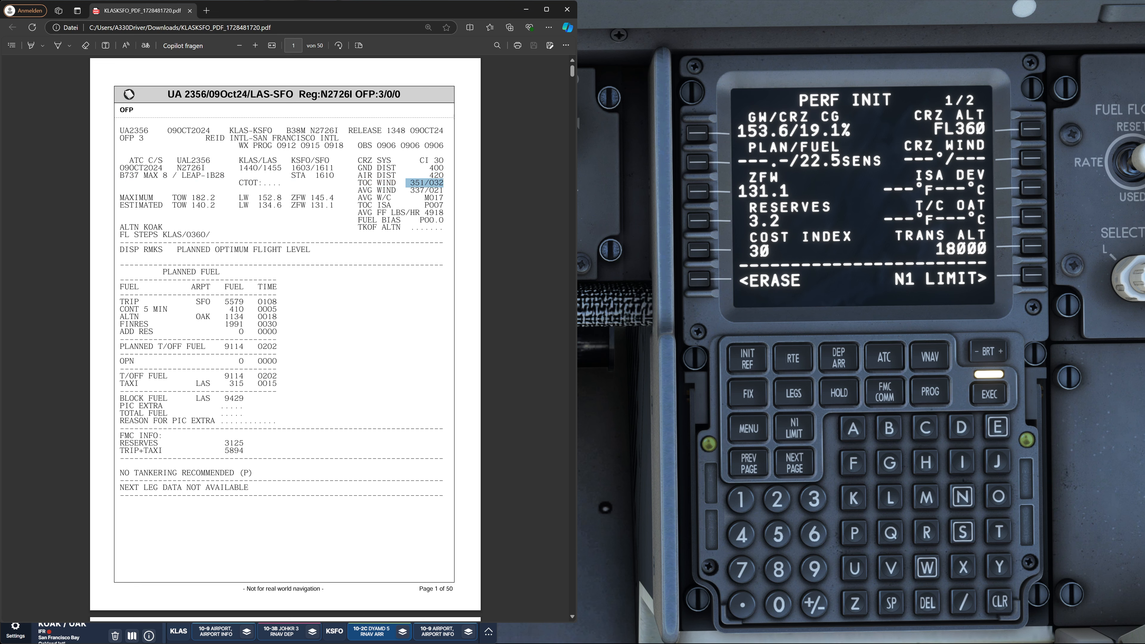
{"action": "scroll", "scroll_direction": "down", "scroll_amount": 3}
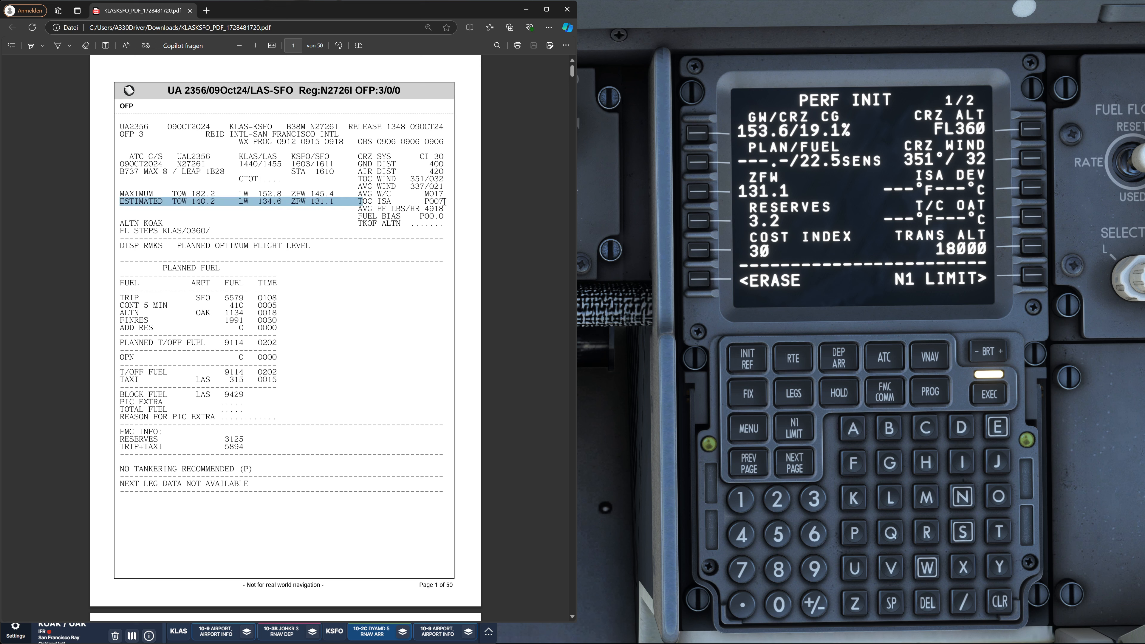
Set the ISA deviation to 7 °C, giving top-of-climb OAT −49 °C
{"action": "left_click", "coordinate": [641, 506]}
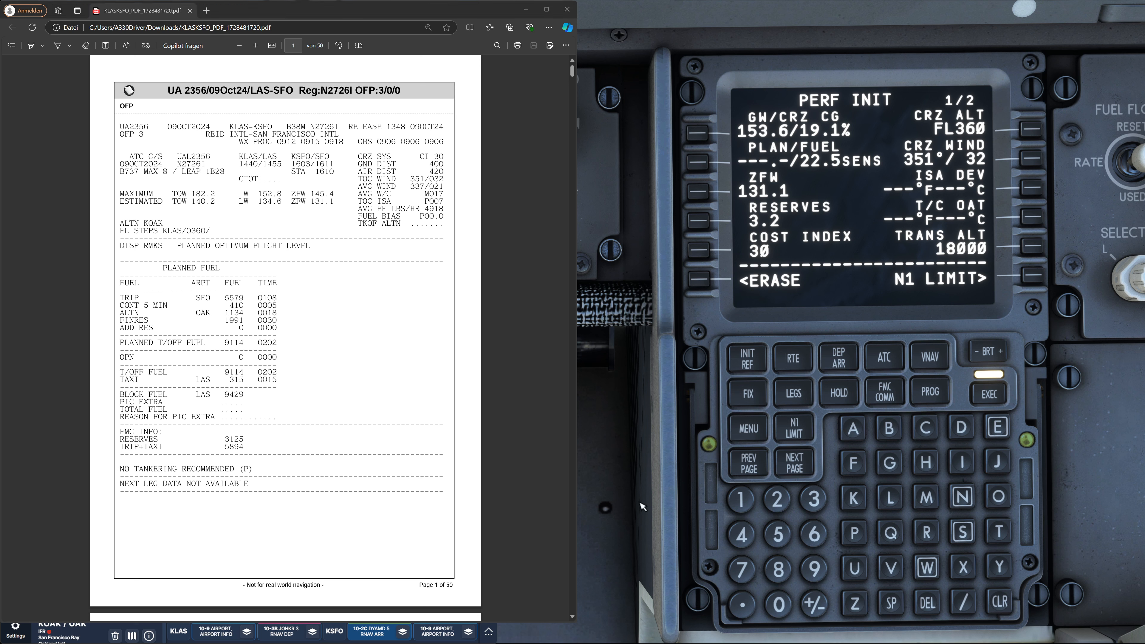
{"action": "left_click", "coordinate": [740, 568]}
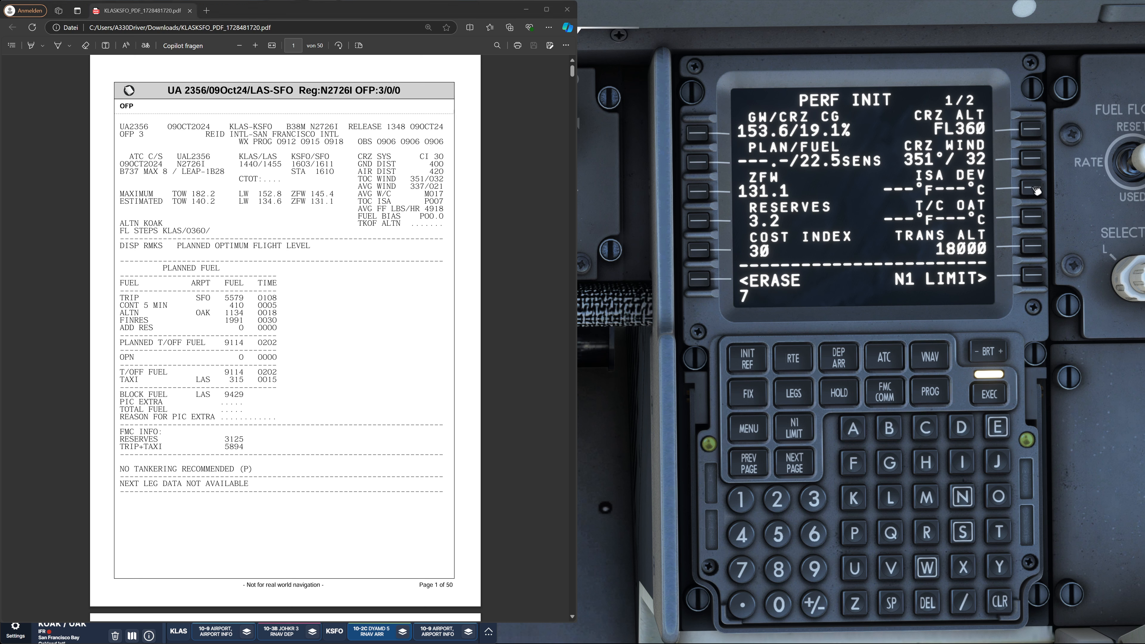
{"action": "left_click", "coordinate": [1030, 189]}
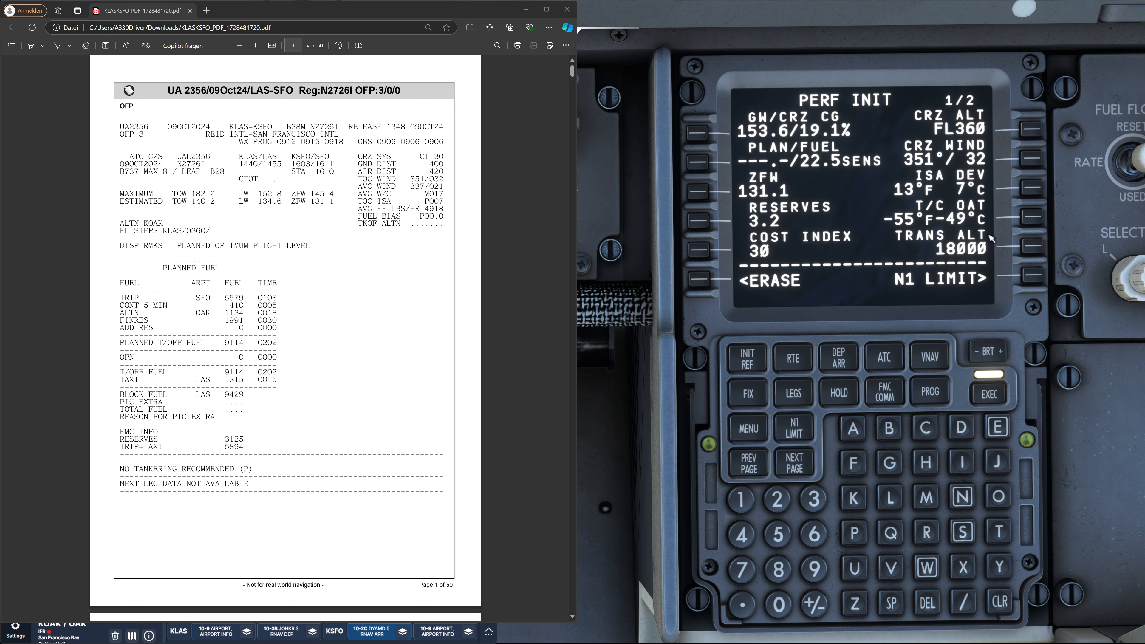
{"action": "mouse_move", "coordinate": [1064, 240]}
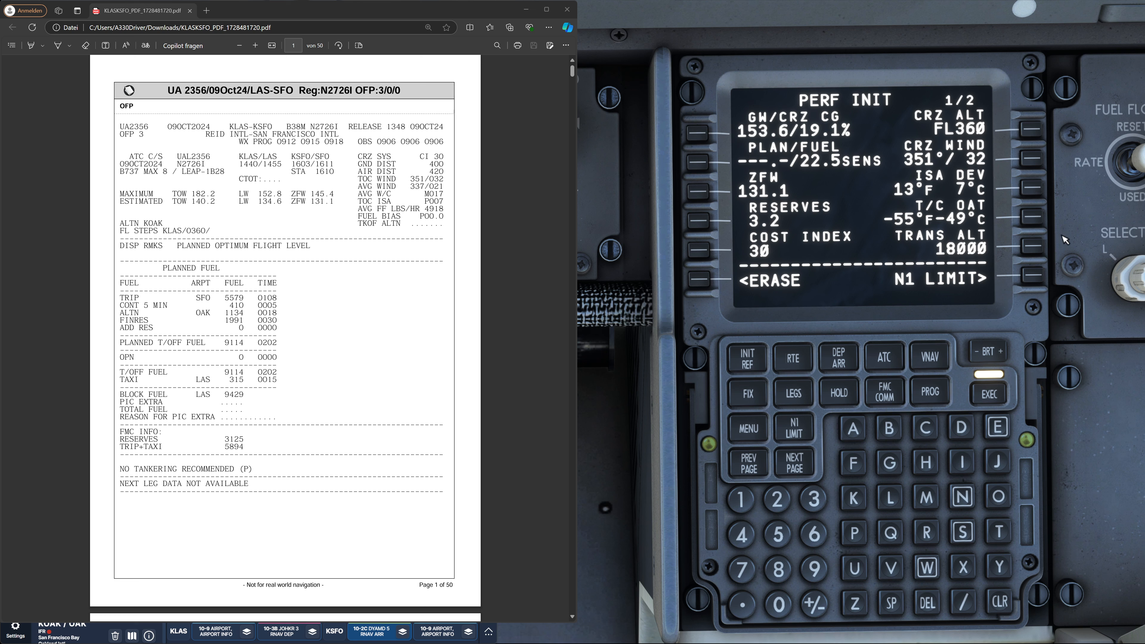
{"action": "mouse_move", "coordinate": [995, 267]}
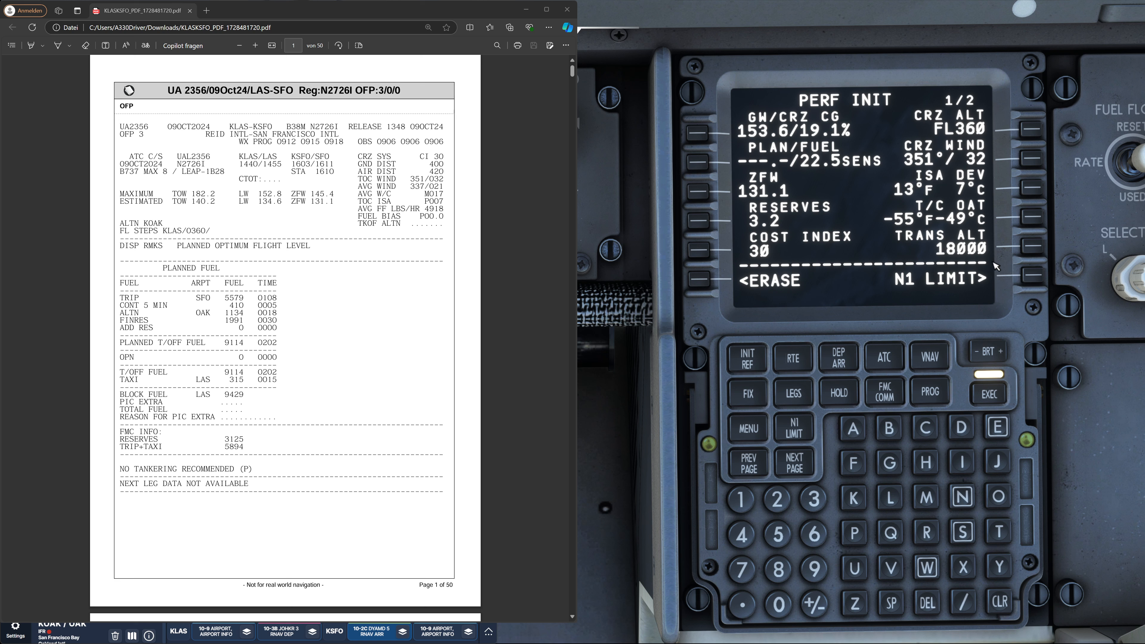
{"action": "mouse_move", "coordinate": [964, 251]}
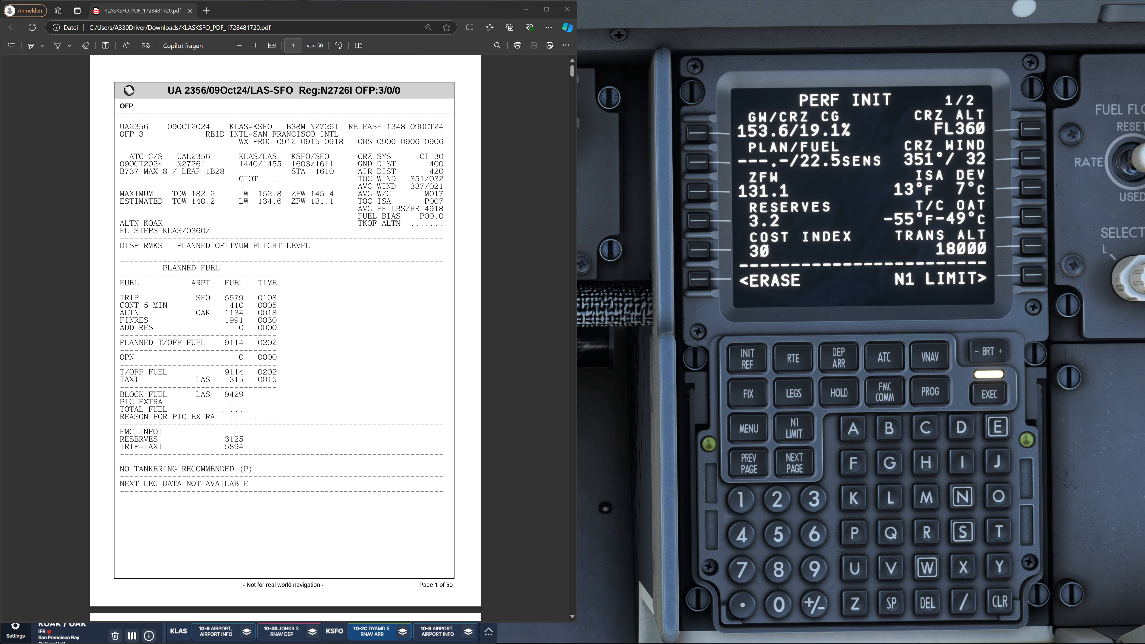
{"action": "mouse_move", "coordinate": [991, 258]}
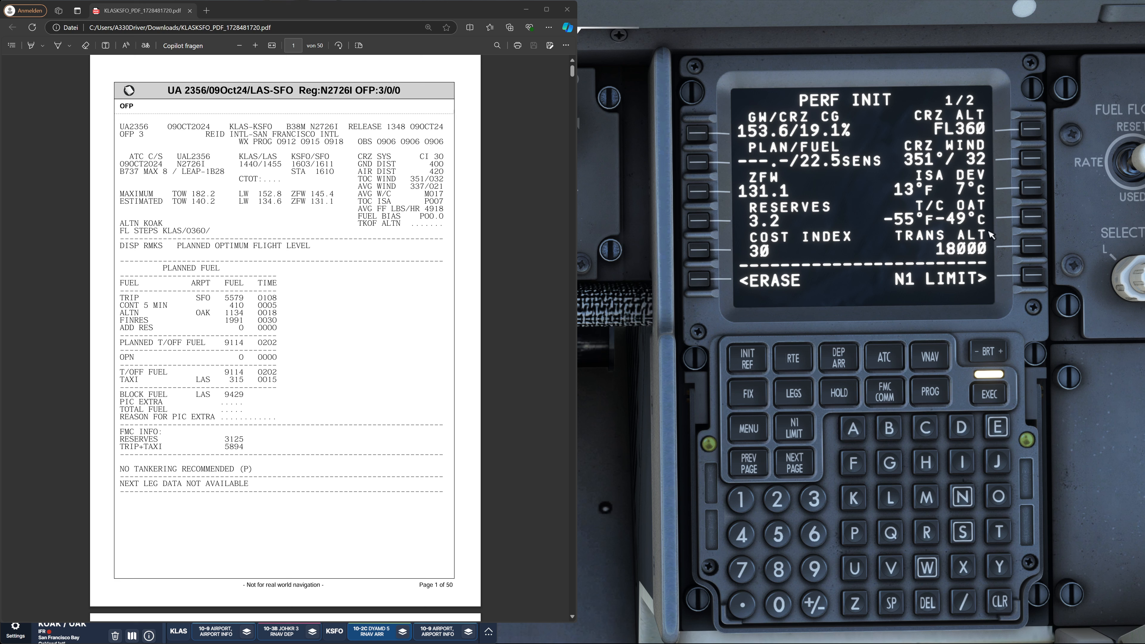
{"action": "mouse_move", "coordinate": [985, 246]}
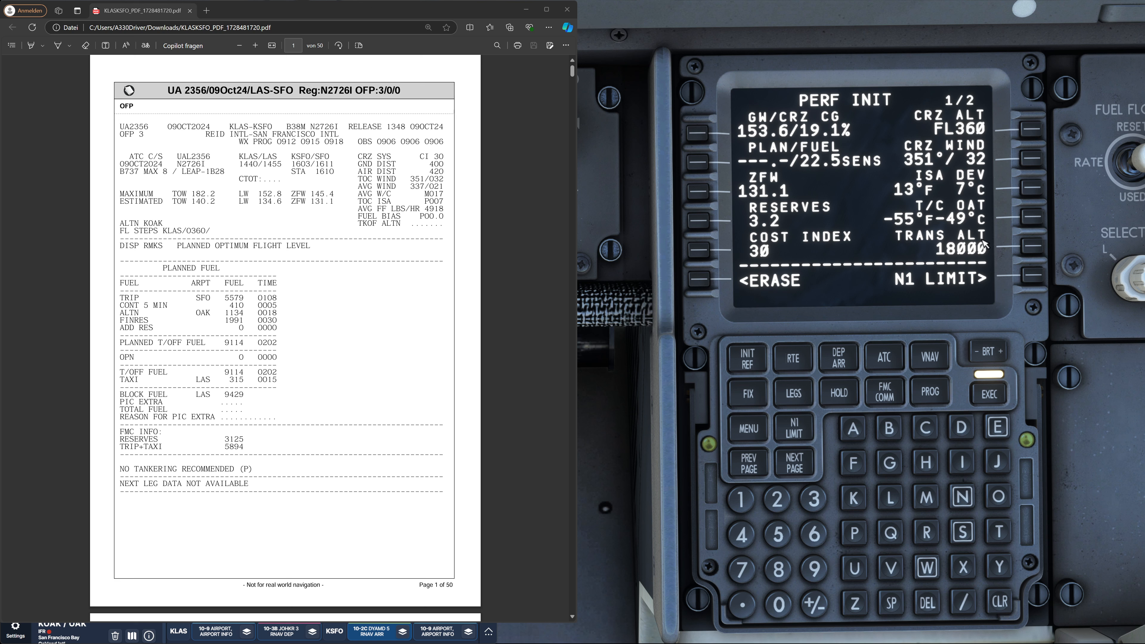
{"action": "mouse_move", "coordinate": [989, 257]}
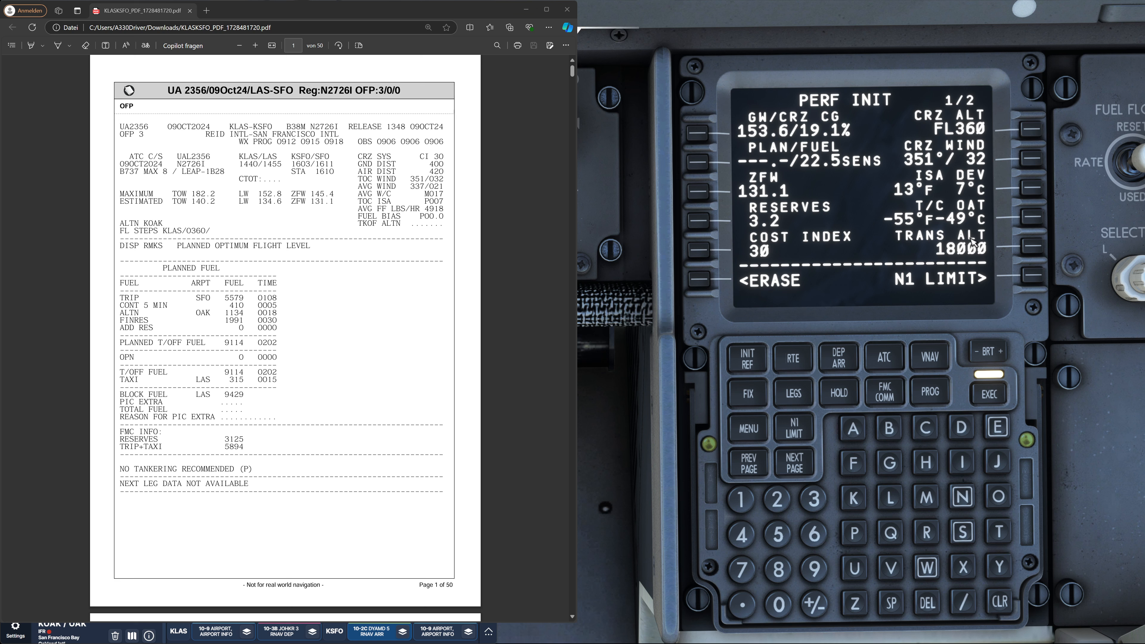
{"action": "mouse_move", "coordinate": [964, 292]}
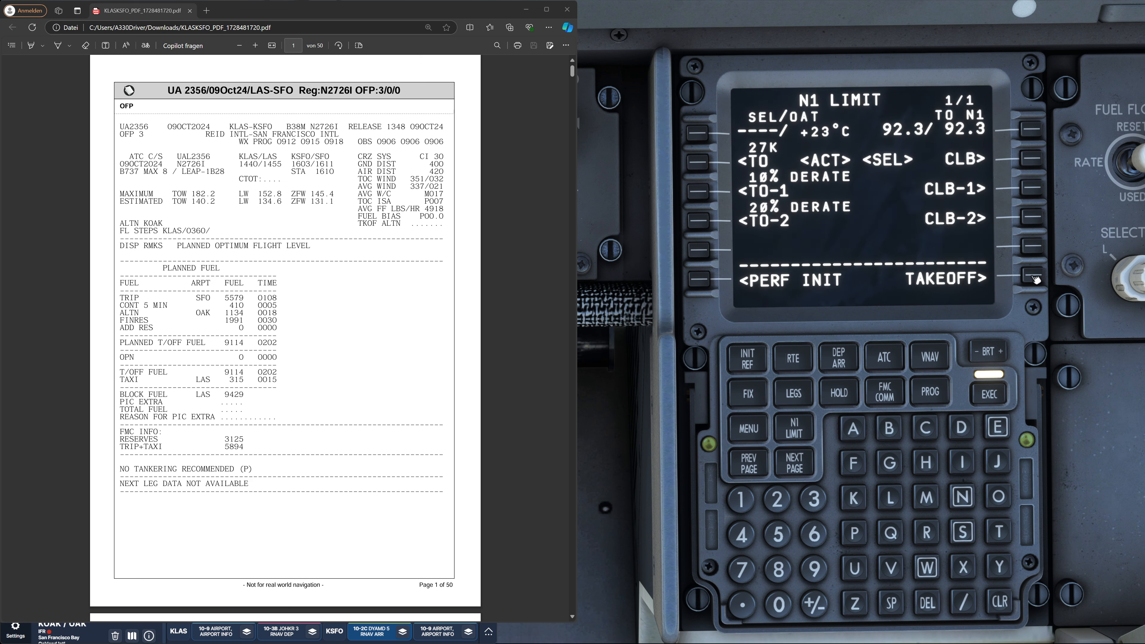
{"action": "mouse_move", "coordinate": [868, 318]}
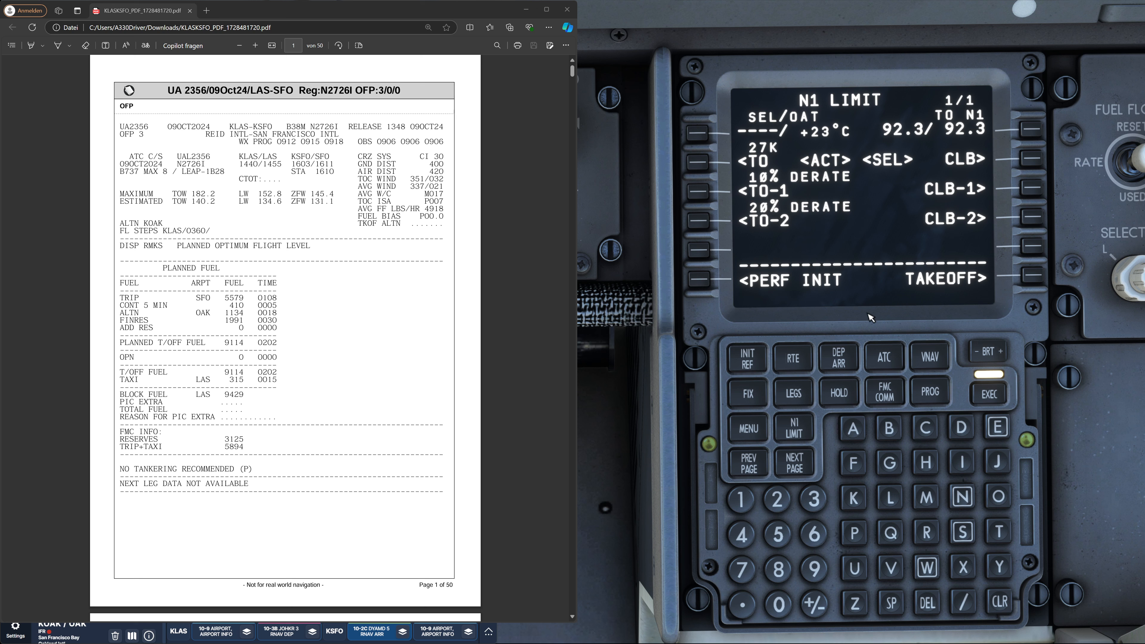
{"action": "mouse_move", "coordinate": [822, 144]}
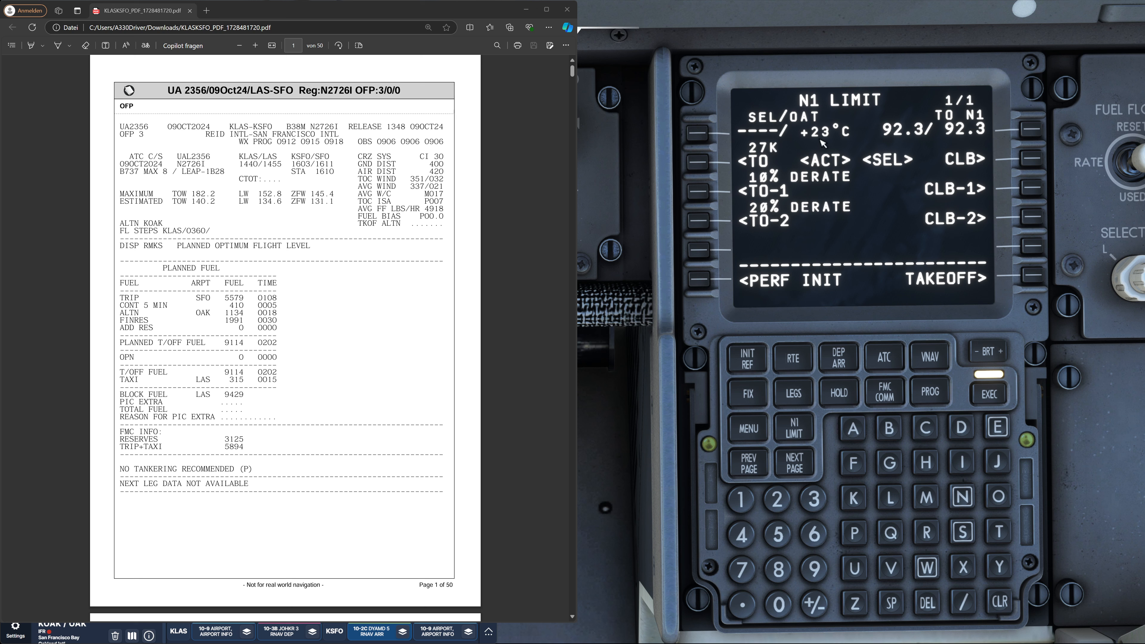
{"action": "mouse_move", "coordinate": [832, 114]}
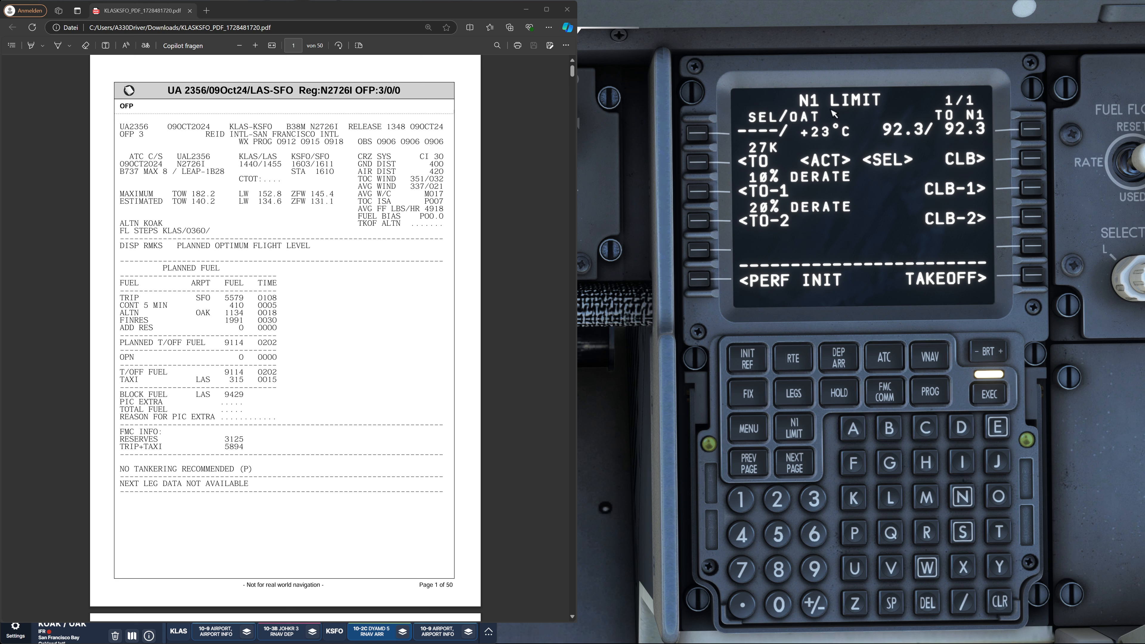
{"action": "mouse_move", "coordinate": [819, 183]}
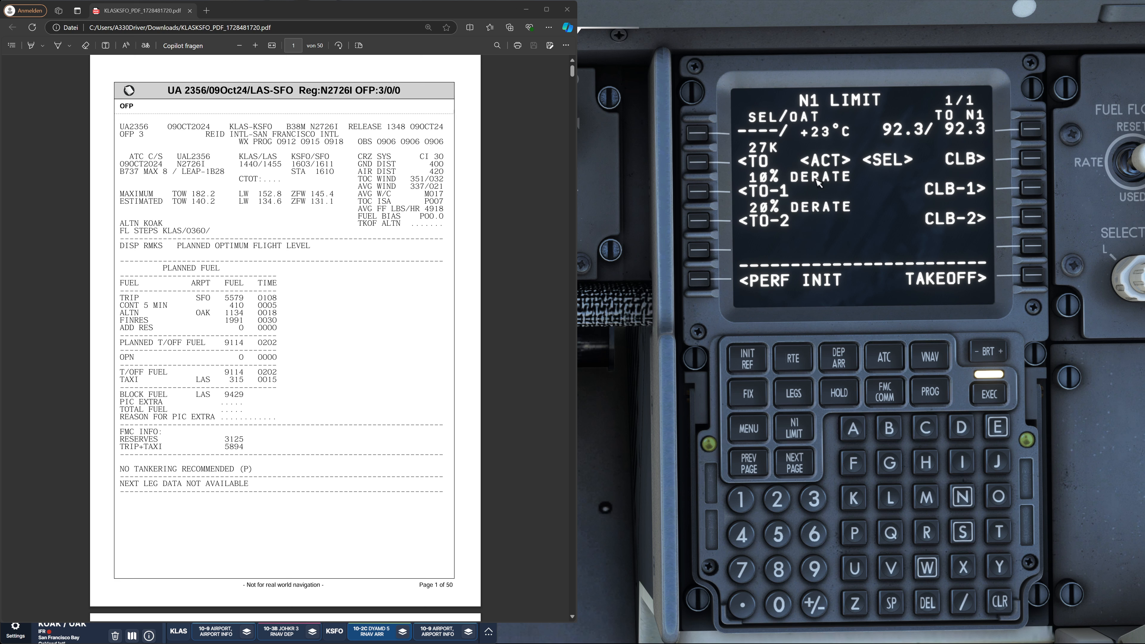
Enter outside air temperature 23 °C on N1 LIMIT and move to TAKEOFF REF page 1
{"action": "left_click", "coordinate": [960, 603]}
{"action": "type", "text": "/23"}
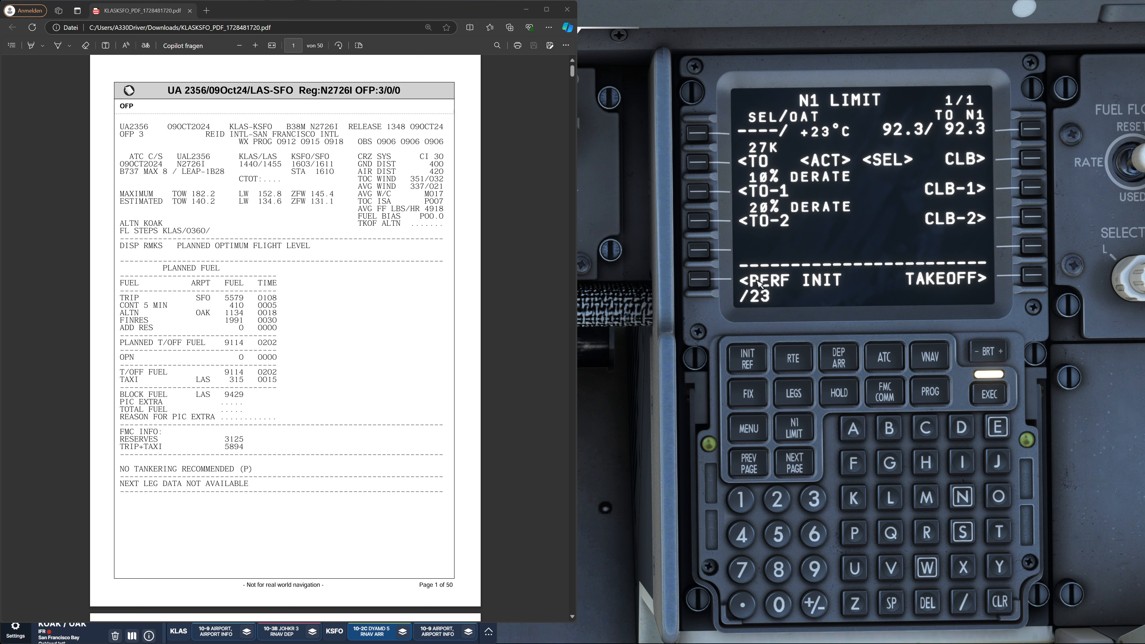
{"action": "mouse_move", "coordinate": [852, 153]}
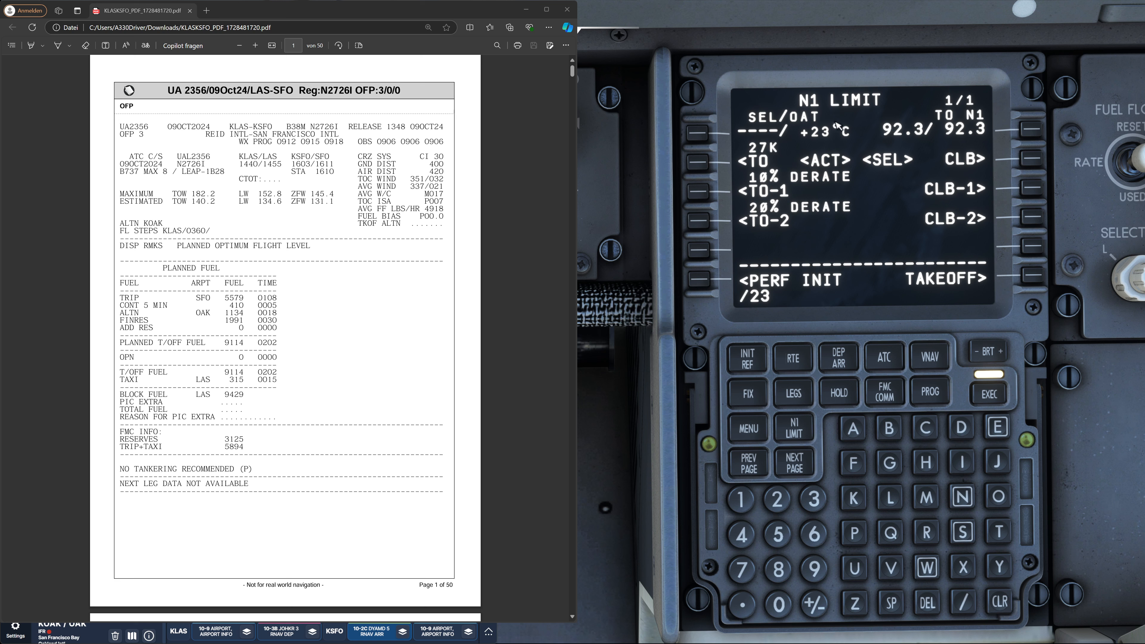
{"action": "mouse_move", "coordinate": [834, 124]}
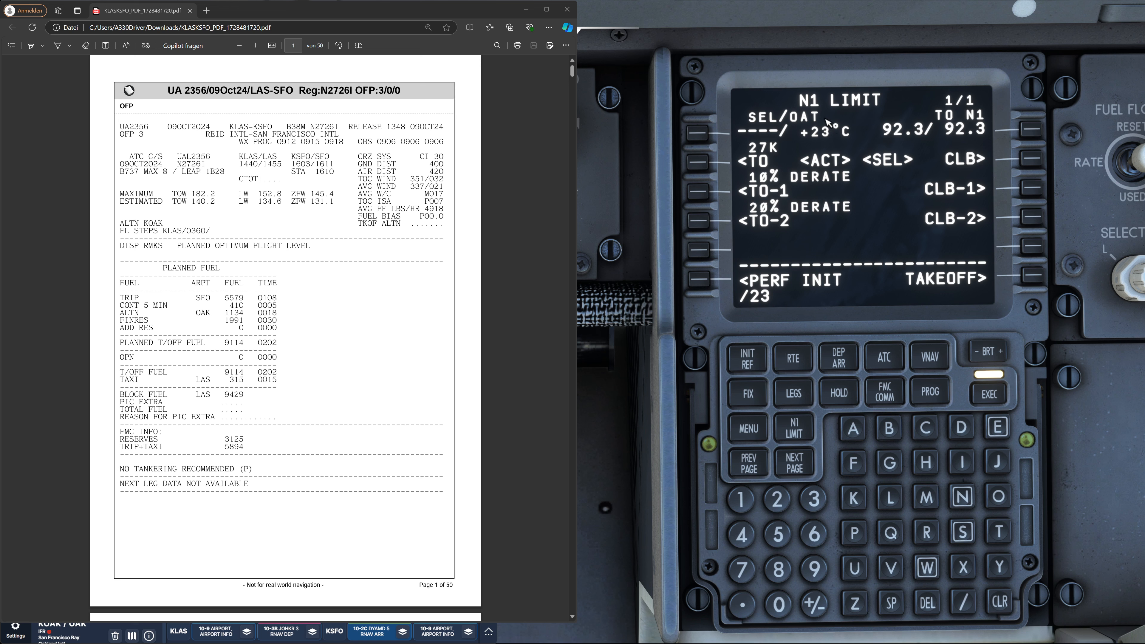
{"action": "mouse_move", "coordinate": [1018, 621]}
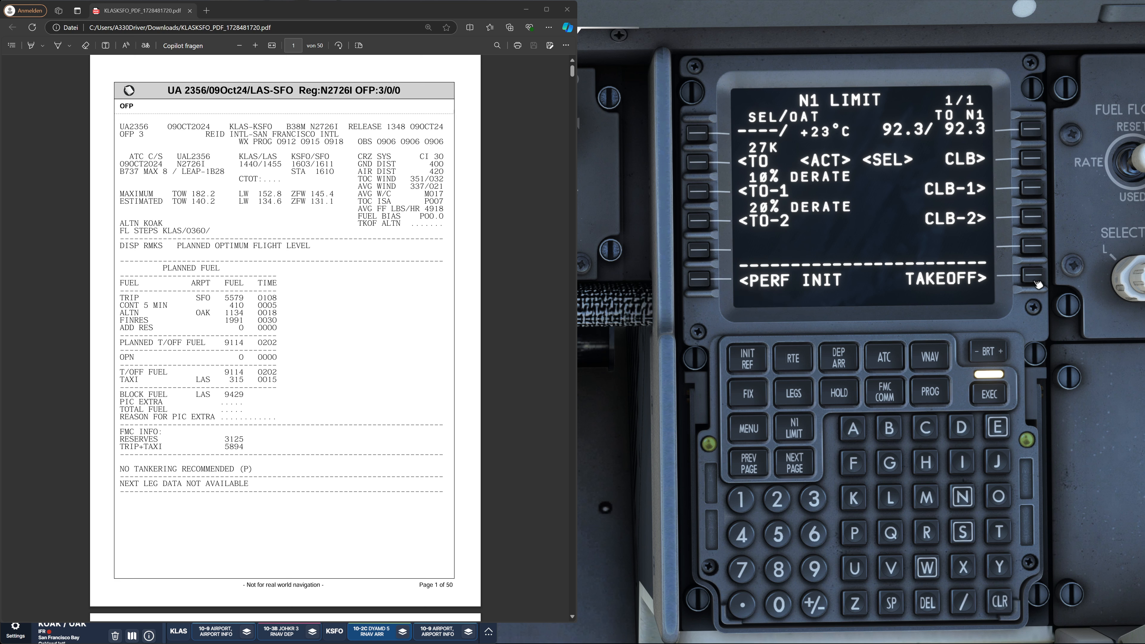
{"action": "left_click", "coordinate": [1024, 279]}
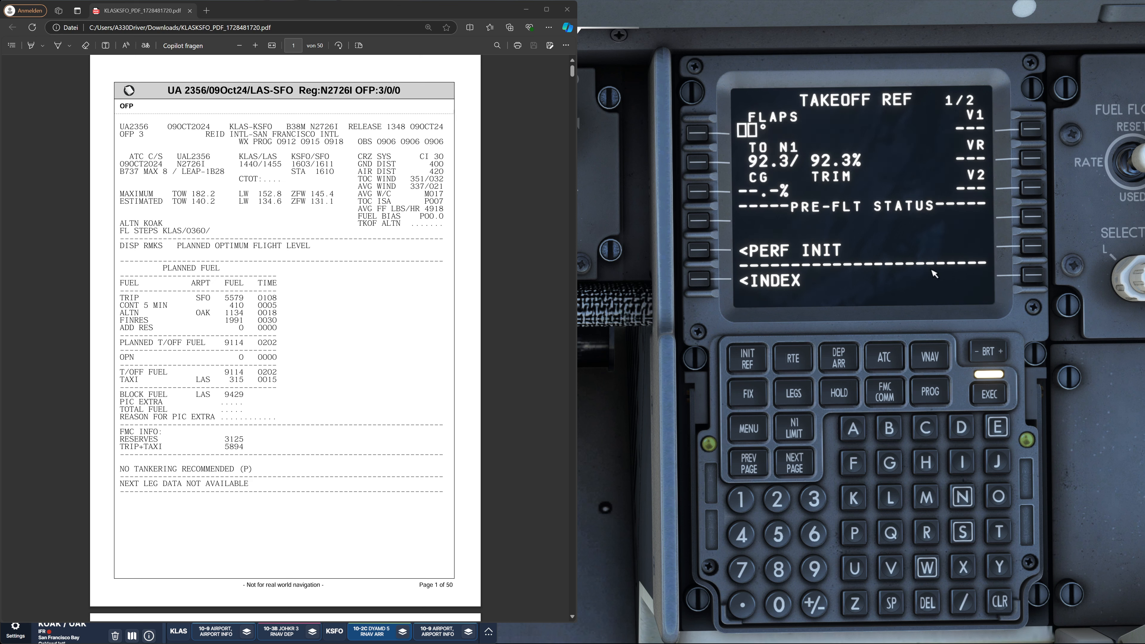
Show TAKEOFF REF page 2 with runway heading 259°, DRY and +23 °C
{"action": "left_click", "coordinate": [794, 463]}
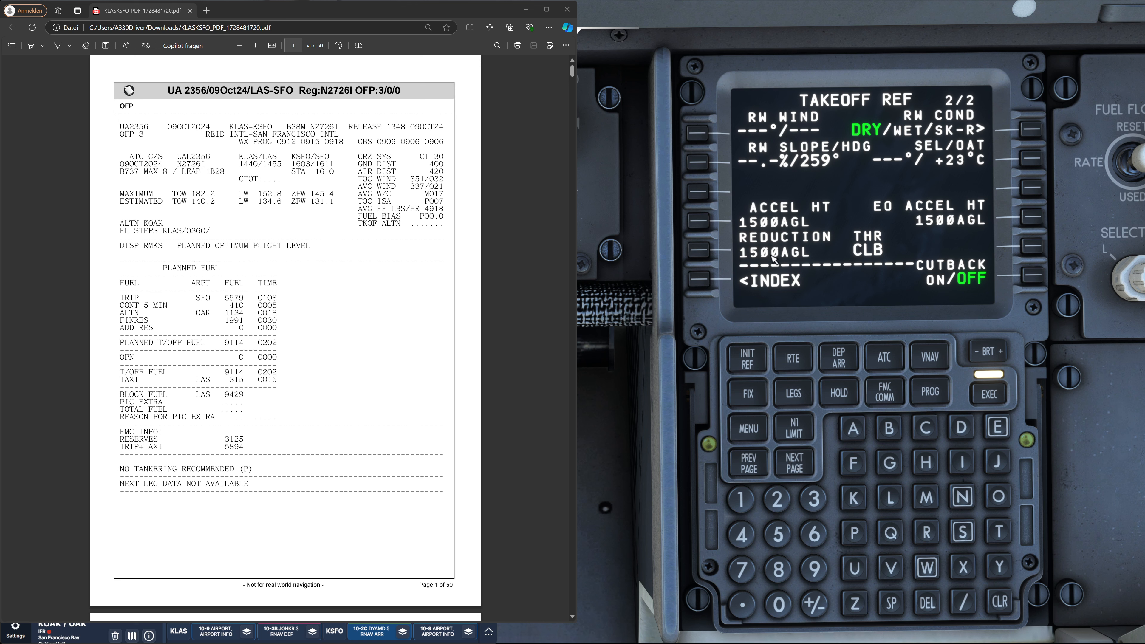
{"action": "mouse_move", "coordinate": [763, 282]}
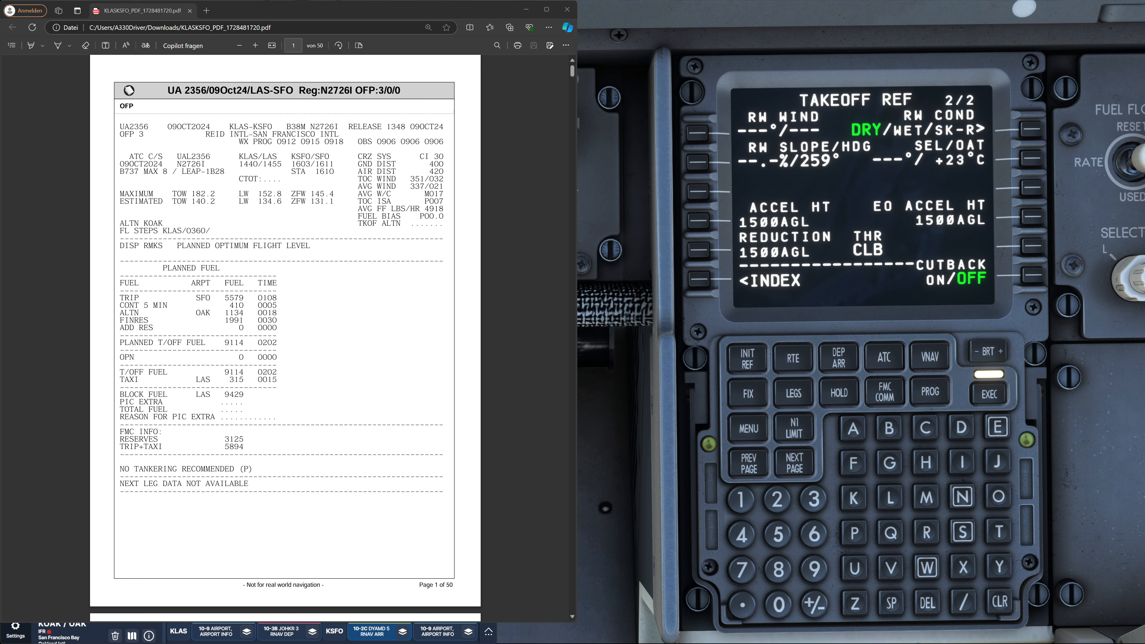
{"action": "mouse_move", "coordinate": [654, 344]}
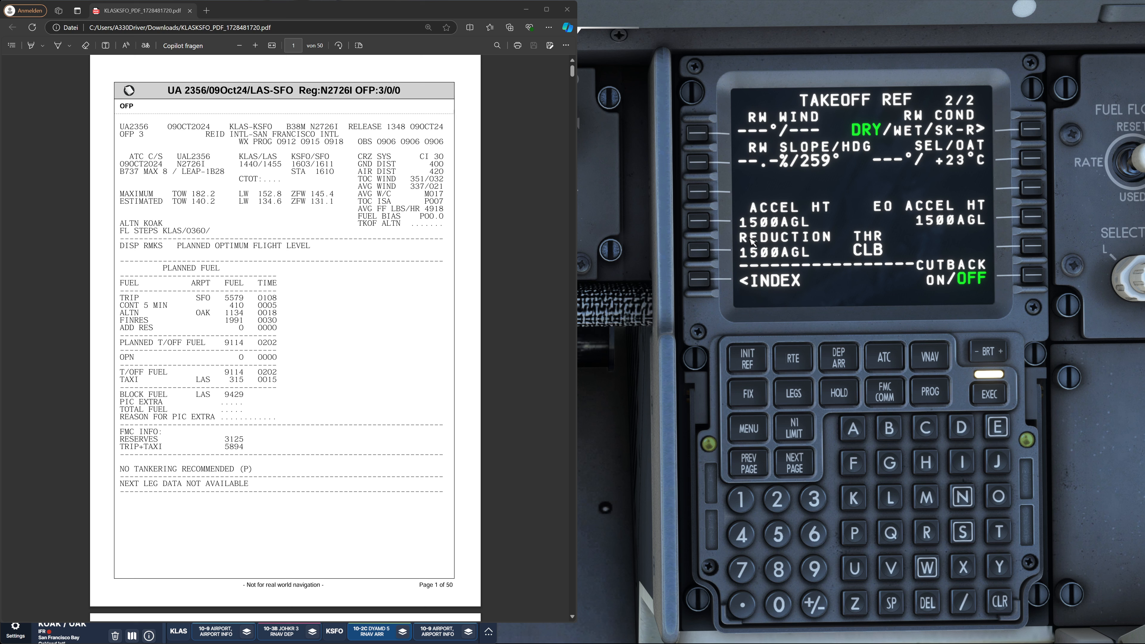
{"action": "mouse_move", "coordinate": [747, 496]}
{"action": "type", "text": "1000"}
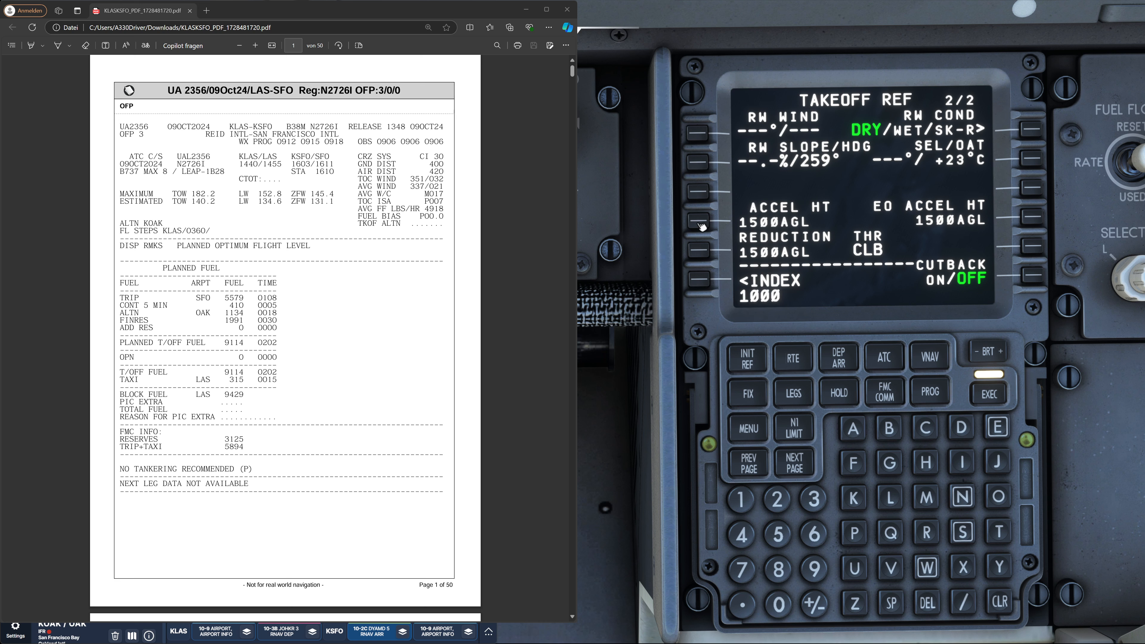
Set the acceleration height to 1000 AGL, leaving engine-out and thrust reduction at 1500
{"action": "left_click", "coordinate": [697, 218]}
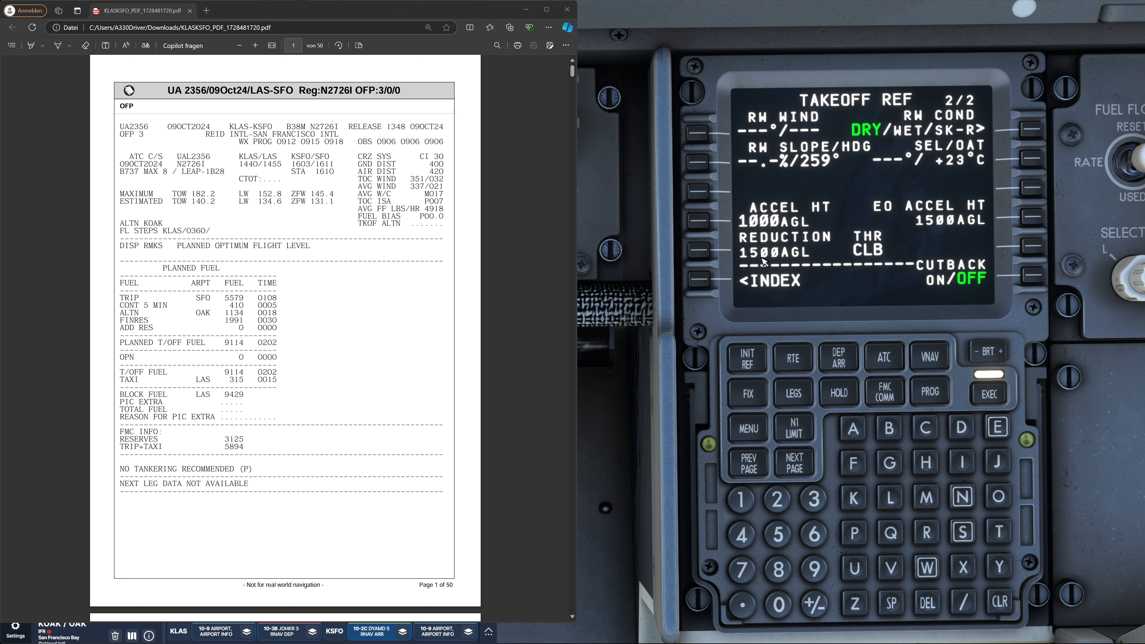
{"action": "mouse_move", "coordinate": [927, 283]}
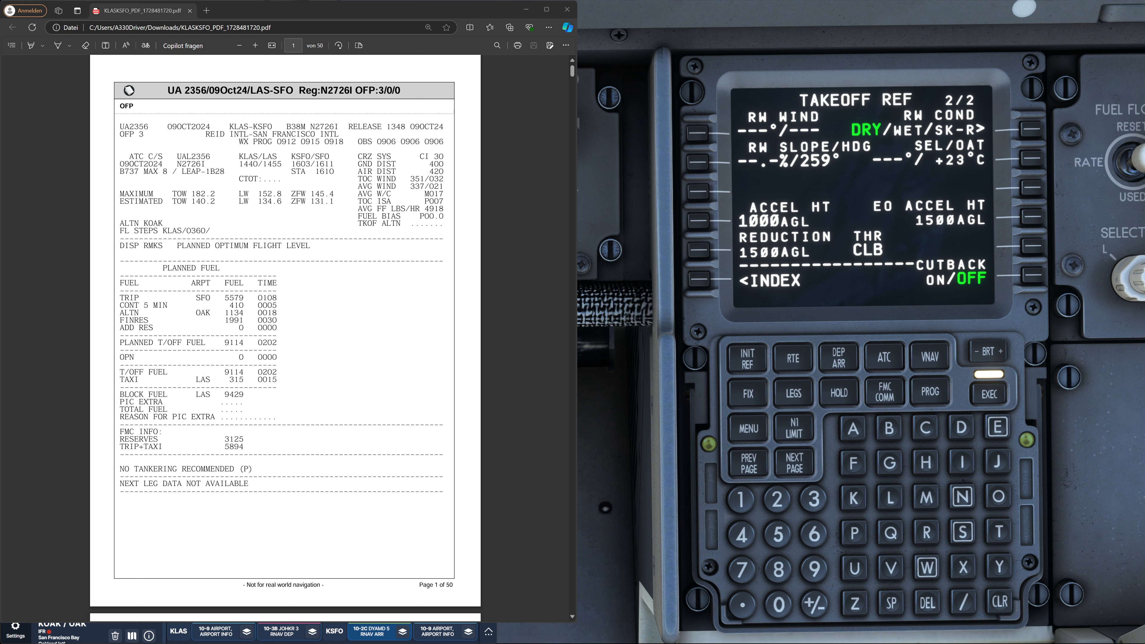
{"action": "mouse_move", "coordinate": [952, 228]}
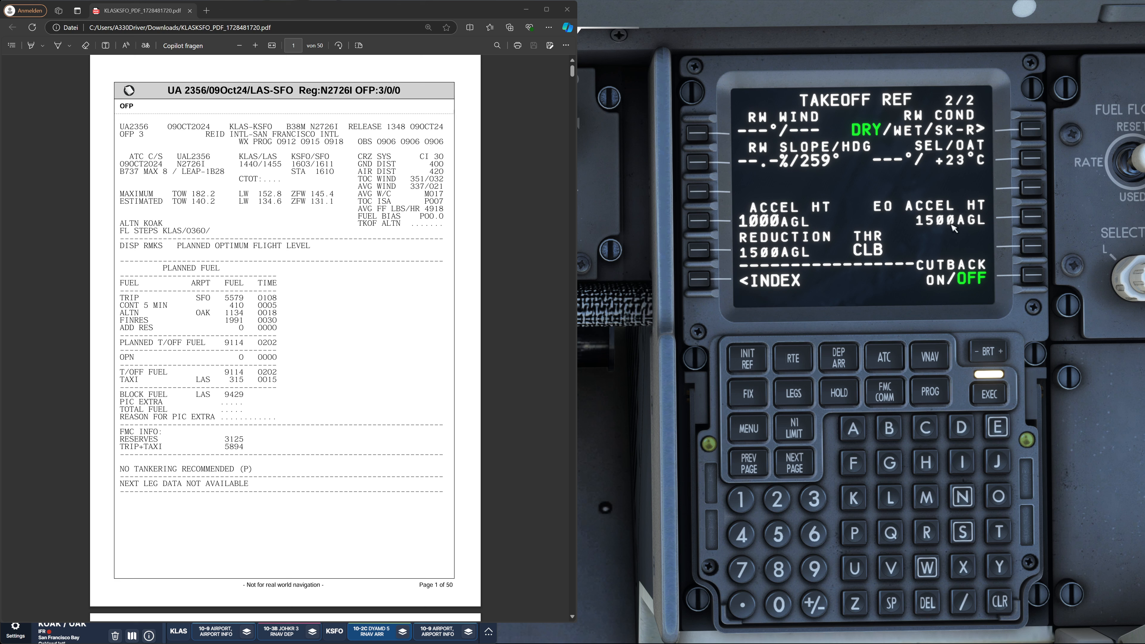
{"action": "mouse_move", "coordinate": [949, 247]}
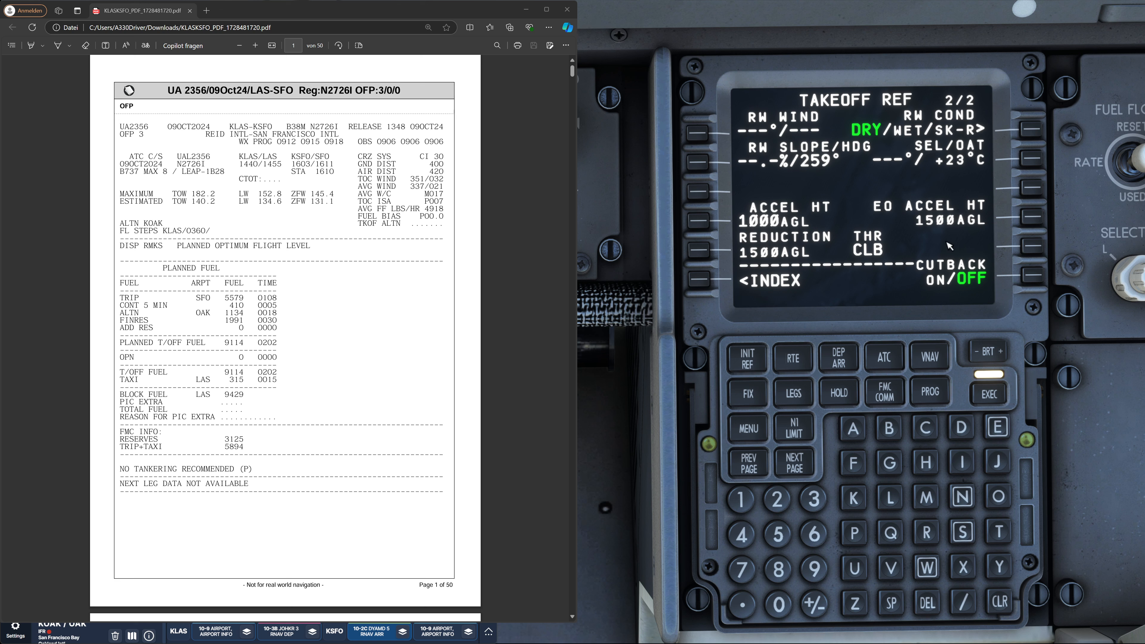
{"action": "mouse_move", "coordinate": [777, 104]}
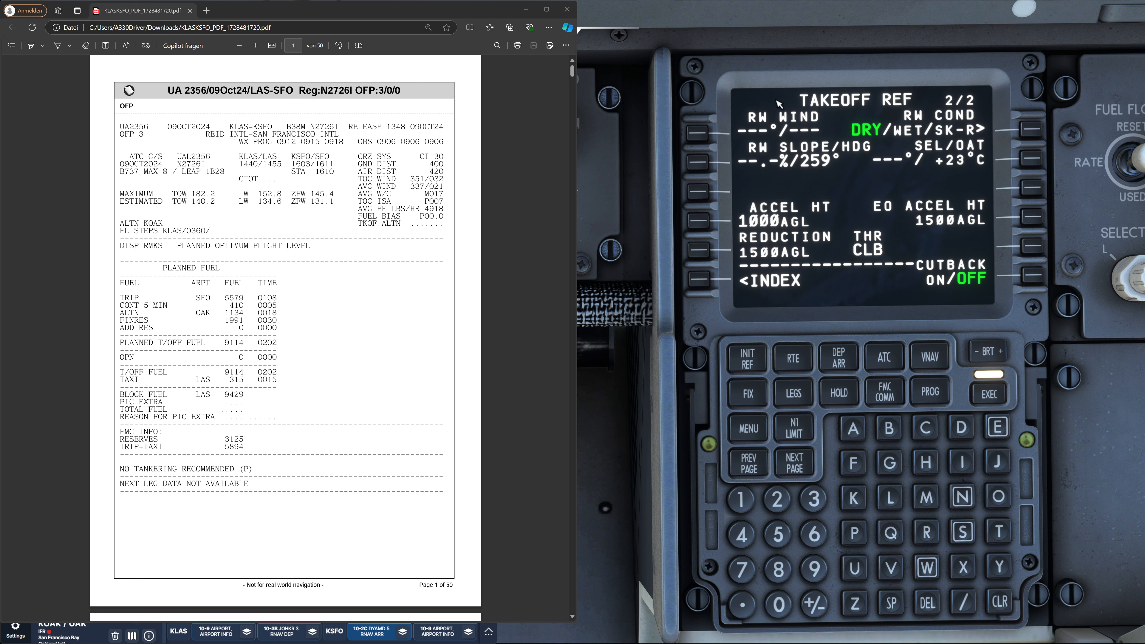
{"action": "mouse_move", "coordinate": [777, 154]}
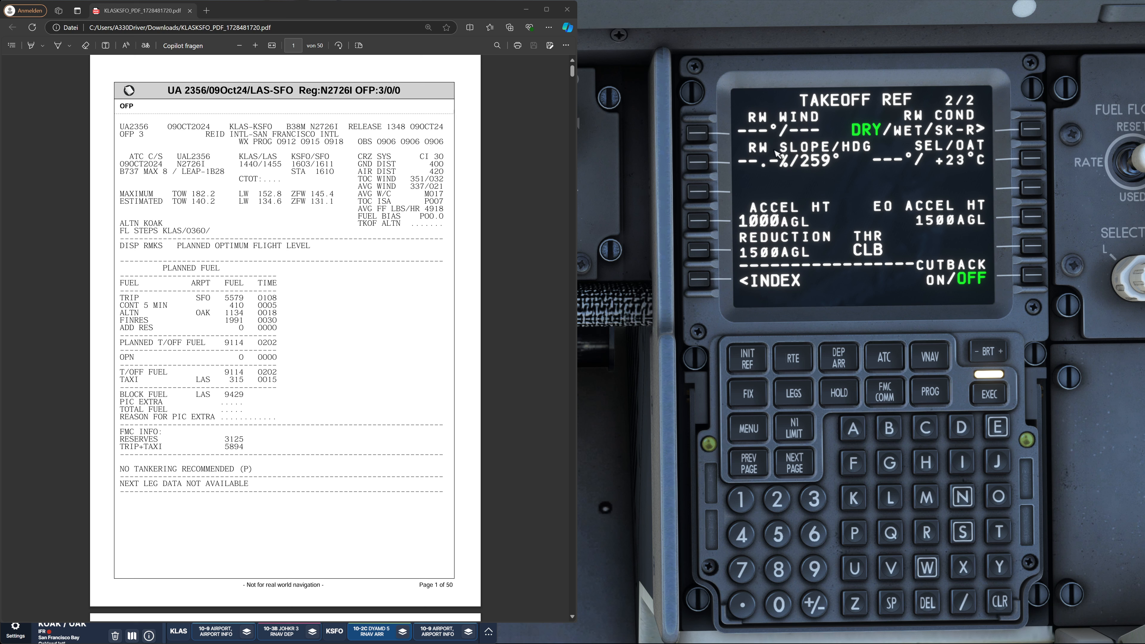
{"action": "mouse_move", "coordinate": [925, 155]}
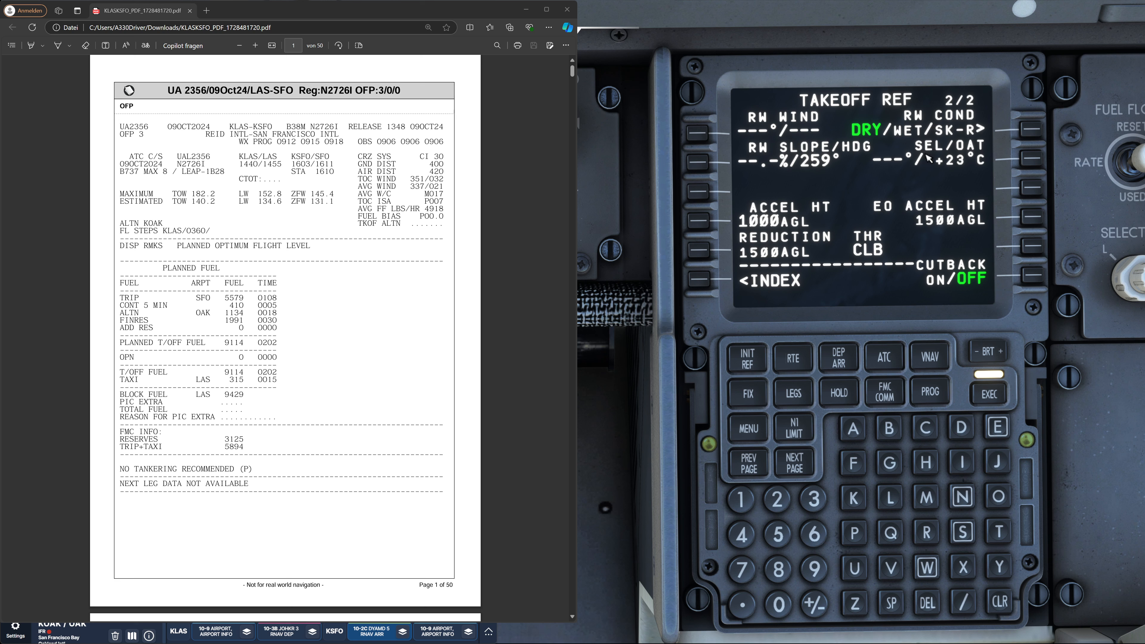
{"action": "mouse_move", "coordinate": [875, 173]}
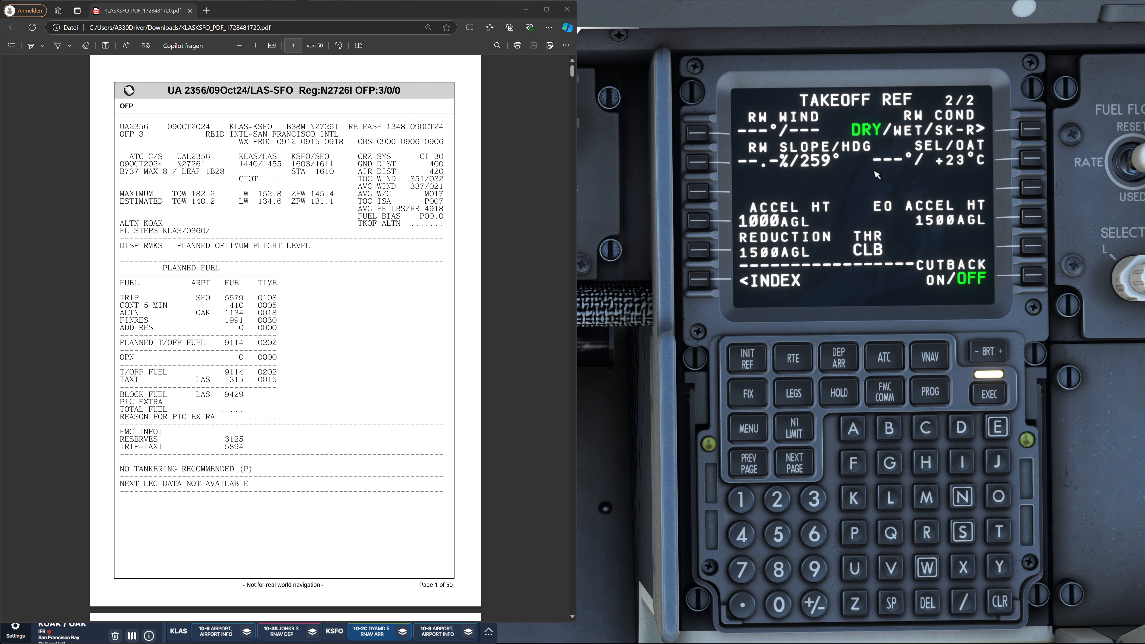
{"action": "mouse_move", "coordinate": [792, 395]}
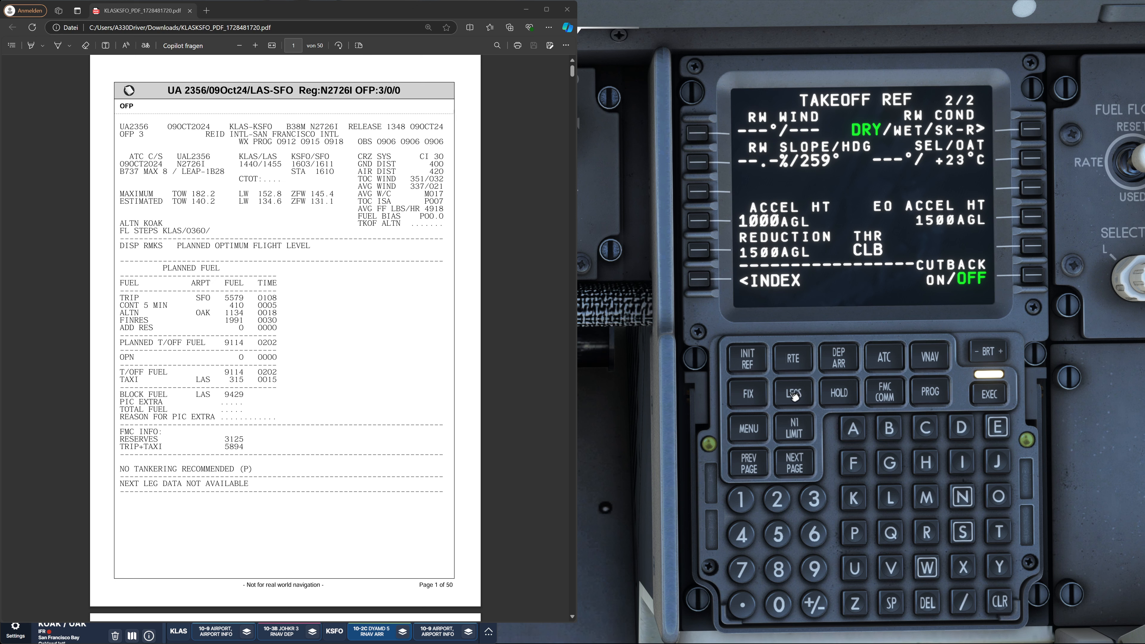
Display ACT RTE 1 LEGS page 1 with the 259° intercept toward RUDYY and SELLZ
{"action": "left_click", "coordinate": [792, 392]}
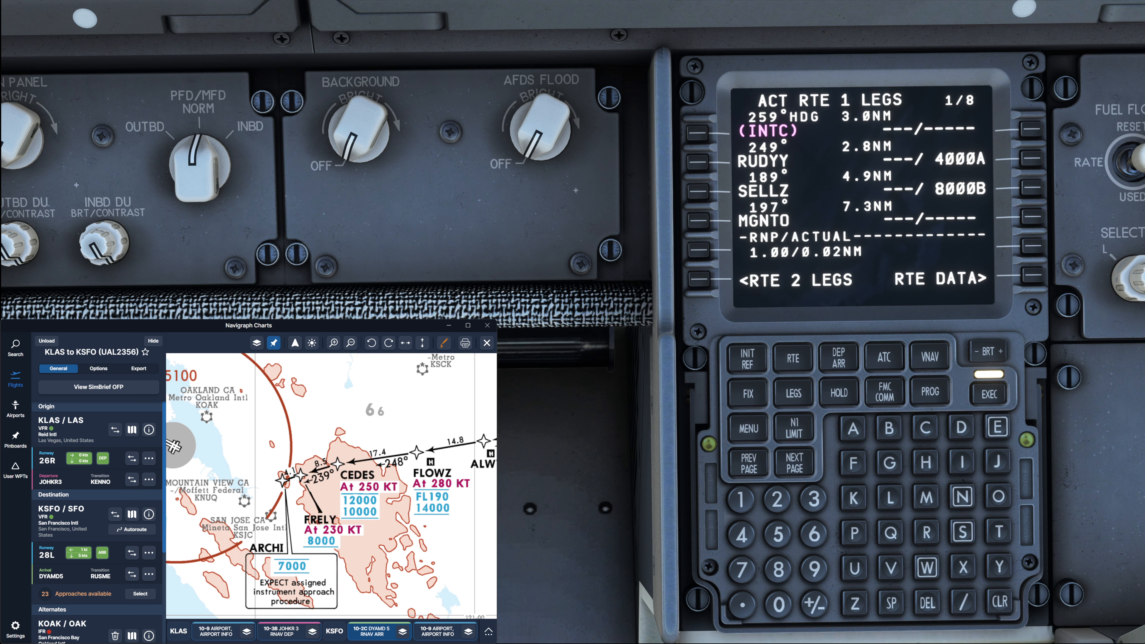
{"action": "mouse_move", "coordinate": [969, 312]}
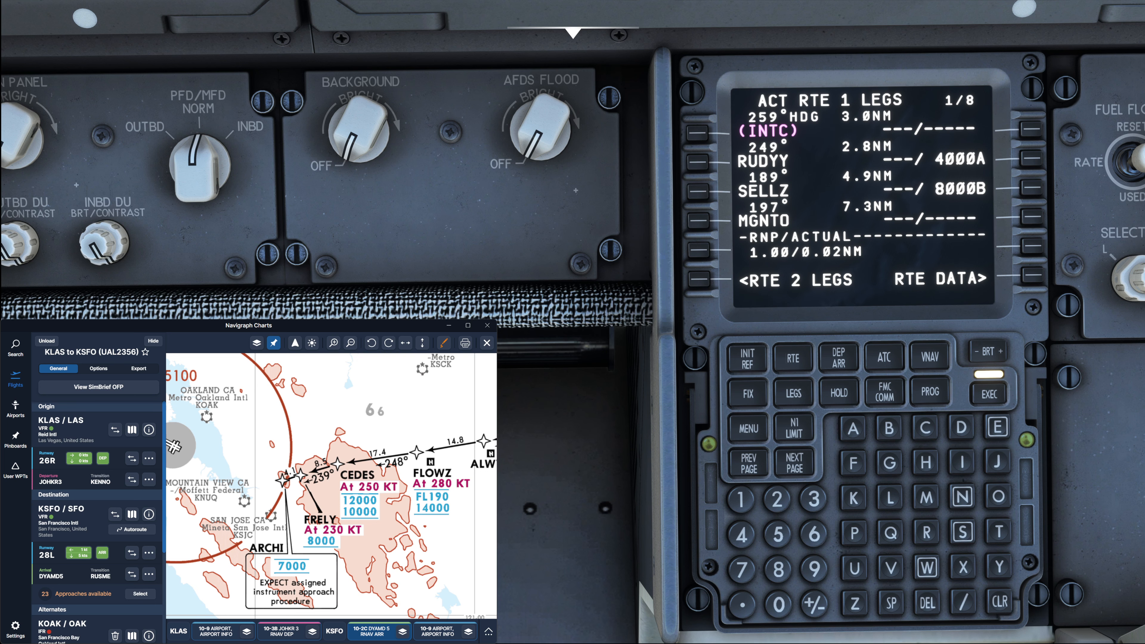
View the JOHKR 3 RNAV departure's initial climb table down to runway 26R in Navigraph
{"action": "left_click", "coordinate": [290, 631]}
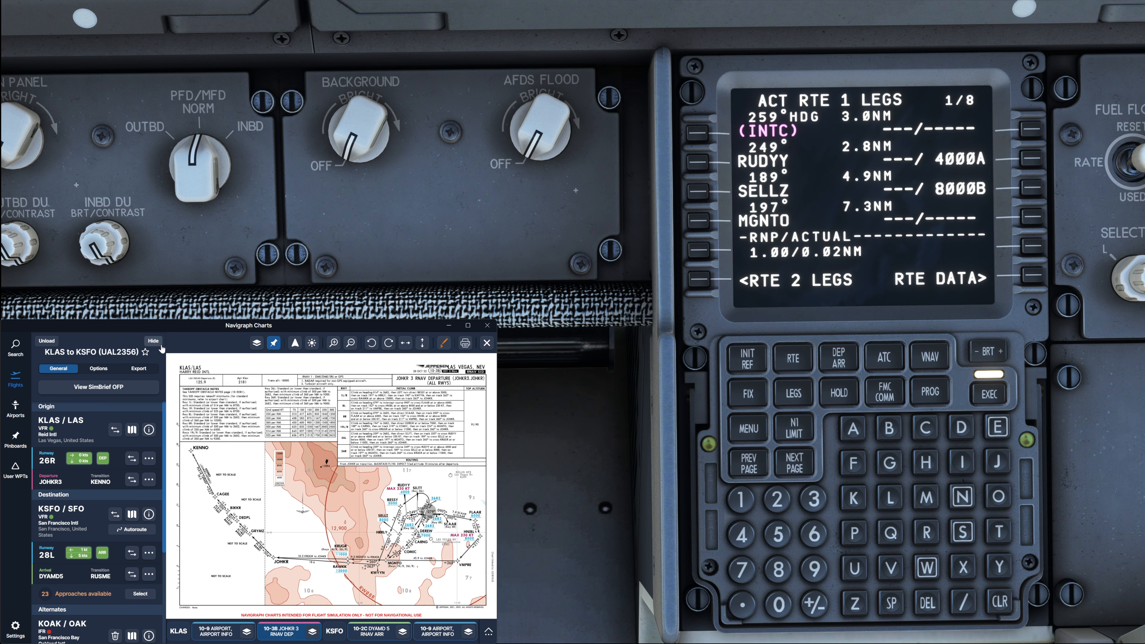
{"action": "left_click", "coordinate": [153, 340]}
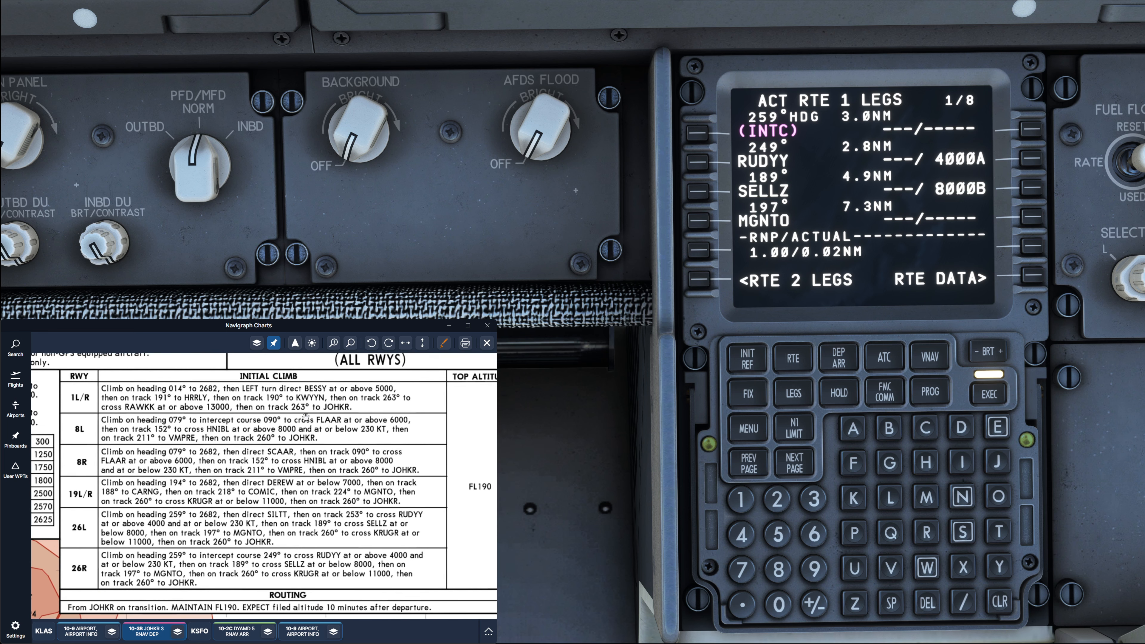
{"action": "scroll", "scroll_direction": "down", "scroll_amount": 3}
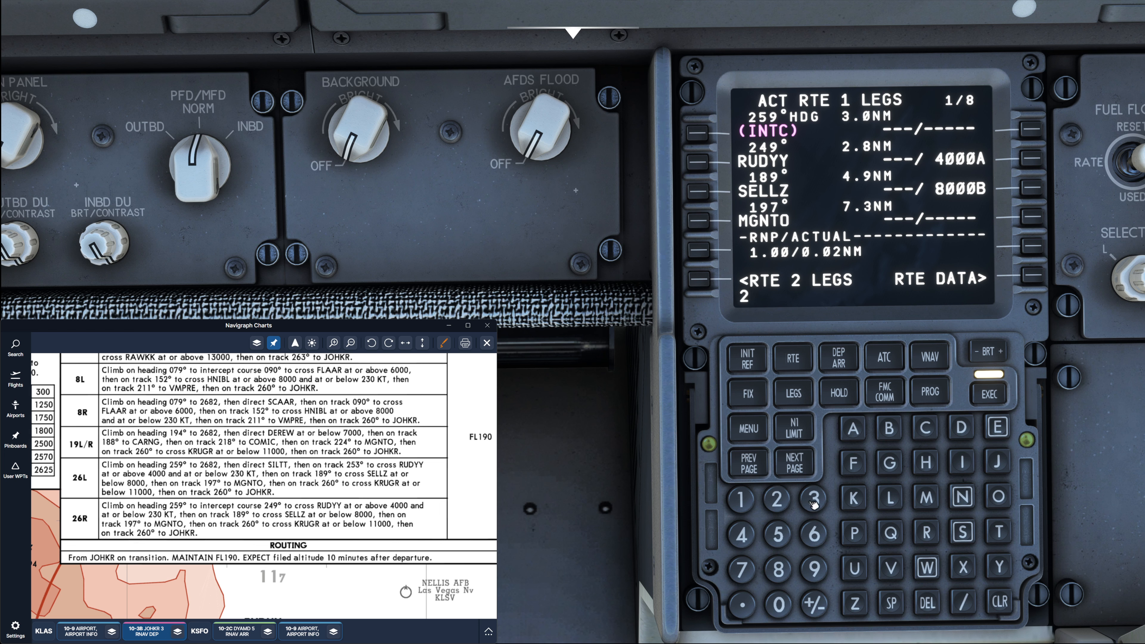
Give RUDYY a 230B speed limit and check legs page 2 showing KRUGR at 11000B
{"action": "left_click", "coordinate": [812, 498]}
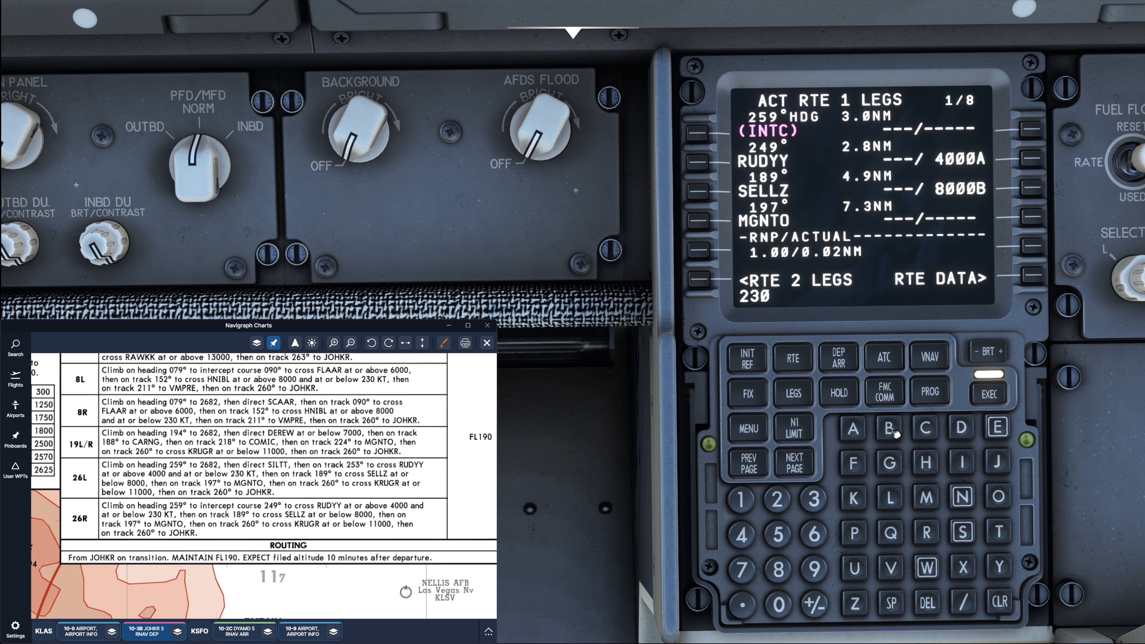
{"action": "left_click", "coordinate": [889, 428]}
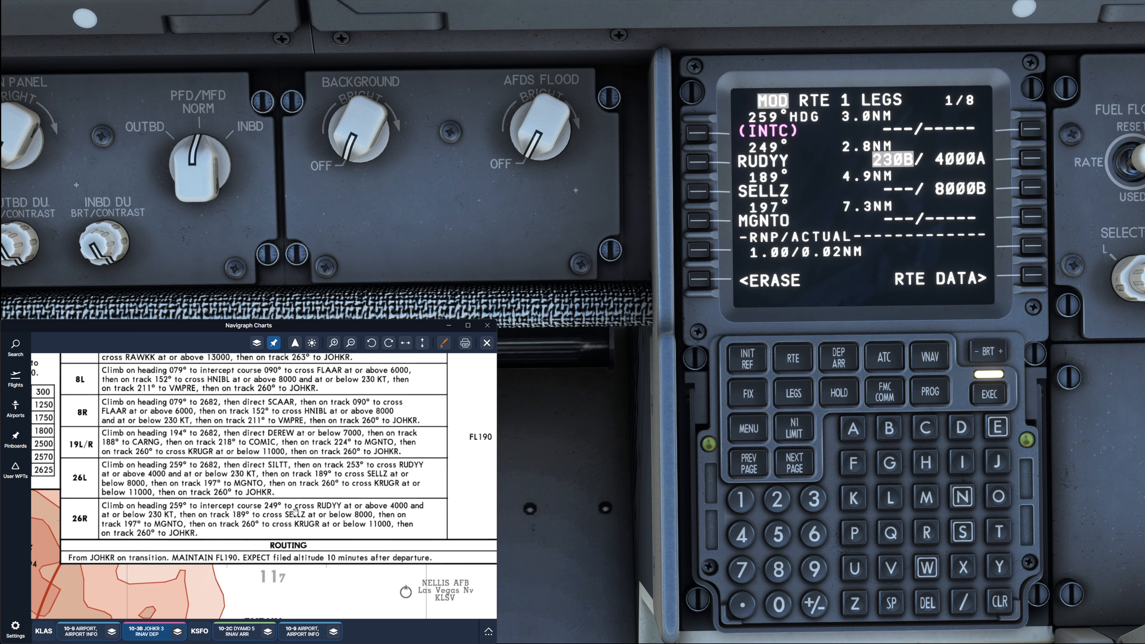
{"action": "scroll", "scroll_direction": "down", "scroll_amount": 3}
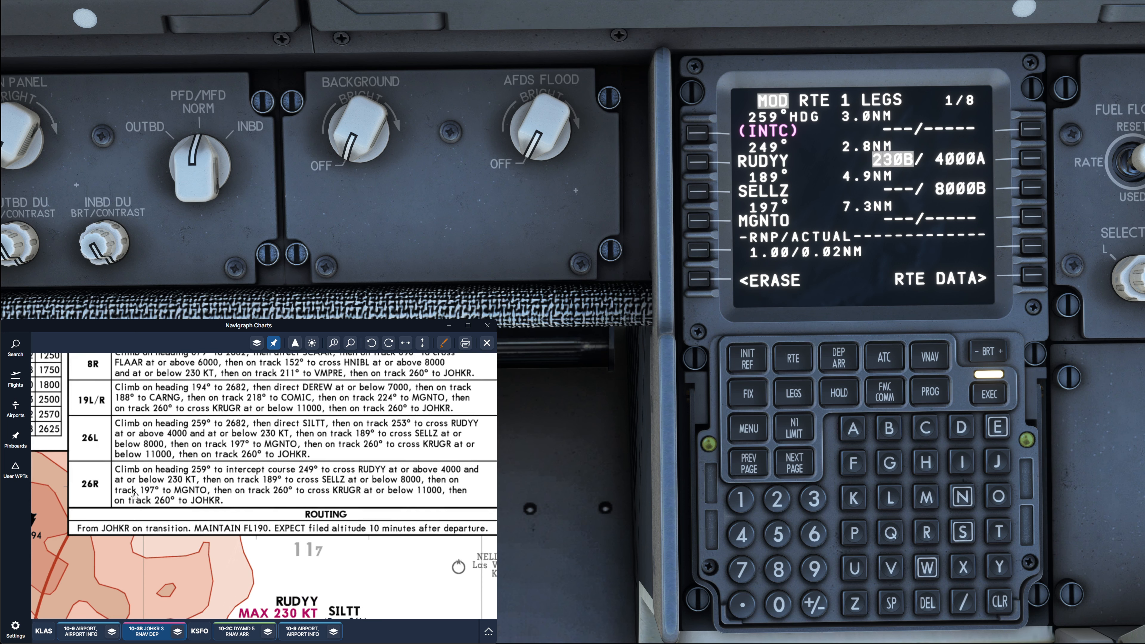
{"action": "scroll", "scroll_direction": "up", "scroll_amount": 3}
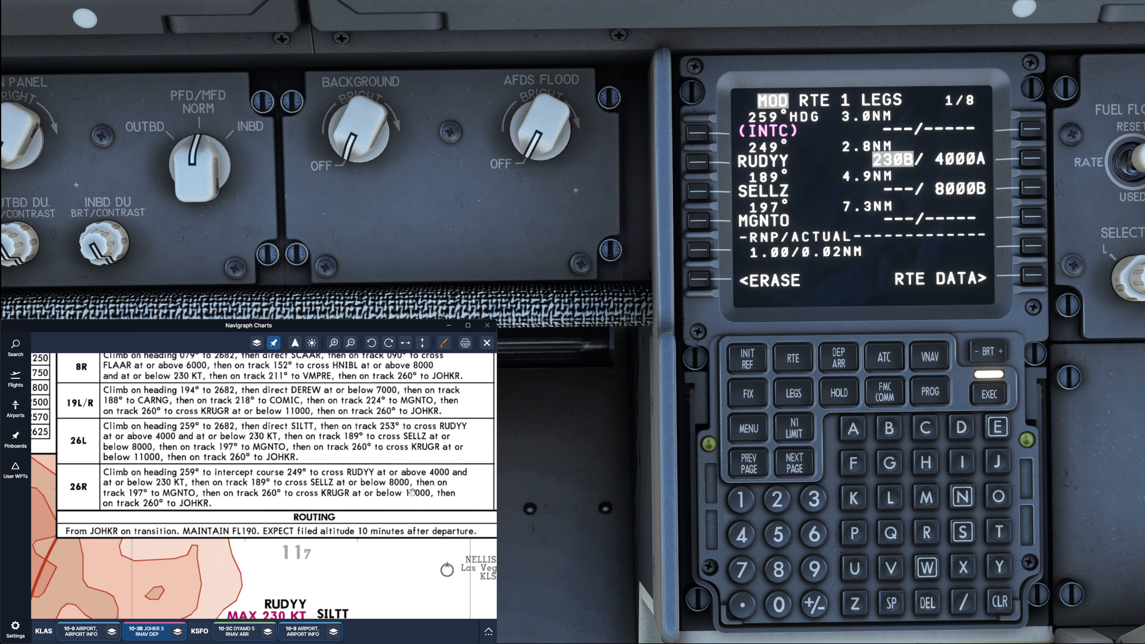
{"action": "left_click", "coordinate": [793, 461]}
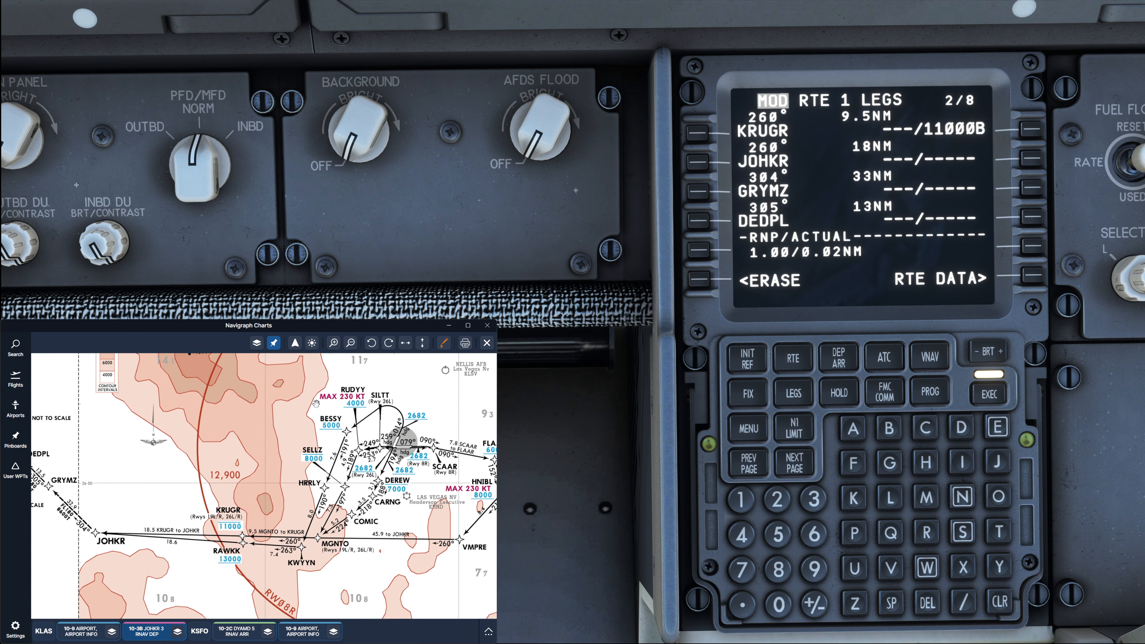
{"action": "mouse_move", "coordinate": [314, 584]}
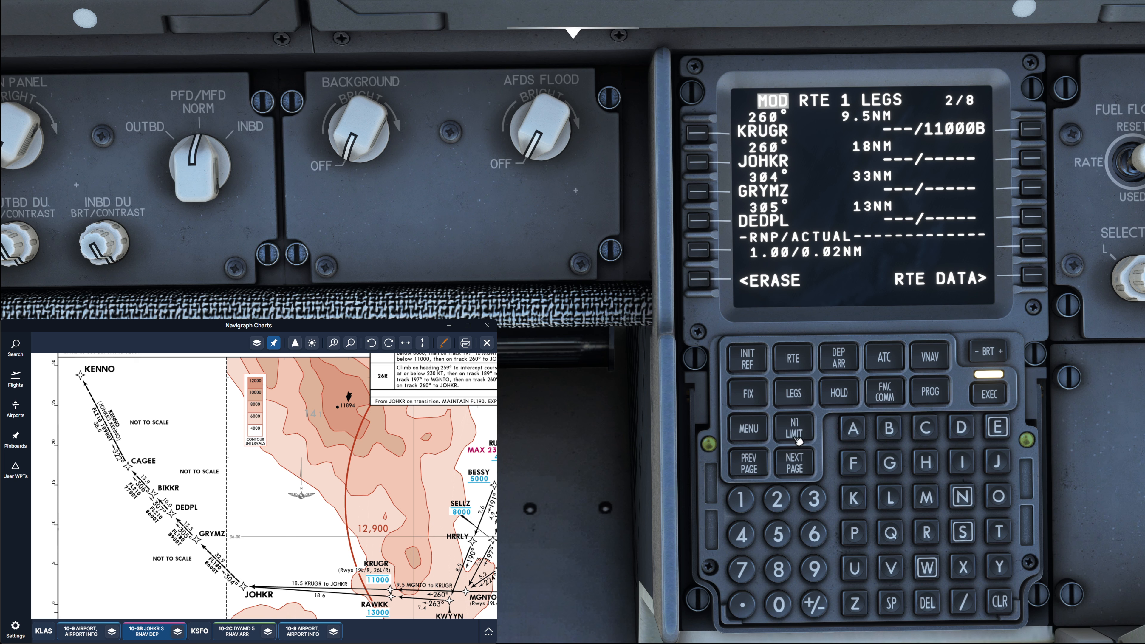
View RTE 1 LEGS page 3 listing BIKKR, CAGEE, KENNO and RUSME
{"action": "left_click", "coordinate": [795, 461]}
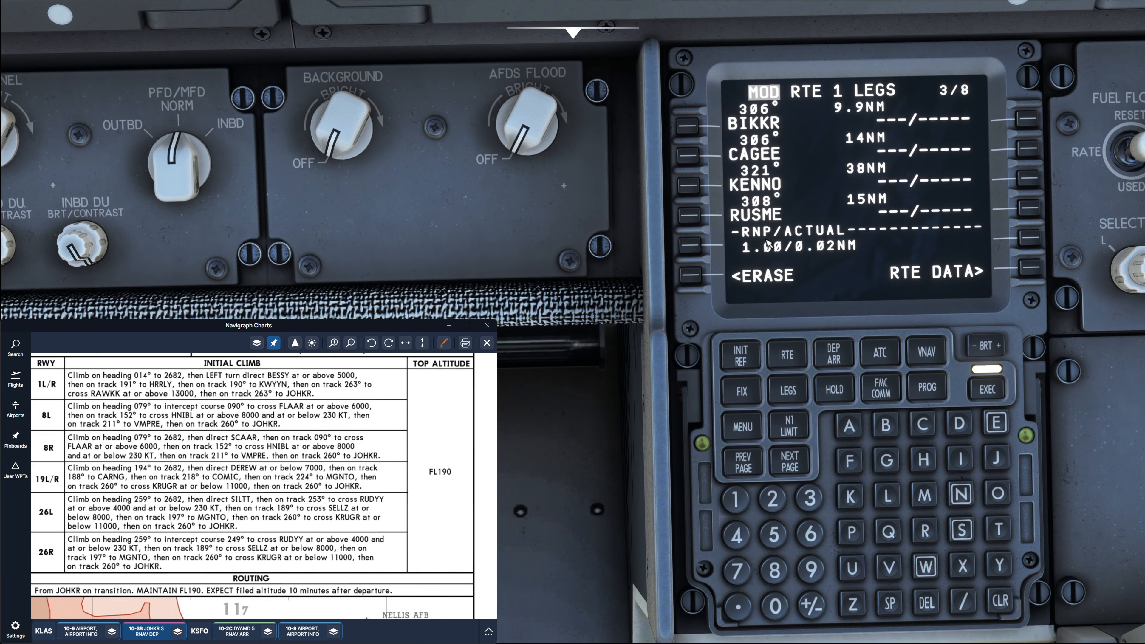
Bring up the blank FIX INFO page 1/2 on the FMC
{"action": "left_click", "coordinate": [739, 387]}
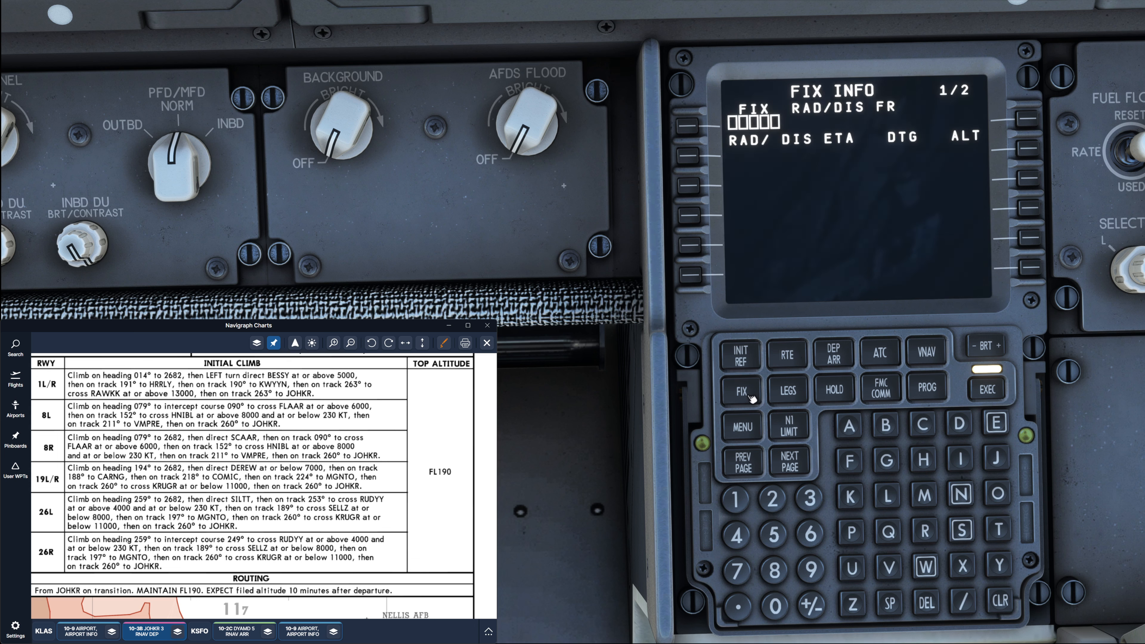
{"action": "mouse_move", "coordinate": [678, 463]}
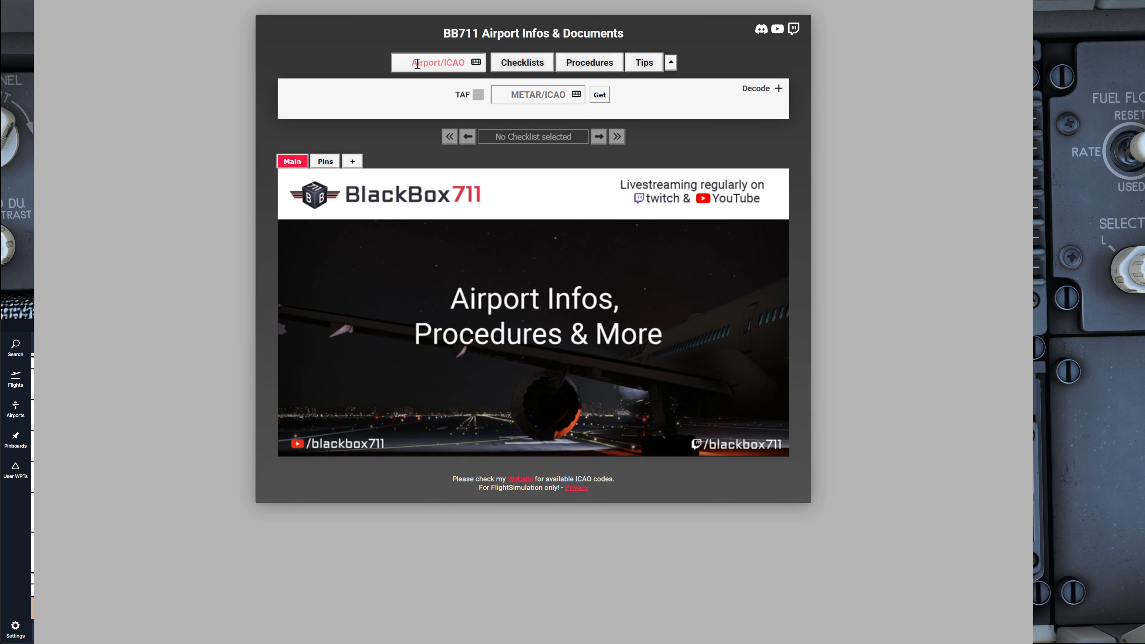
Load the KLAS Las Vegas airport sheet with its engine-failure EOSID table
{"action": "type", "text": "klas"}
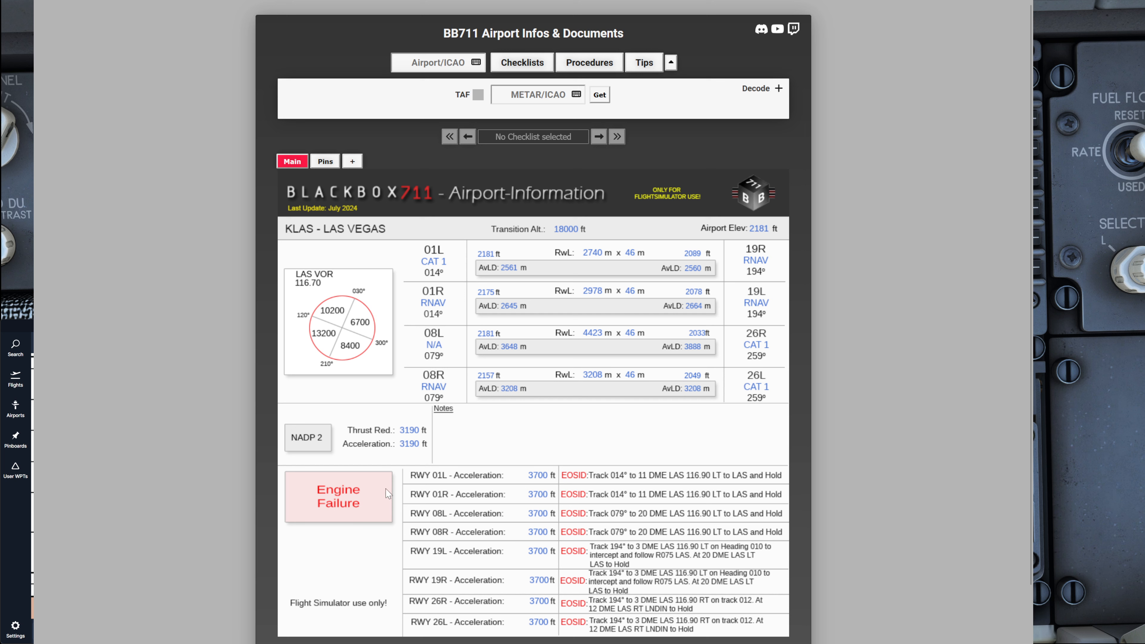
{"action": "mouse_move", "coordinate": [535, 453]}
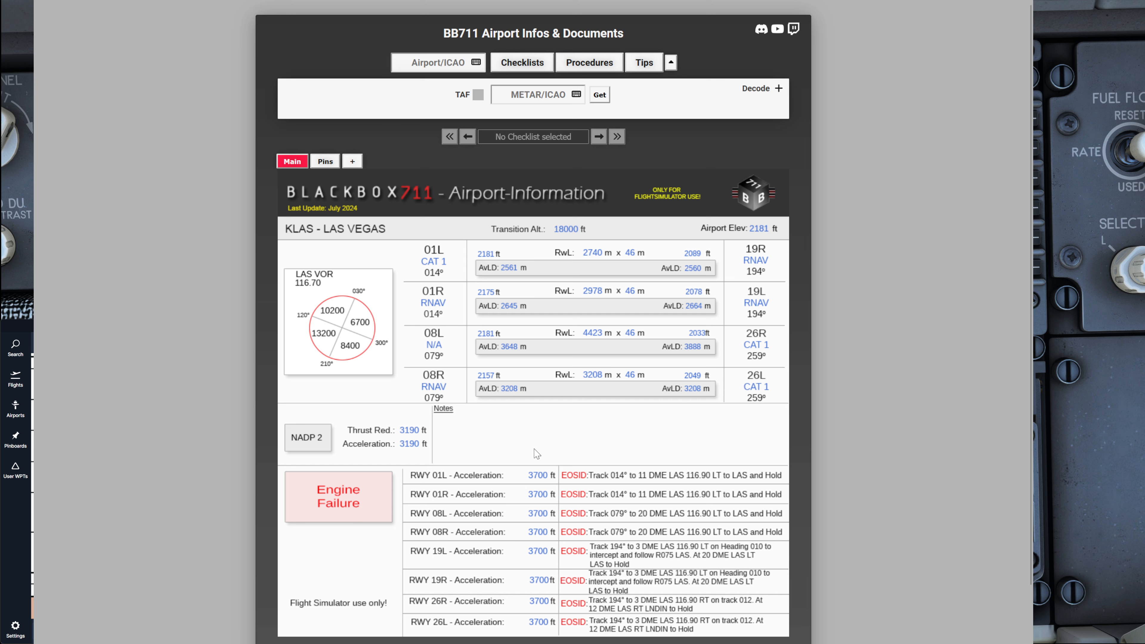
{"action": "mouse_move", "coordinate": [660, 612]}
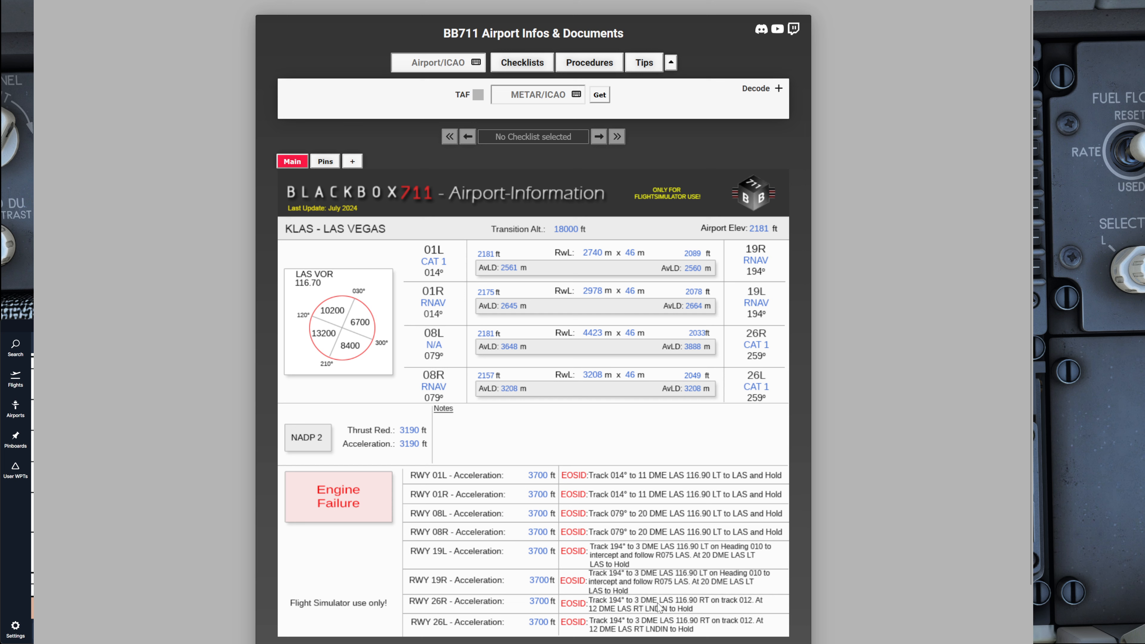
{"action": "mouse_move", "coordinate": [739, 607]}
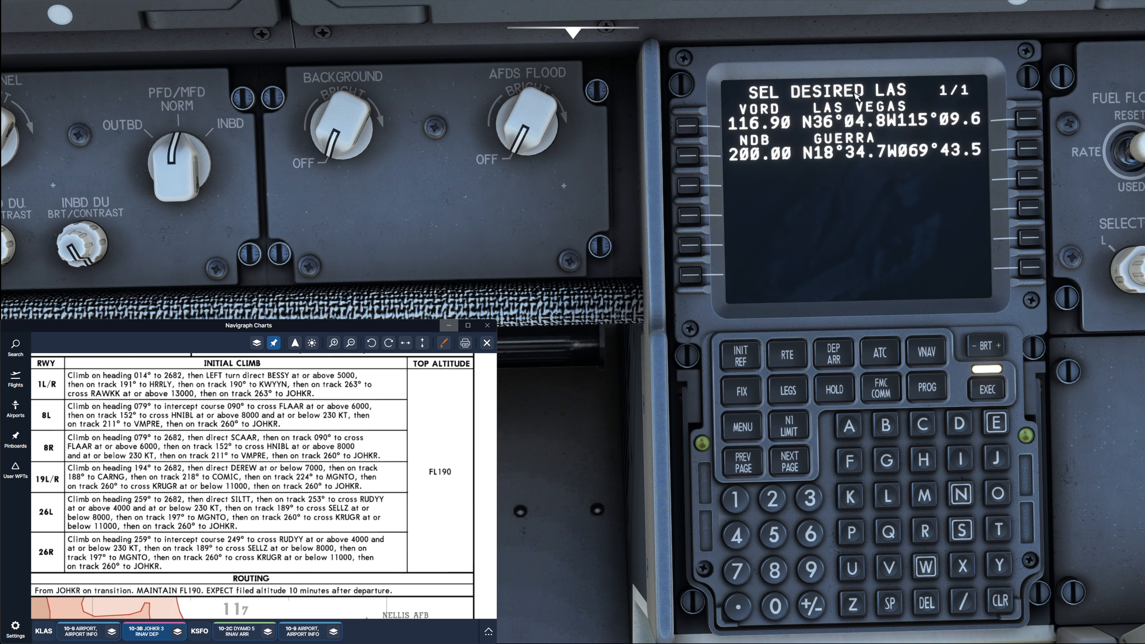
Use the LAS VOR 116.90 as the page 1 fix and enter the 263/3 radial/distance ring
{"action": "left_click", "coordinate": [741, 389]}
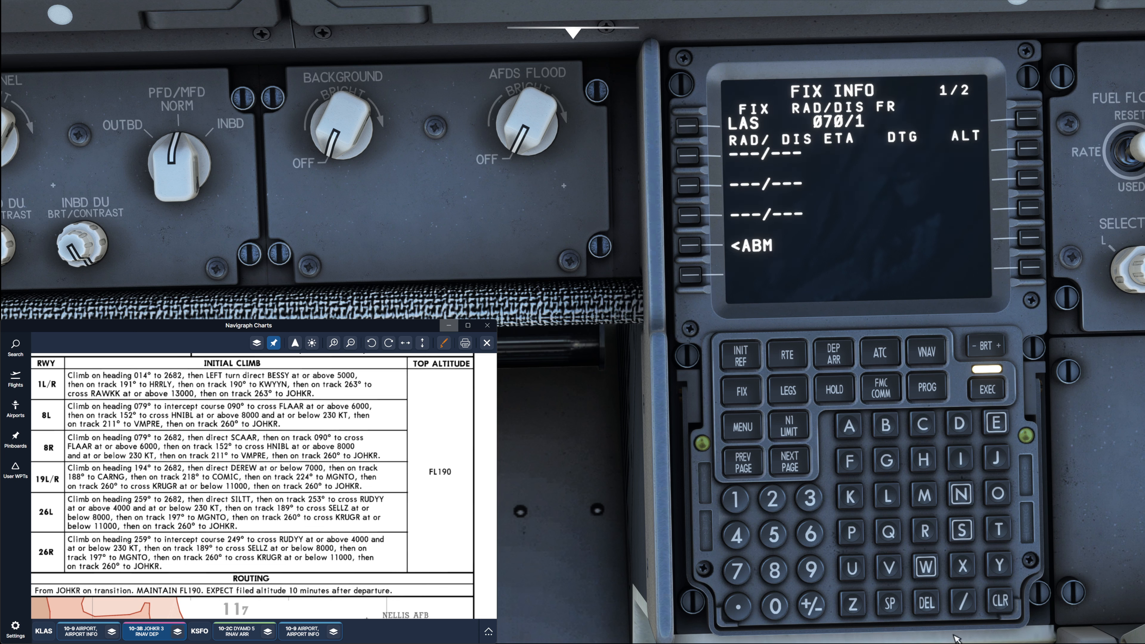
{"action": "left_click", "coordinate": [963, 598]}
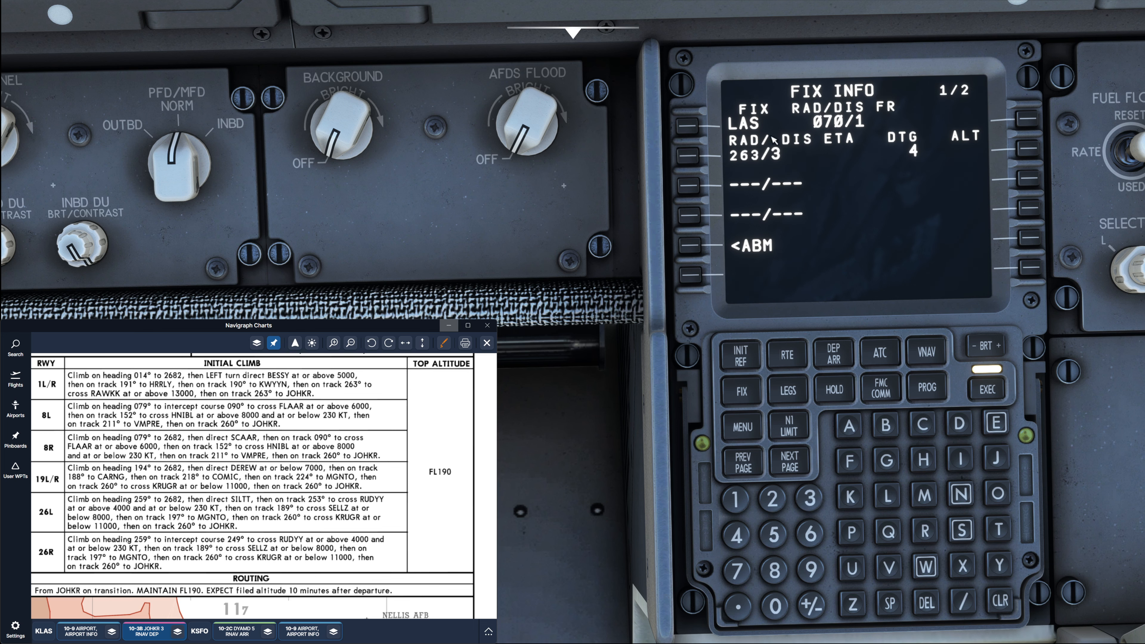
{"action": "mouse_move", "coordinate": [744, 485]}
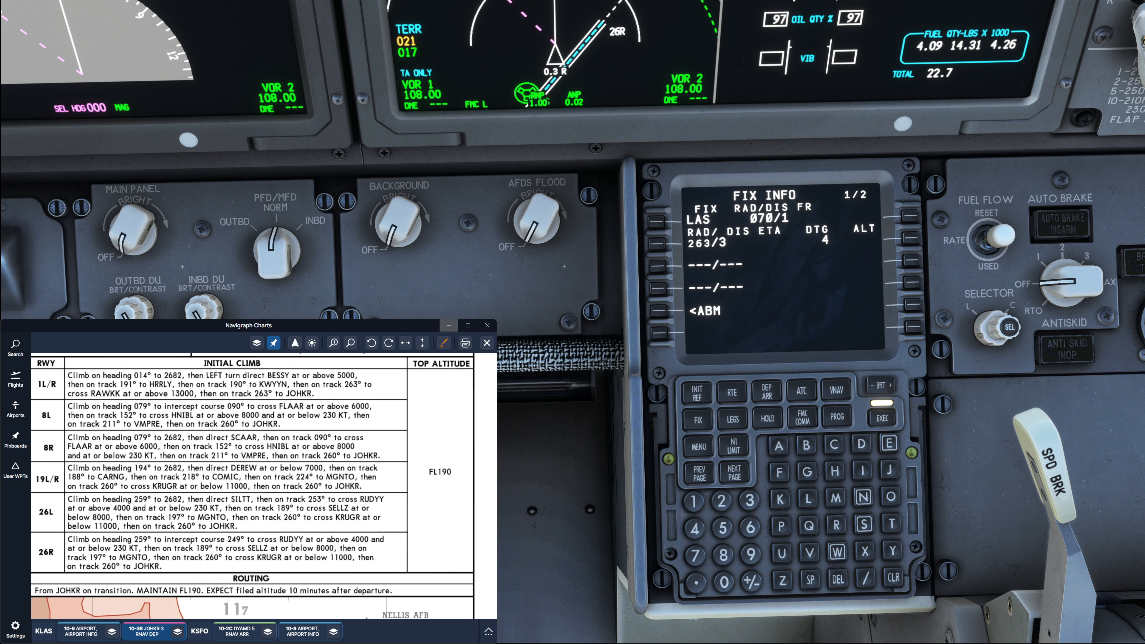
Add a 224/12 radial/distance ring from LAS on FIX INFO page 1
{"action": "left_click", "coordinate": [865, 578]}
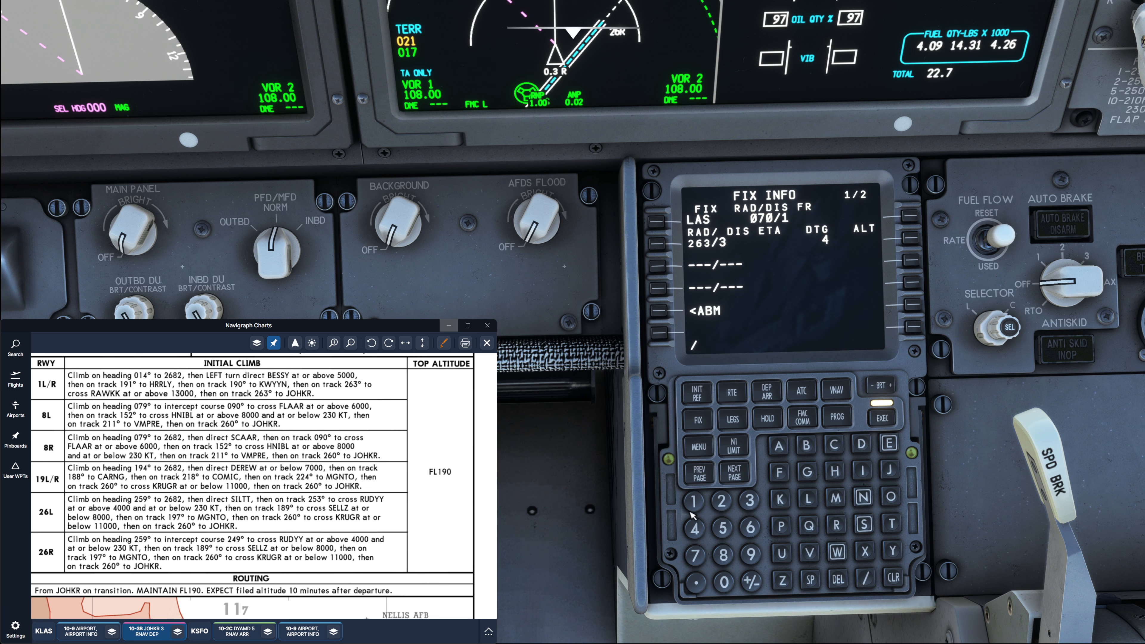
{"action": "left_click", "coordinate": [662, 265]}
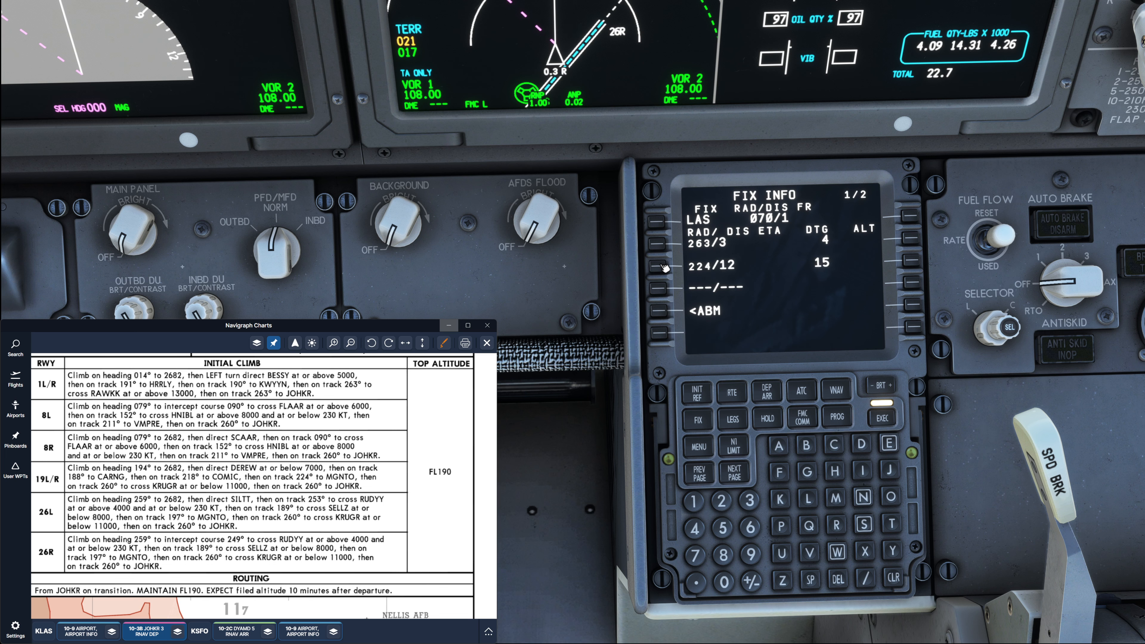
{"action": "mouse_move", "coordinate": [743, 267]}
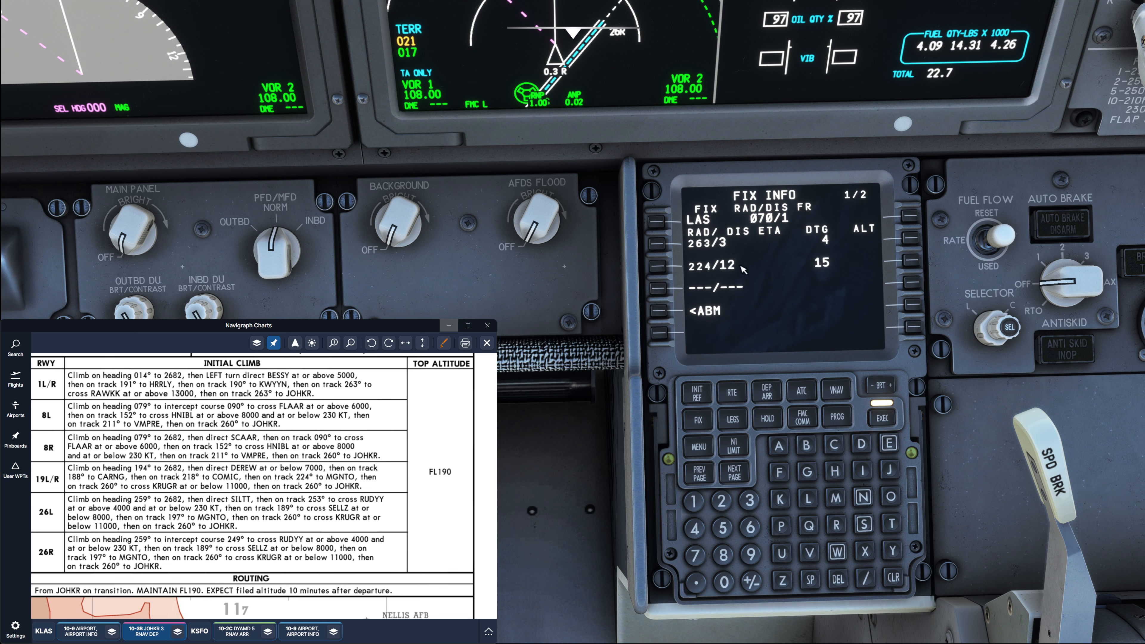
Make LNDIN the fix on FIX INFO page 2
{"action": "left_click", "coordinate": [734, 471]}
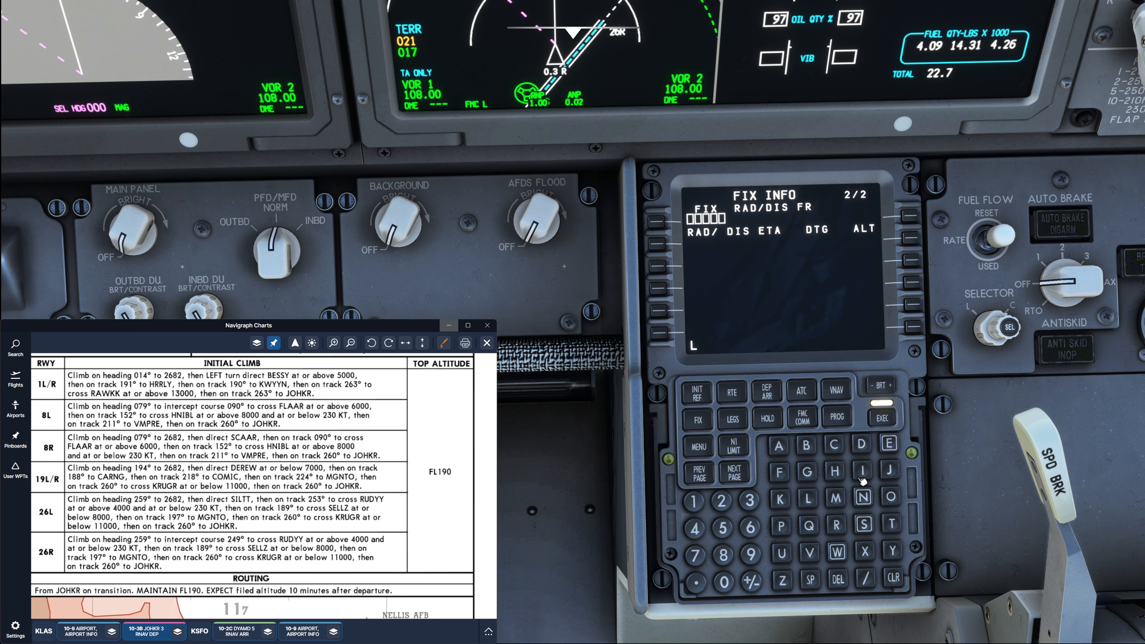
{"action": "left_click", "coordinate": [861, 495]}
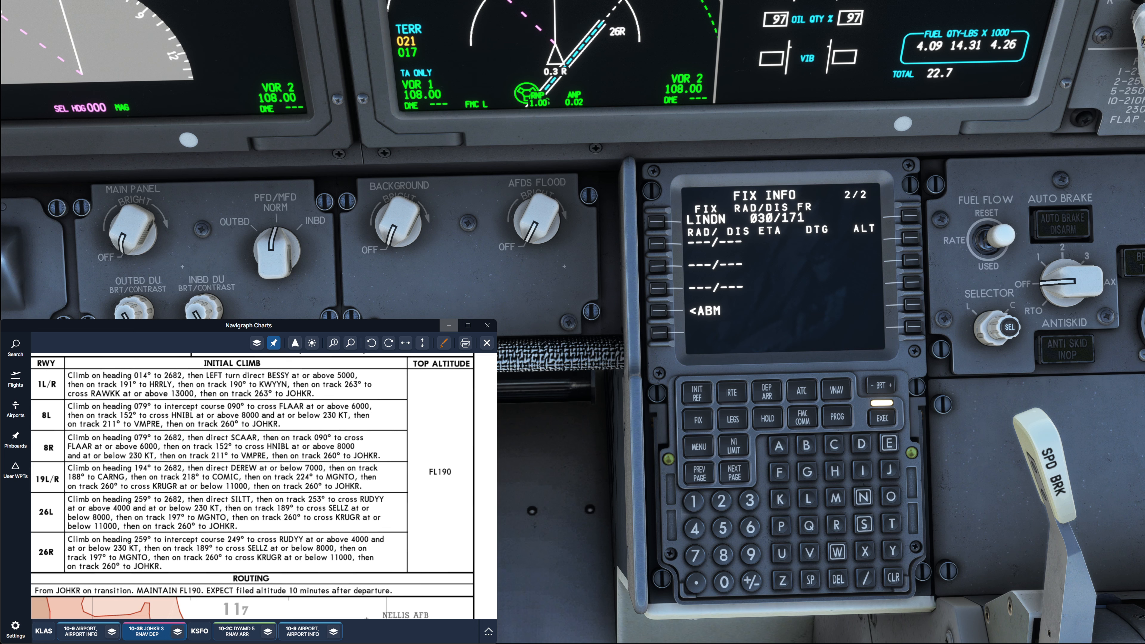
{"action": "mouse_move", "coordinate": [881, 490]}
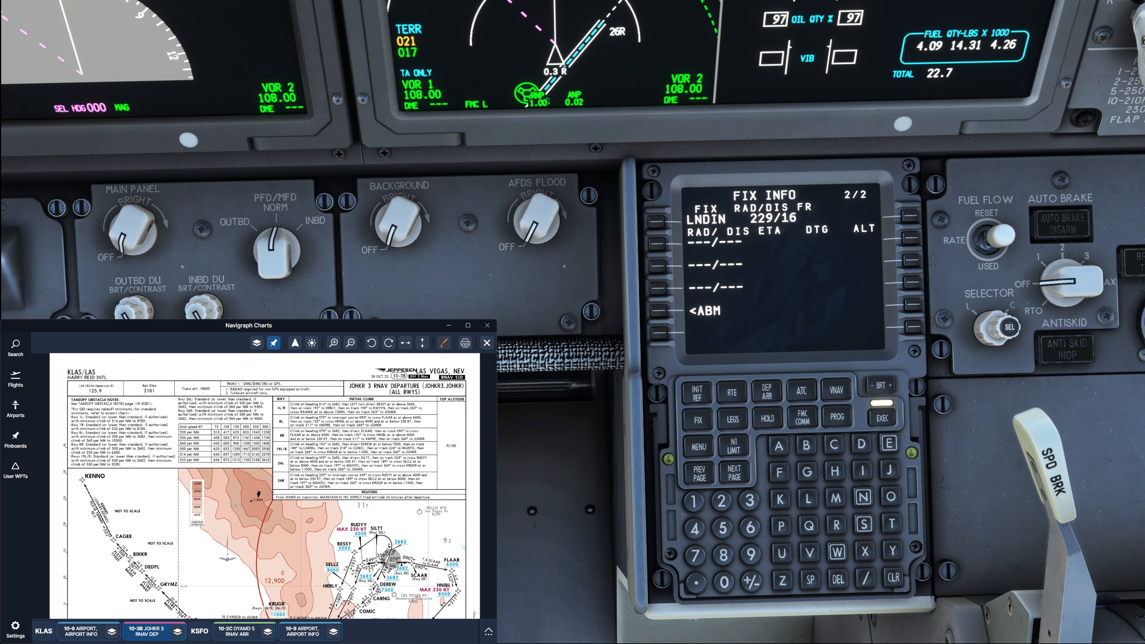
Look up waypoint LNDIN in Navigraph search and show it on the map
{"action": "scroll", "scroll_direction": "down", "scroll_amount": 3}
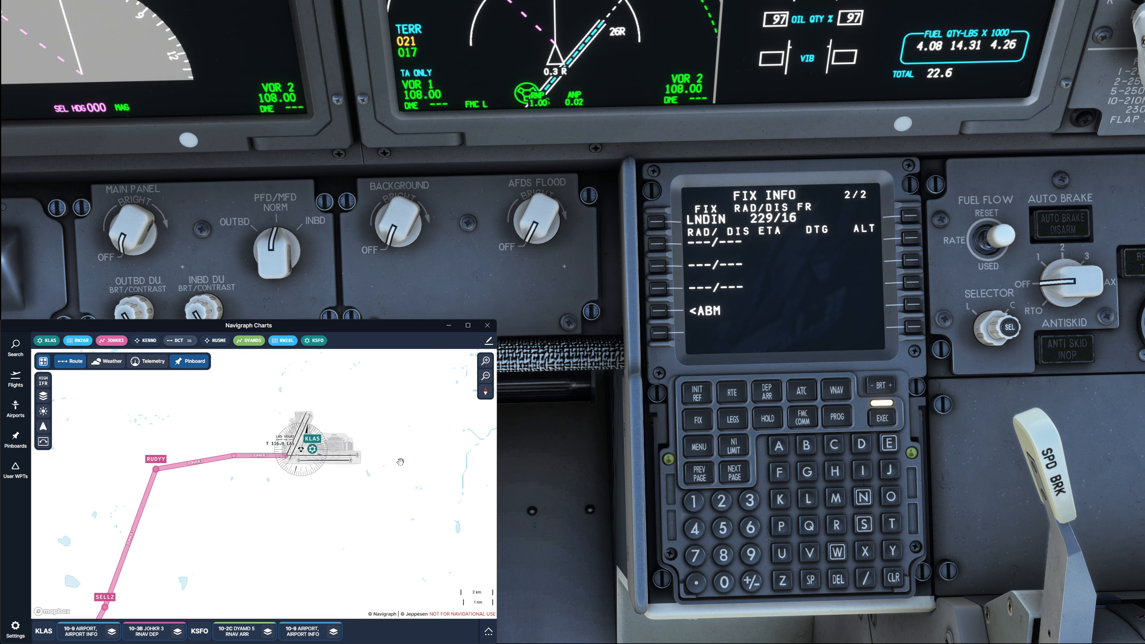
{"action": "mouse_move", "coordinate": [416, 469]}
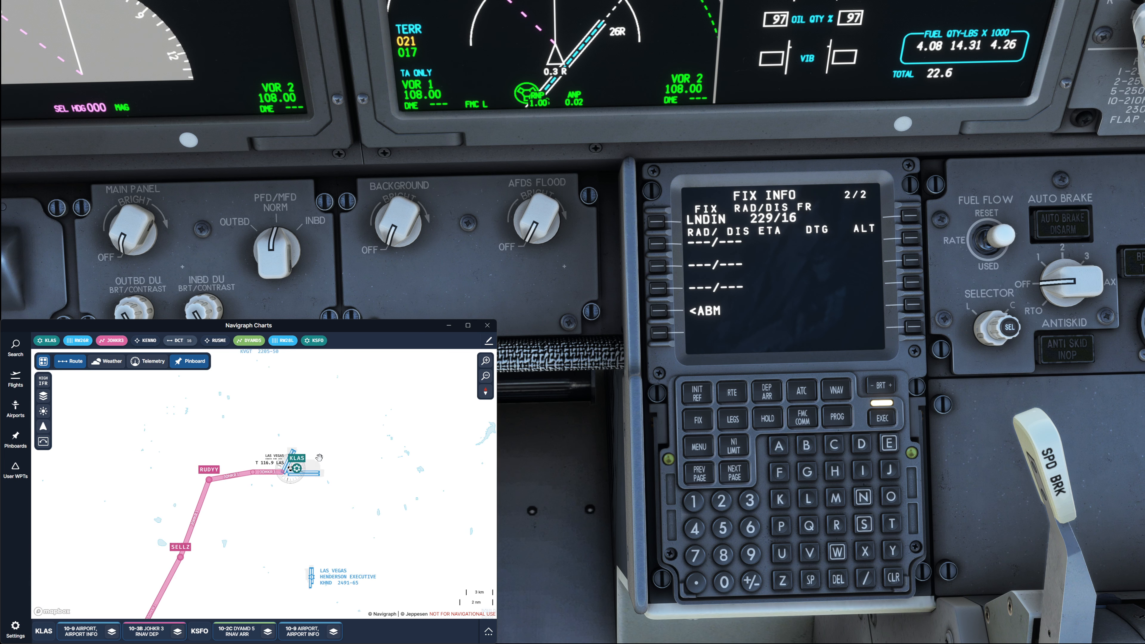
{"action": "left_click", "coordinate": [14, 347]}
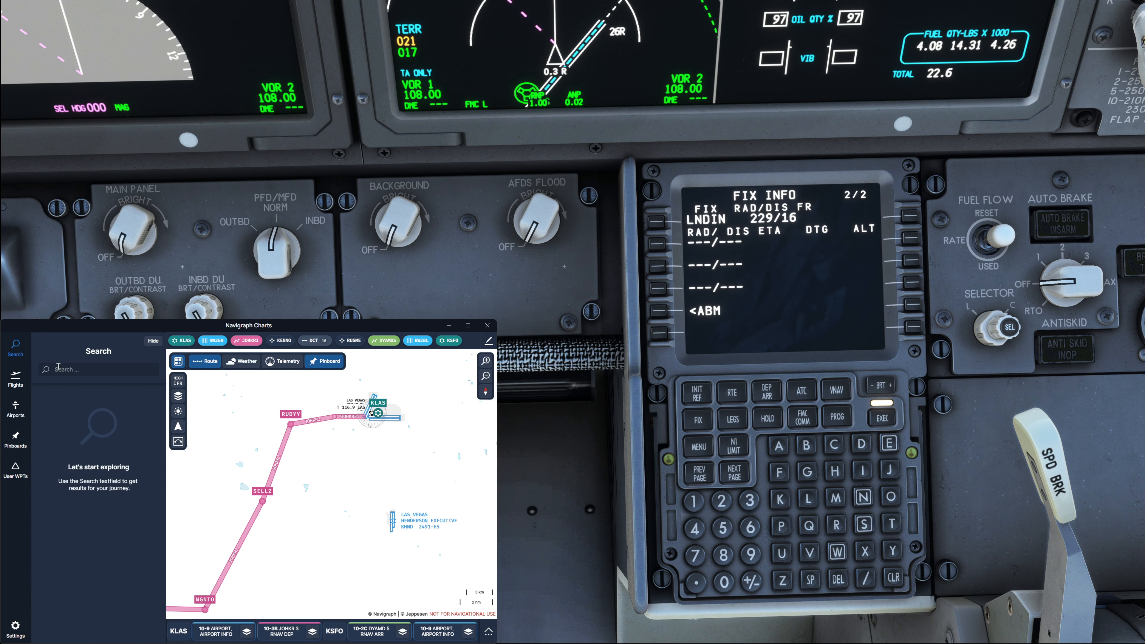
{"action": "left_click", "coordinate": [97, 370]}
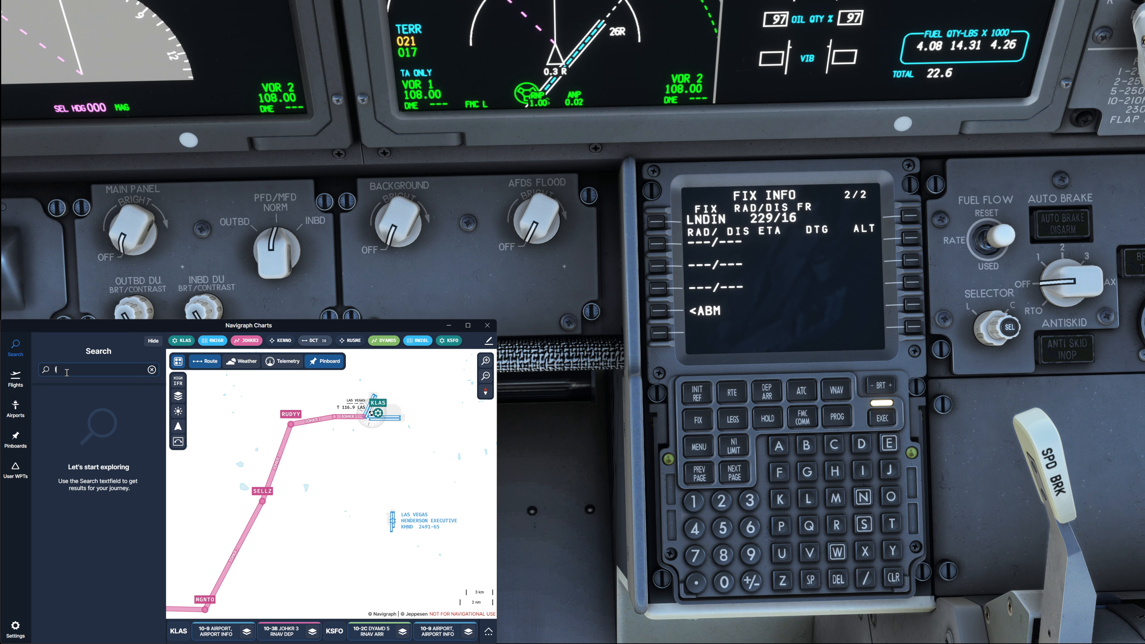
{"action": "type", "text": "lndin"}
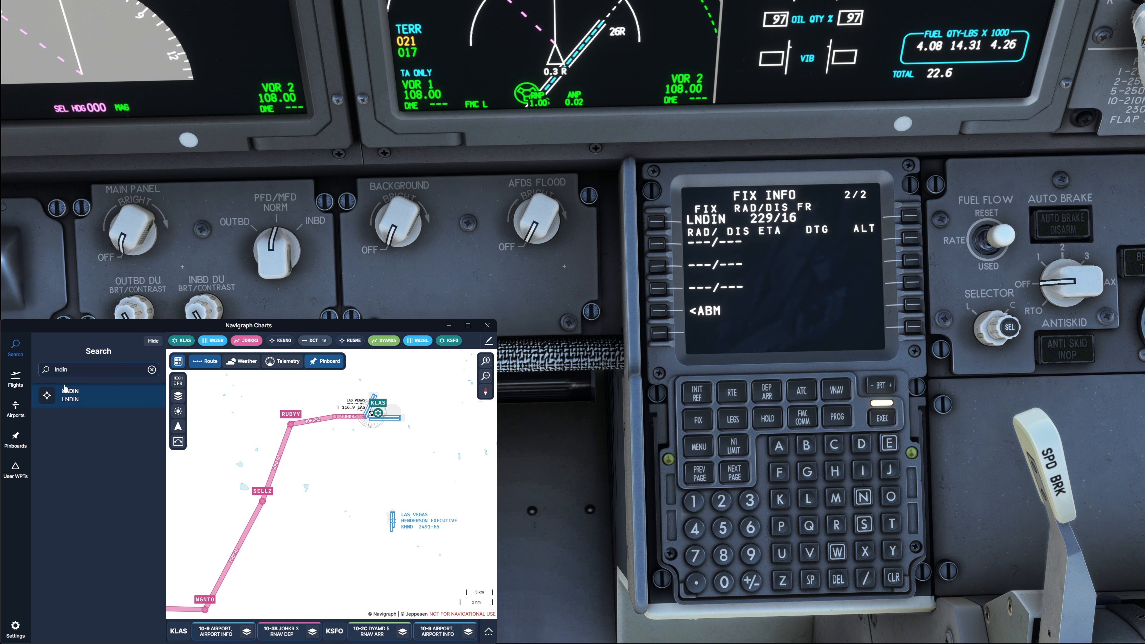
{"action": "left_click", "coordinate": [70, 394]}
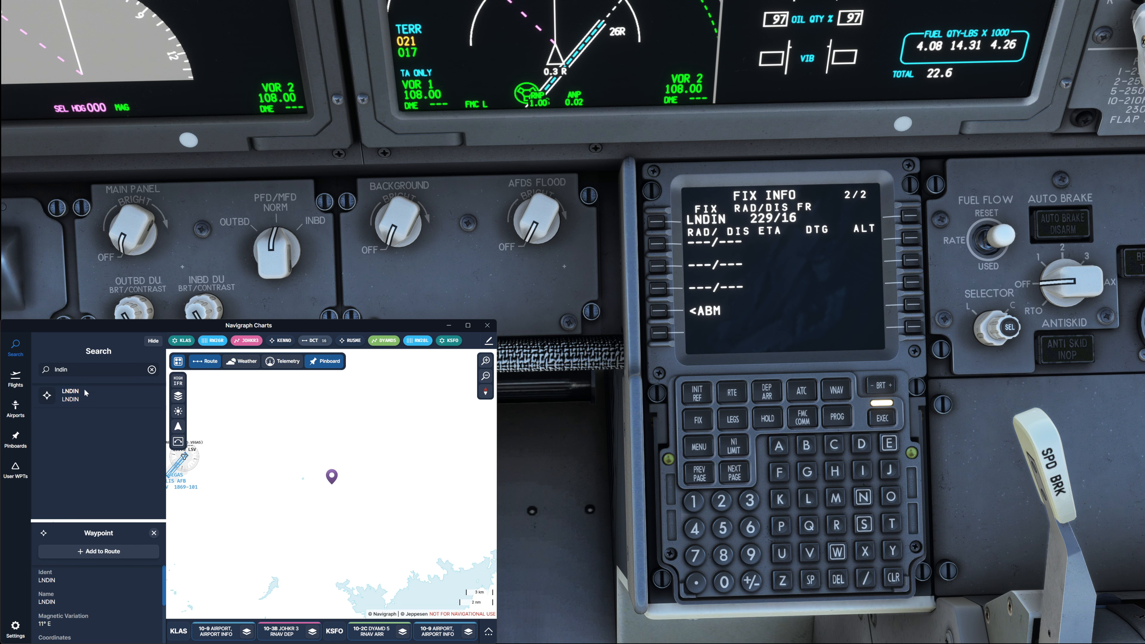
Switch the map preset to IFR LOW enroute and close the LNDIN details panel
{"action": "scroll", "scroll_direction": "down", "scroll_amount": 3}
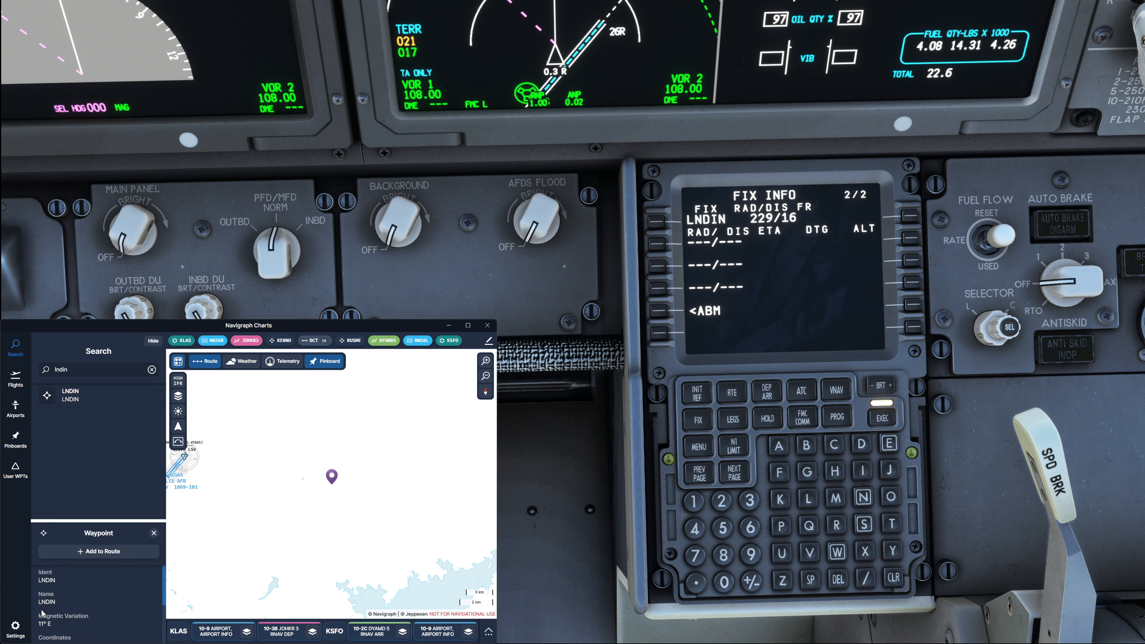
{"action": "left_click", "coordinate": [177, 384]}
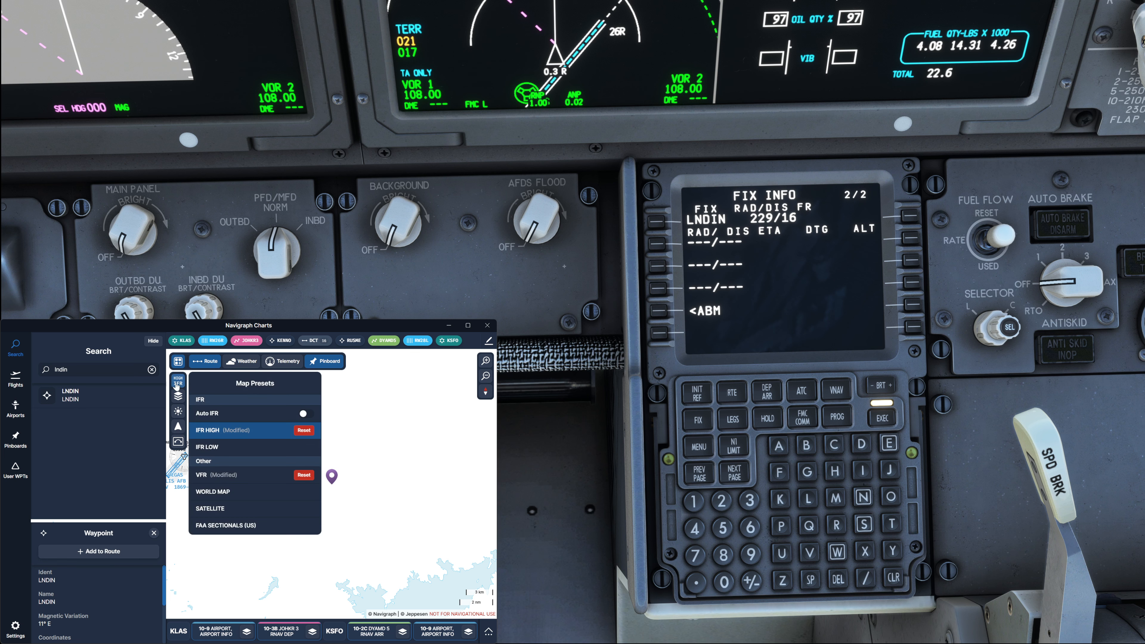
{"action": "left_click", "coordinate": [205, 447]}
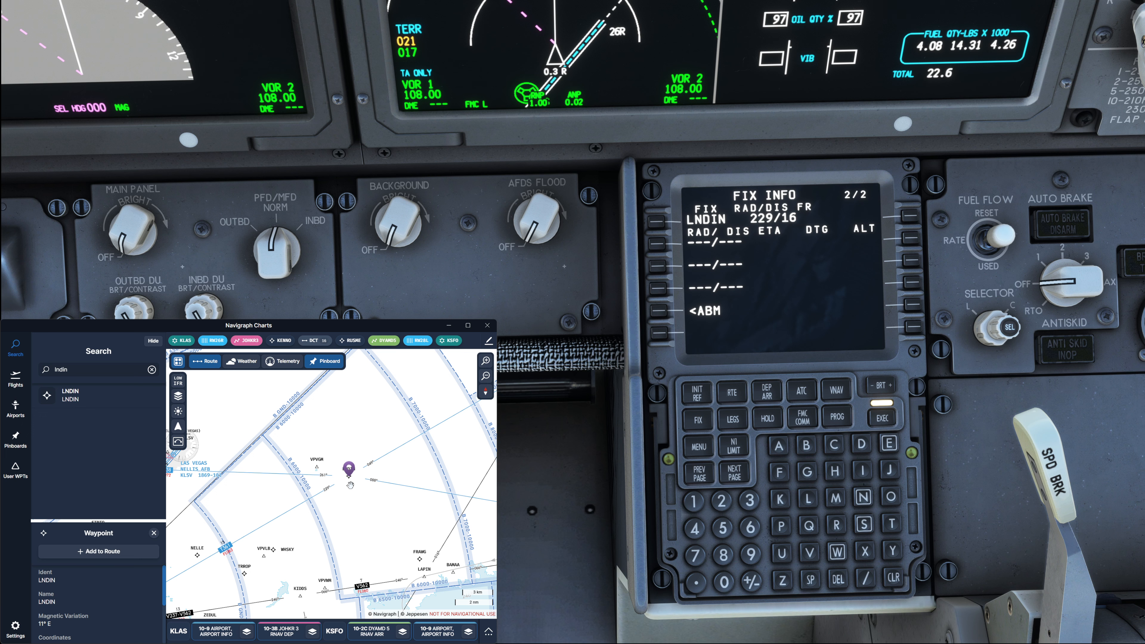
{"action": "mouse_move", "coordinate": [429, 368]}
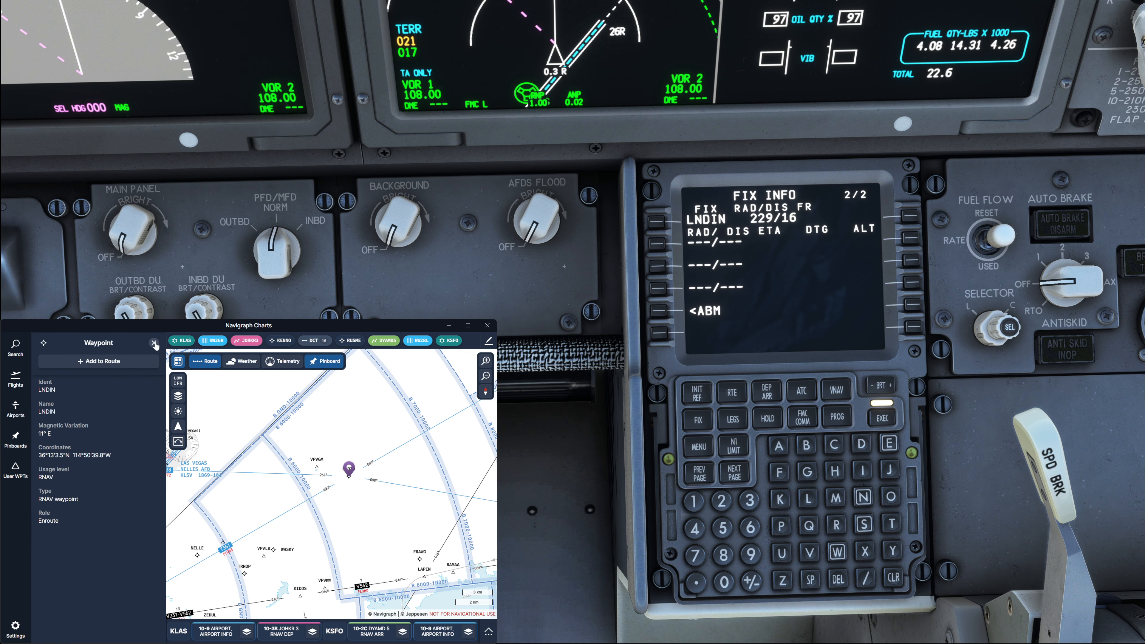
{"action": "left_click", "coordinate": [155, 342]}
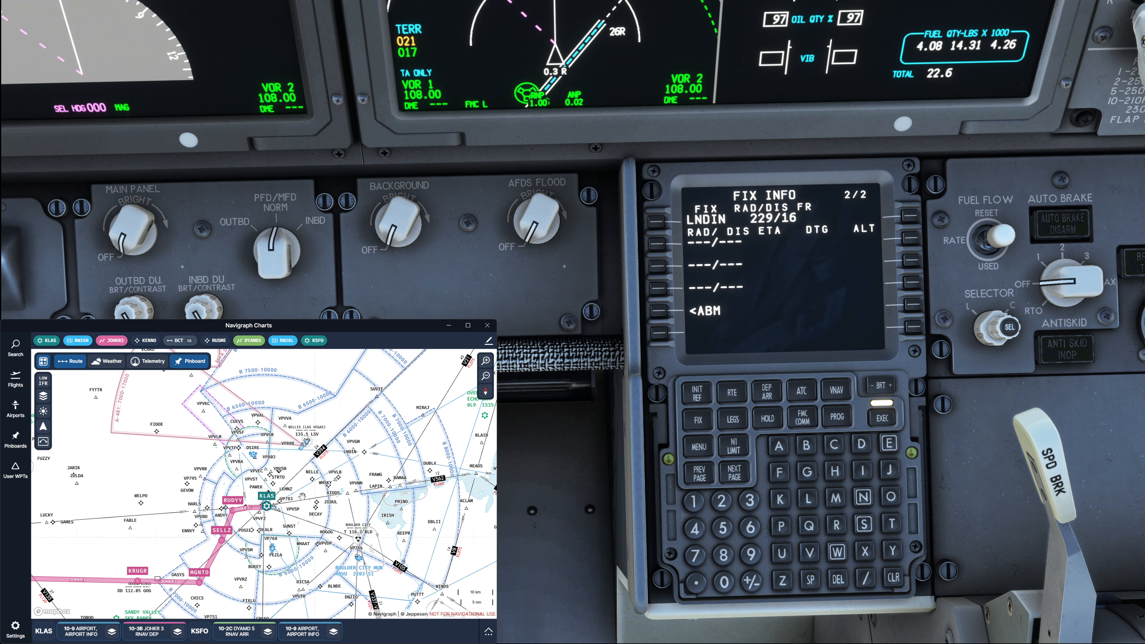
{"action": "mouse_move", "coordinate": [773, 386]}
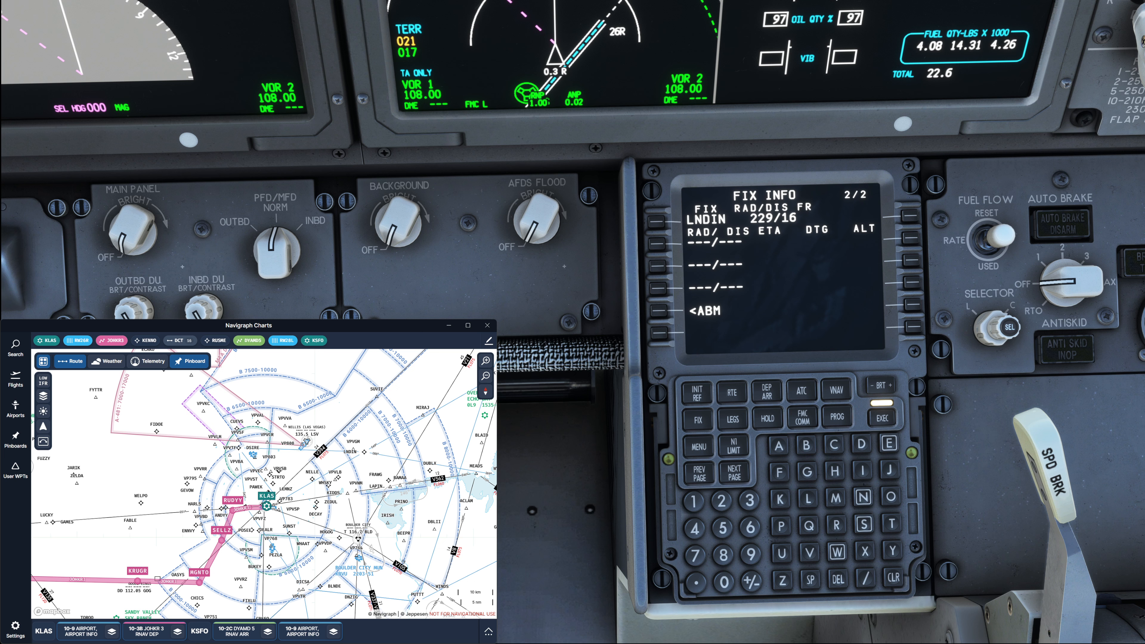
{"action": "mouse_move", "coordinate": [475, 288]}
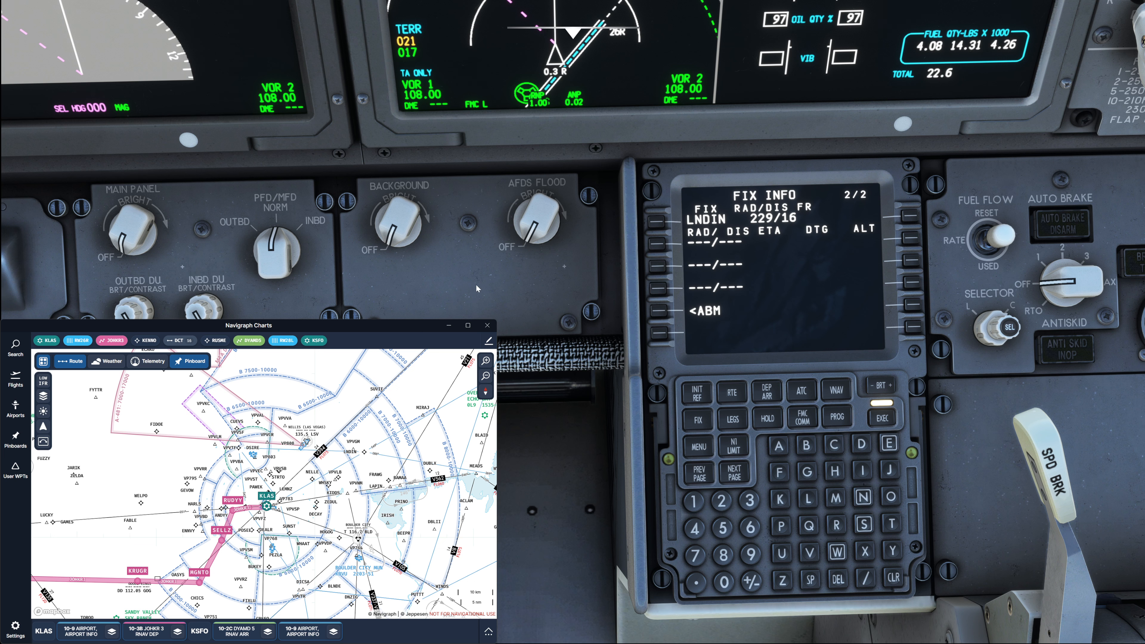